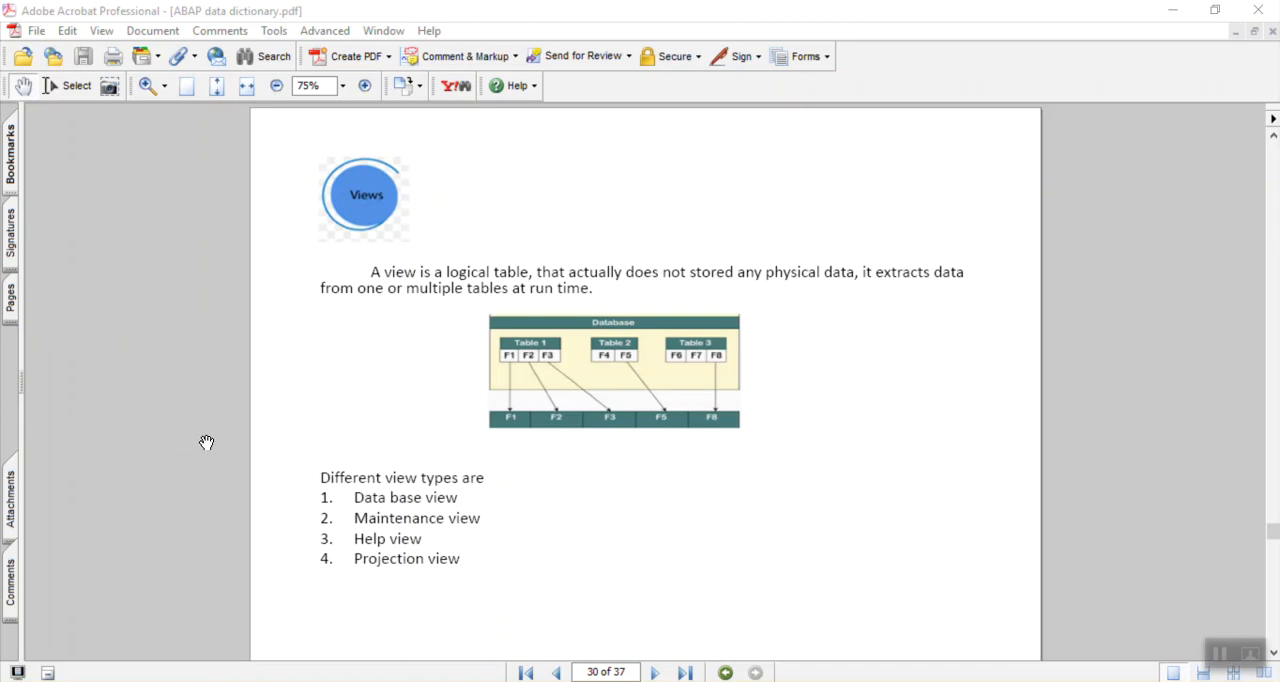
{"action": "mouse_move", "coordinate": [547, 629]}
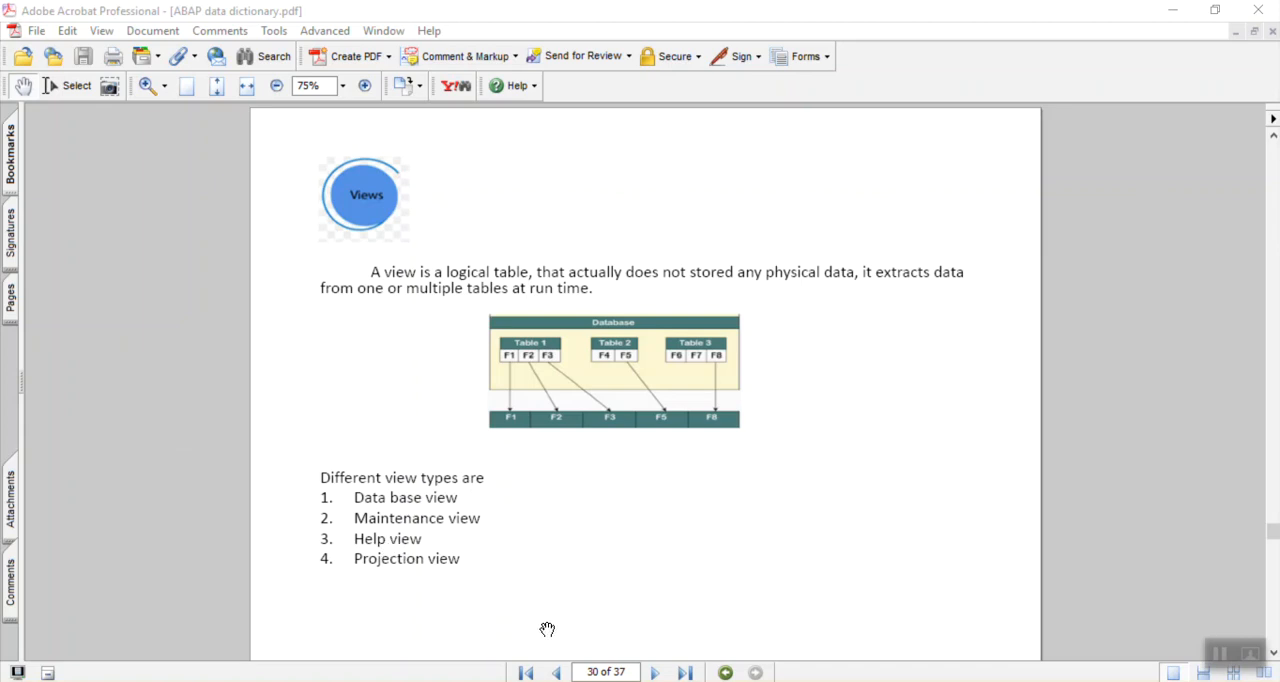
Advance the PDF to page 31, which explains the four view types.
{"action": "left_click", "coordinate": [654, 672]}
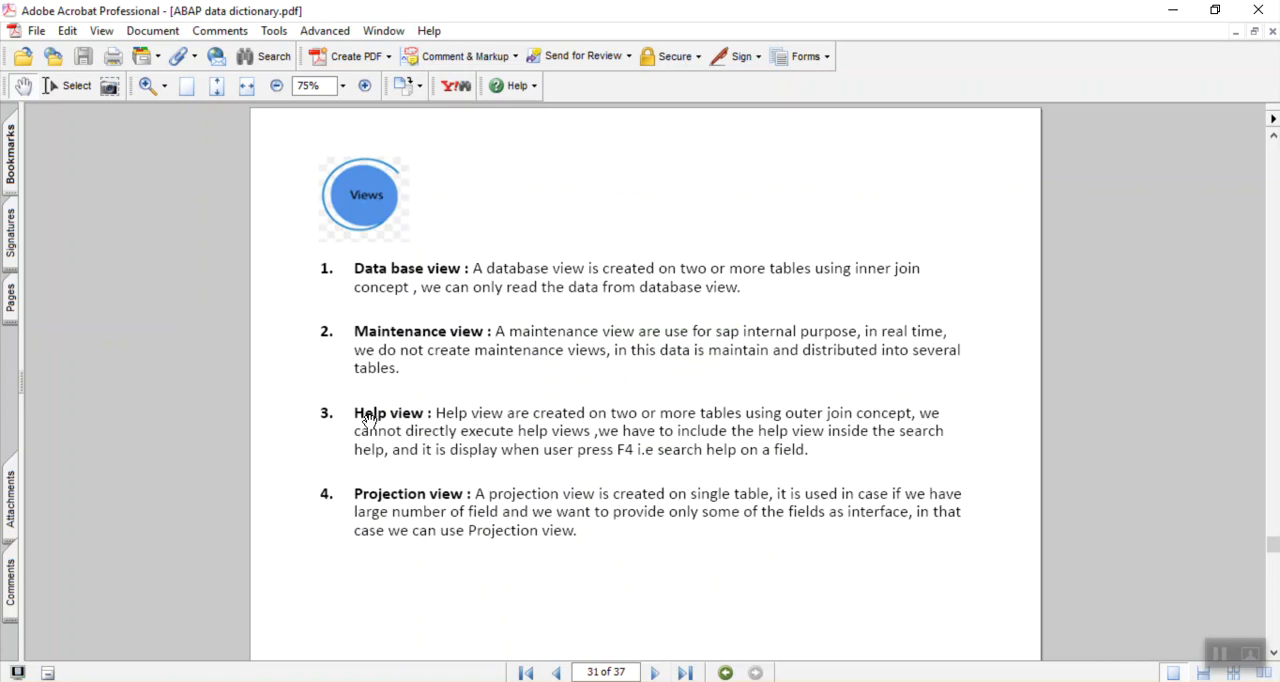
{"action": "mouse_move", "coordinate": [465, 430]}
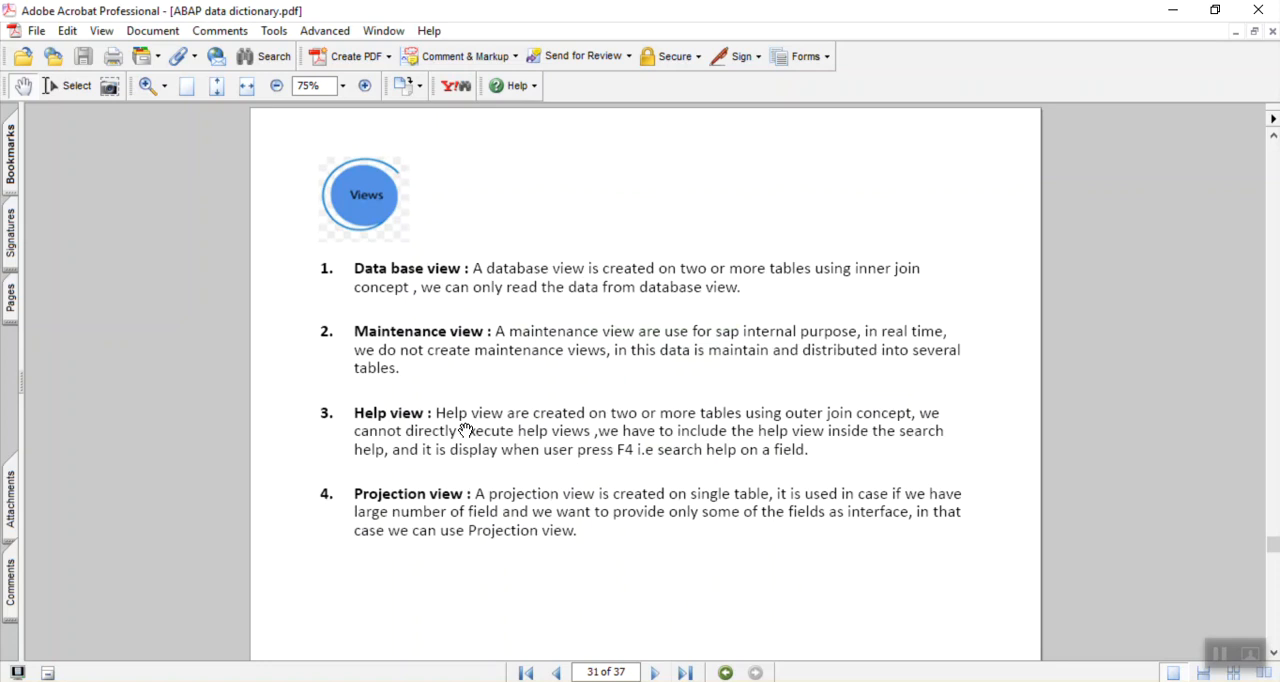
{"action": "mouse_move", "coordinate": [385, 448]}
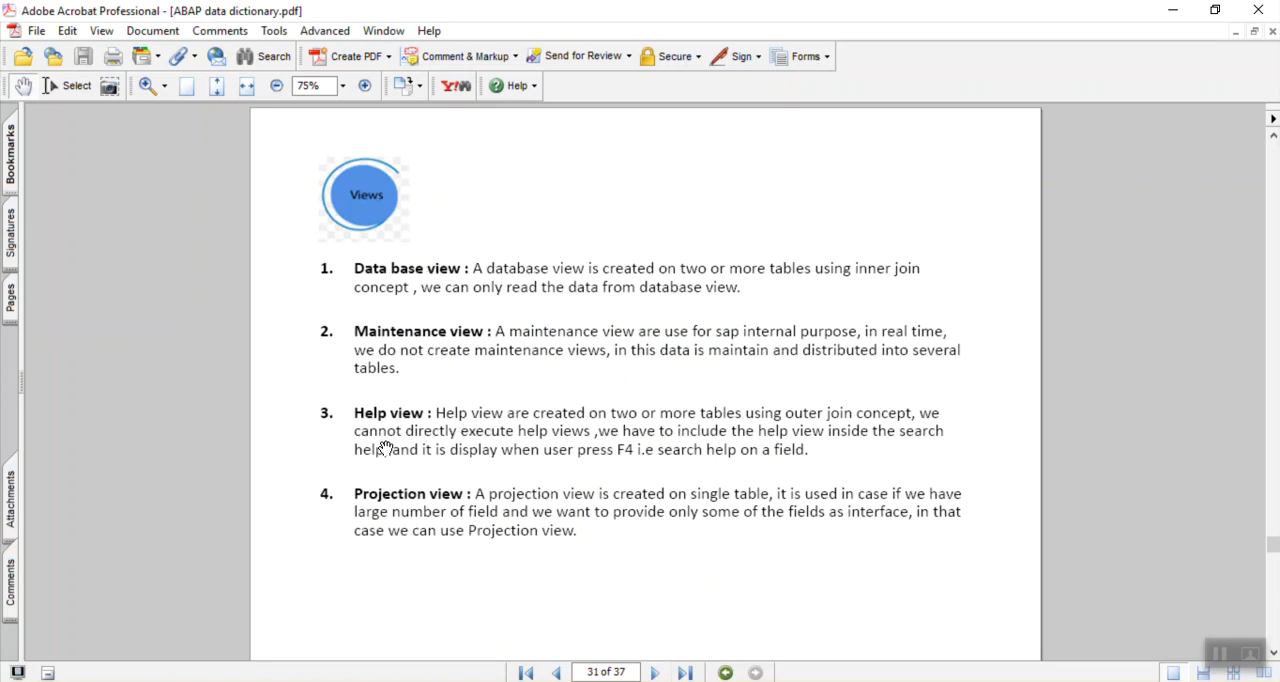
{"action": "mouse_move", "coordinate": [848, 418]}
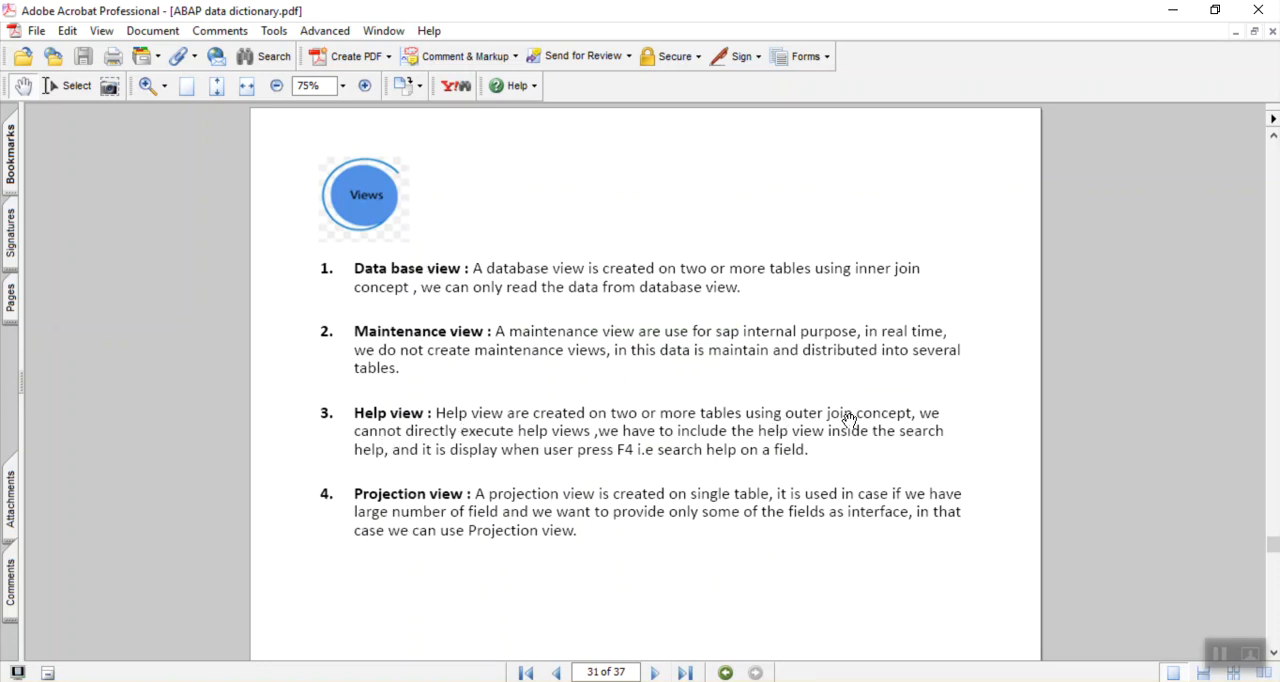
{"action": "mouse_move", "coordinate": [935, 430]}
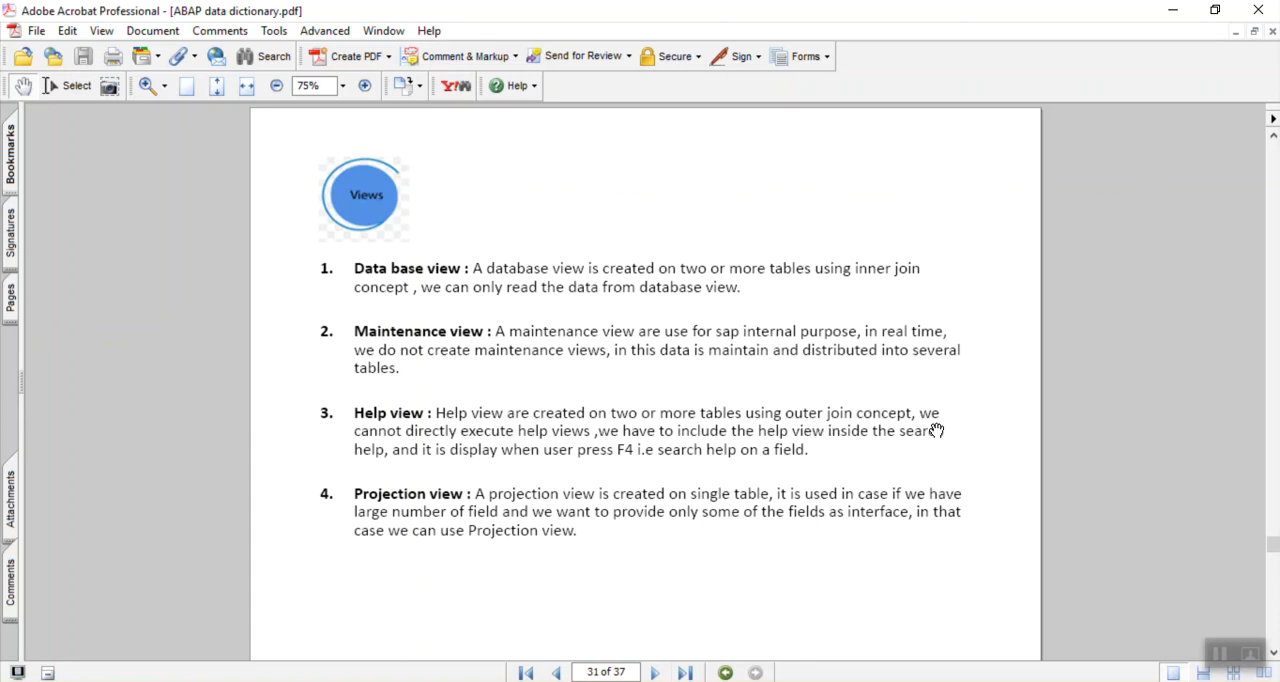
{"action": "mouse_move", "coordinate": [540, 477]}
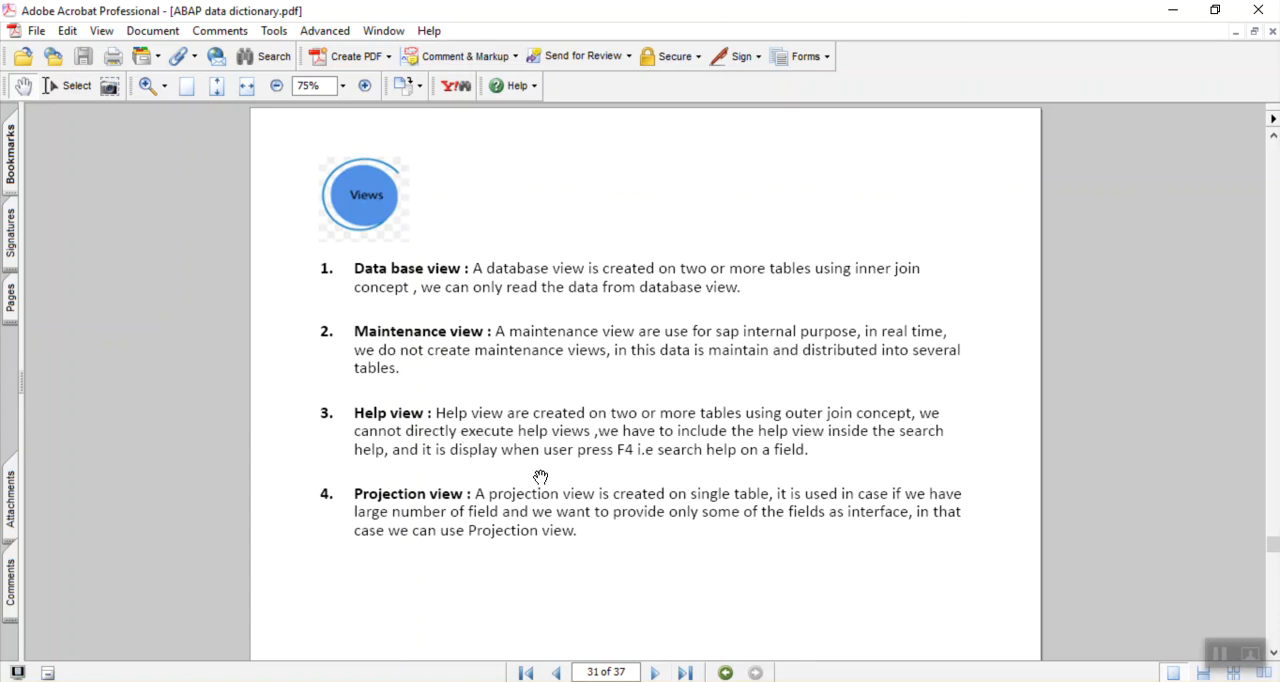
{"action": "mouse_move", "coordinate": [510, 405]}
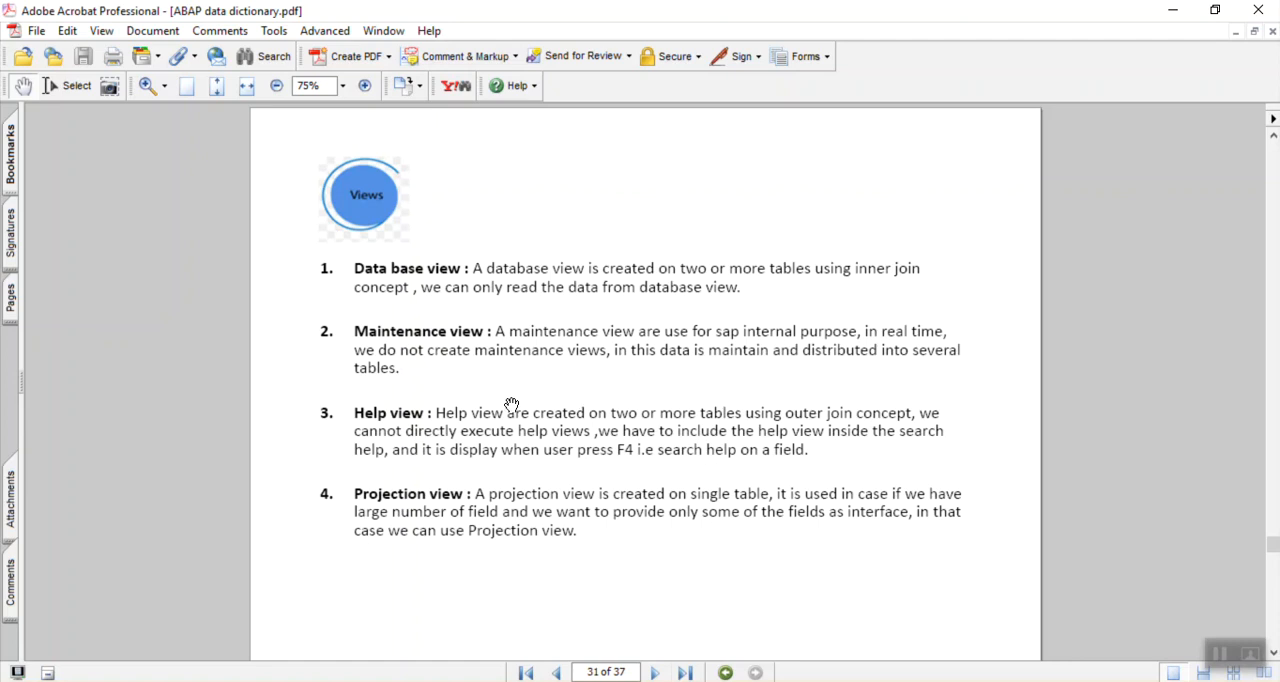
{"action": "mouse_move", "coordinate": [567, 471]}
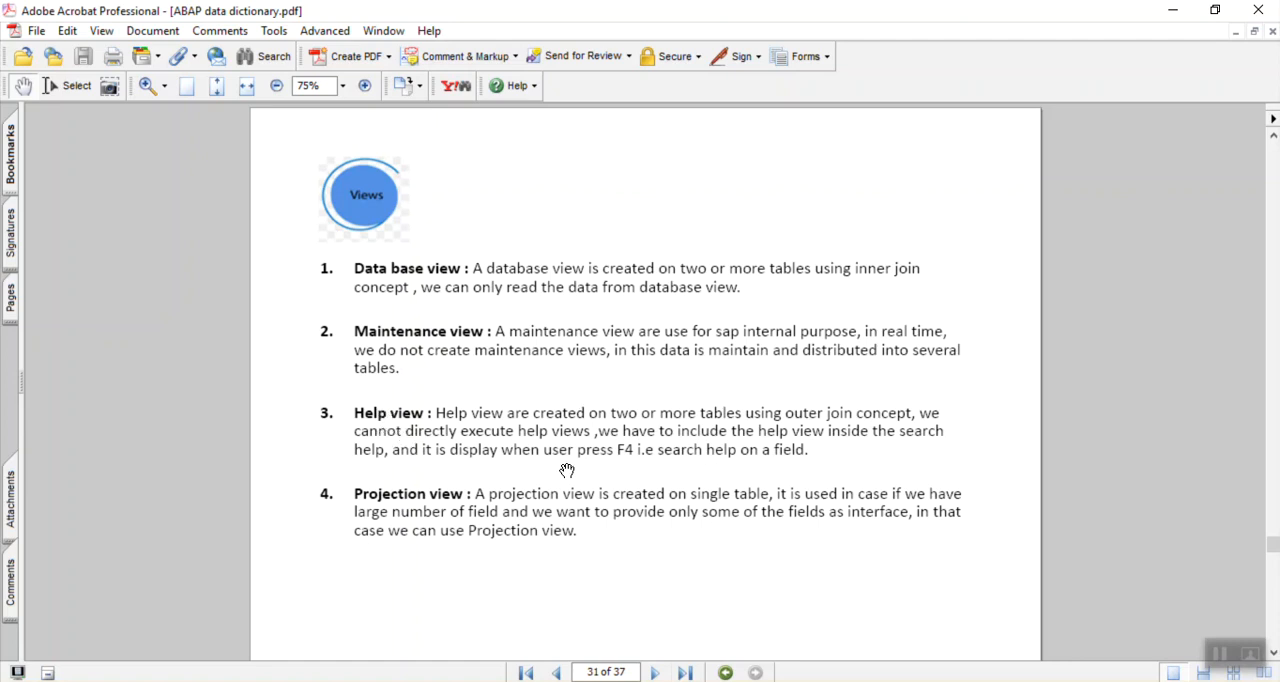
{"action": "mouse_move", "coordinate": [955, 437]}
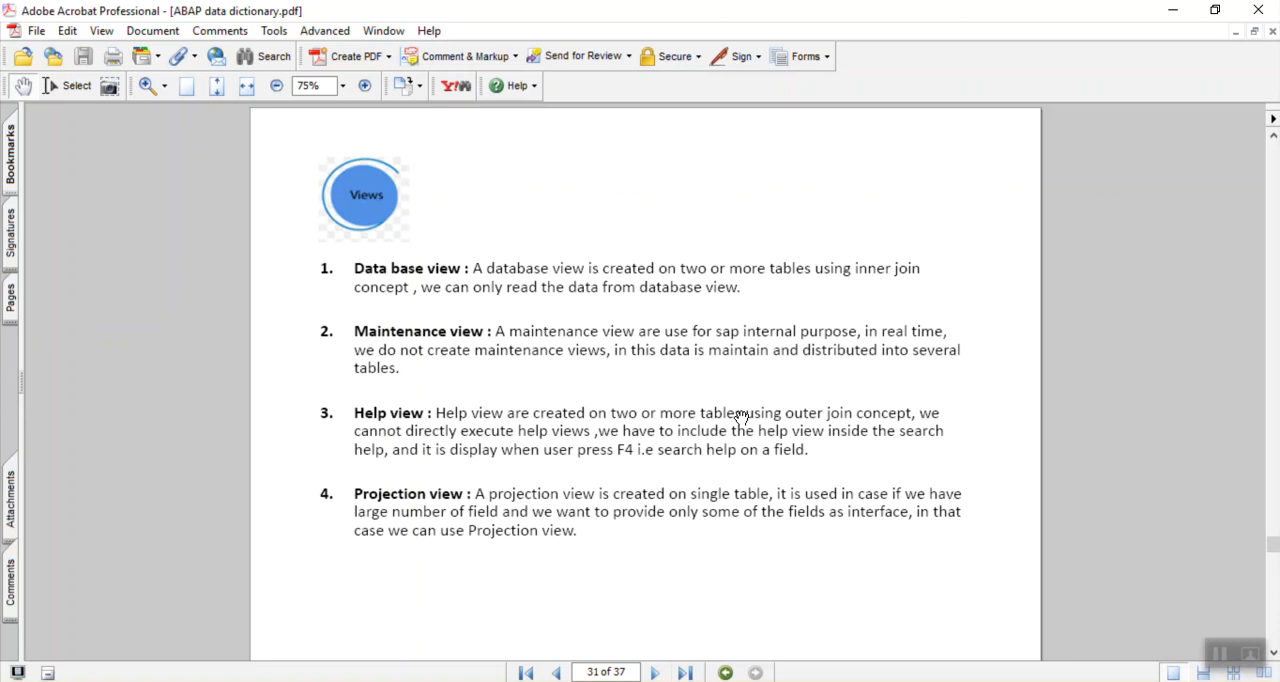
{"action": "mouse_move", "coordinate": [462, 422]}
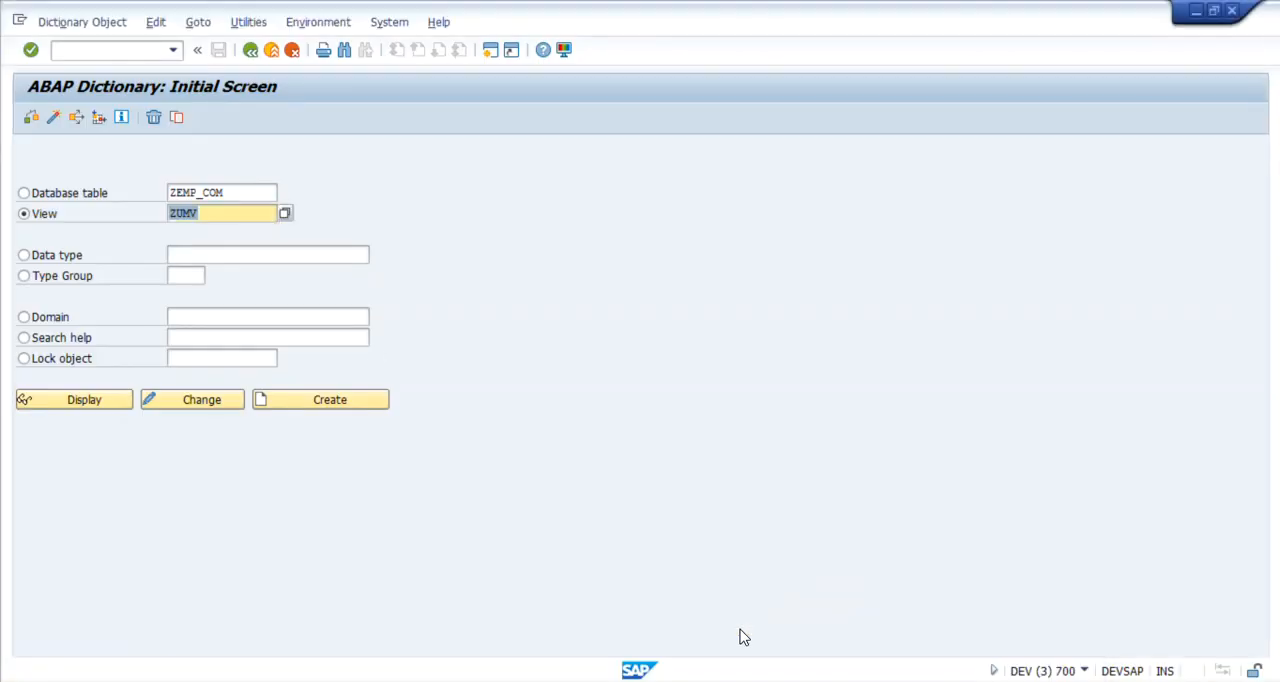
Rename the view to ZUHV, start creating it, and choose Help view as type.
{"action": "left_click", "coordinate": [225, 213]}
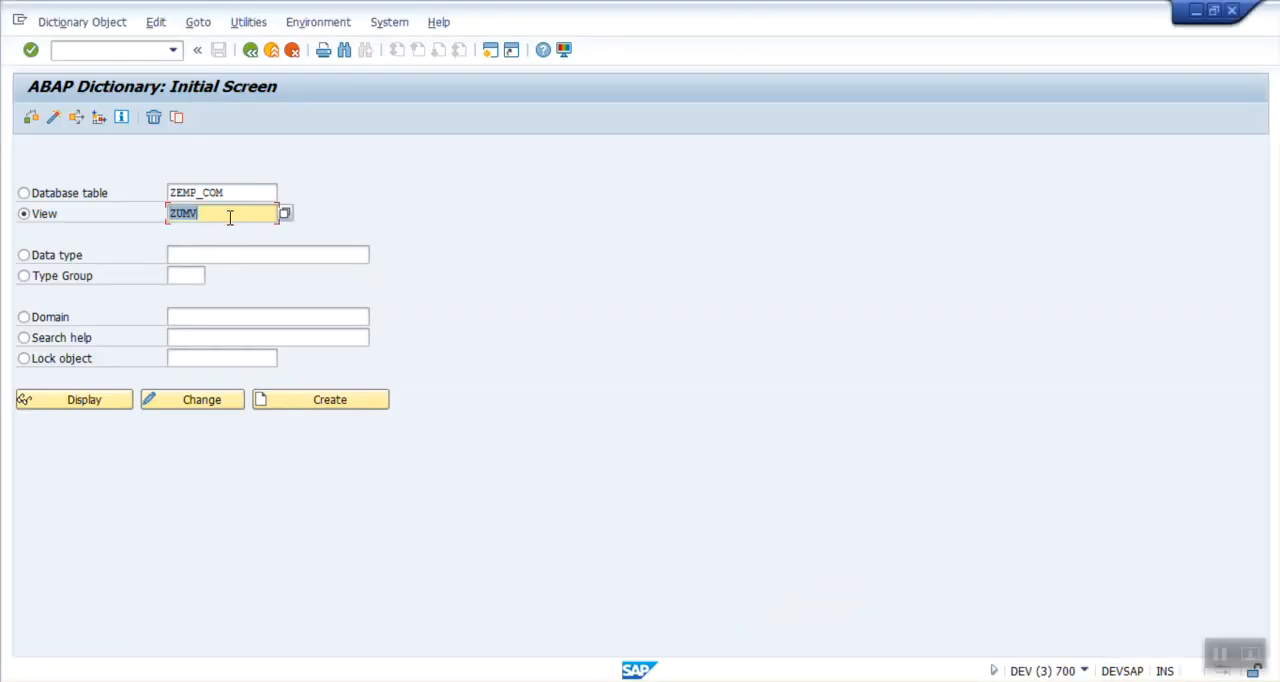
{"action": "type", "text": "ZU"}
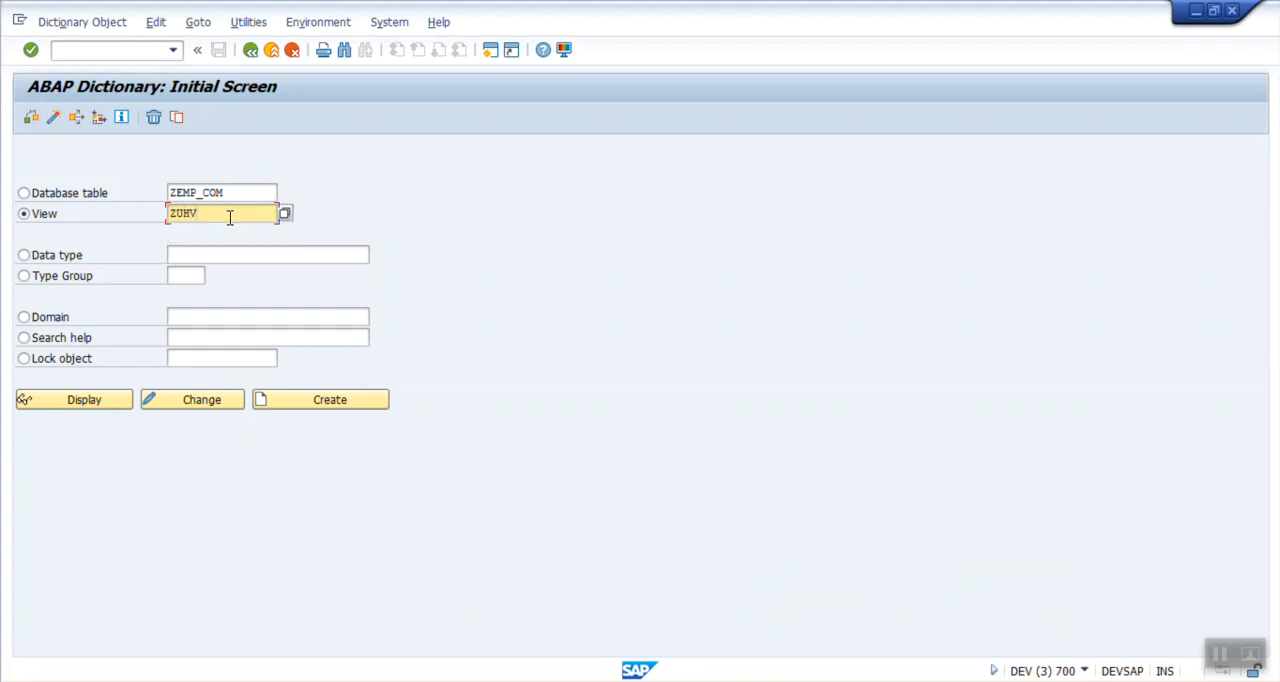
{"action": "left_click", "coordinate": [329, 399]}
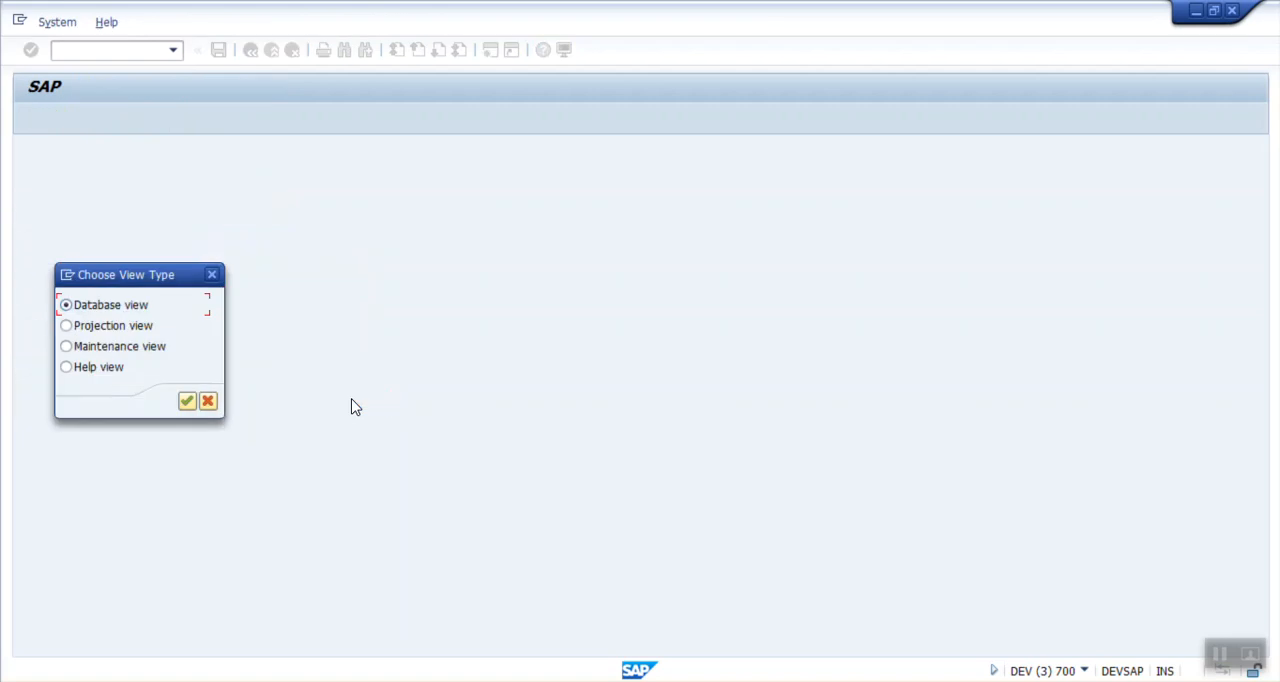
{"action": "mouse_move", "coordinate": [80, 372]}
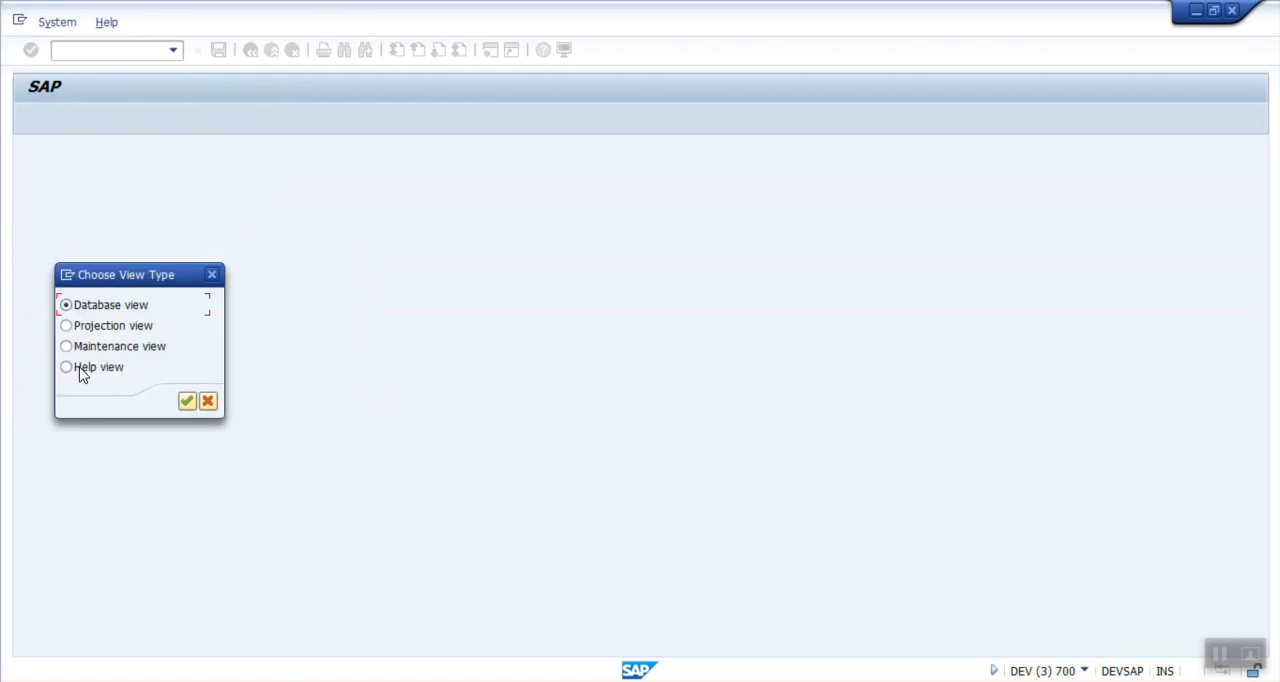
{"action": "left_click", "coordinate": [66, 367]}
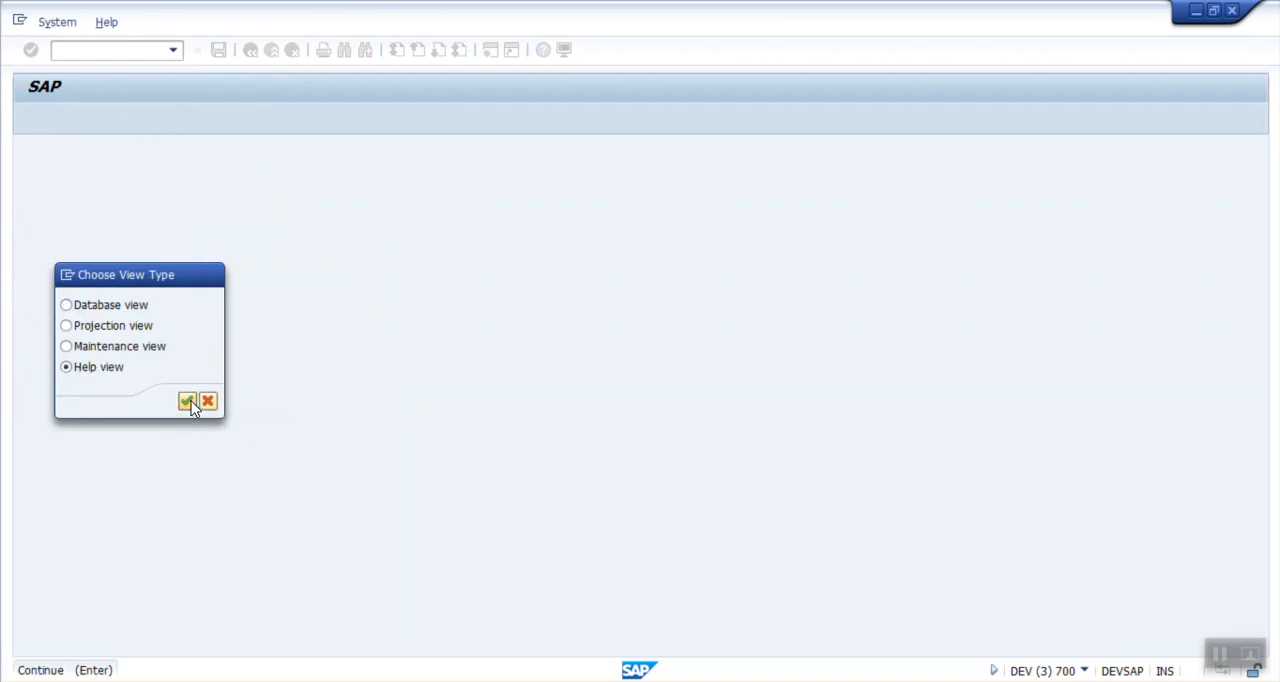
Describe ZUHV as 'help view' and add ZEMP_COM as its first table.
{"action": "left_click", "coordinate": [189, 401]}
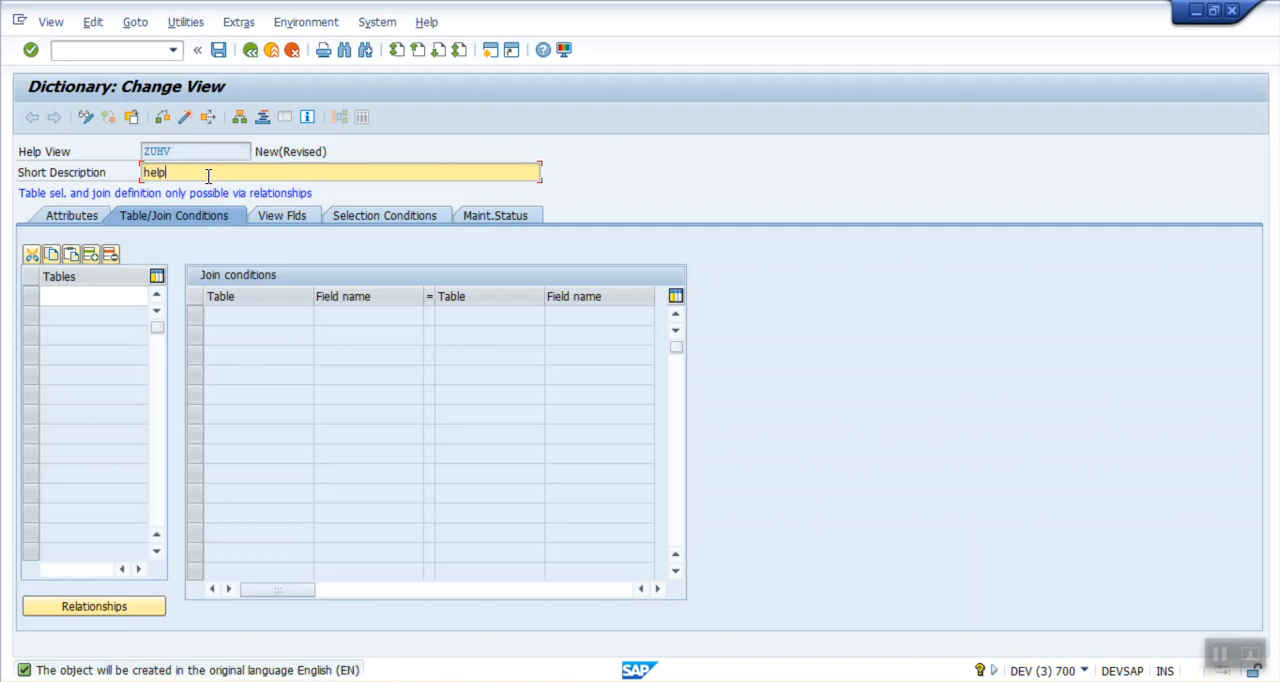
{"action": "type", "text": "view"}
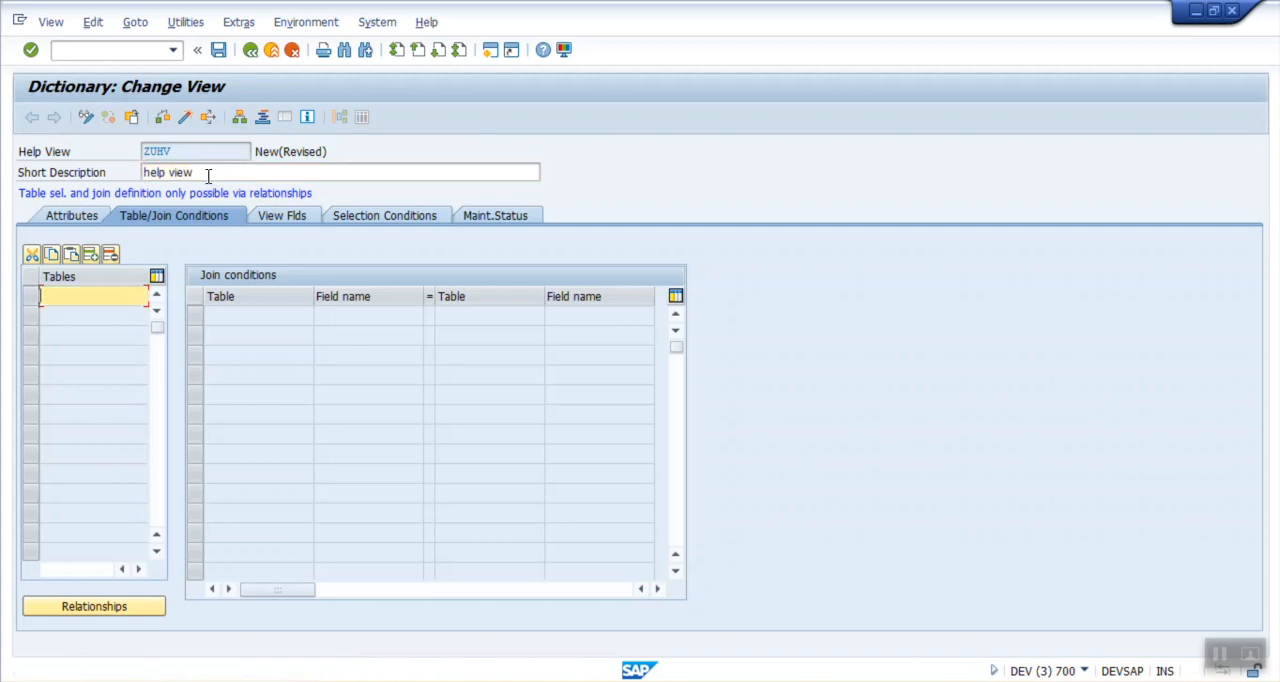
{"action": "left_click", "coordinate": [90, 296]}
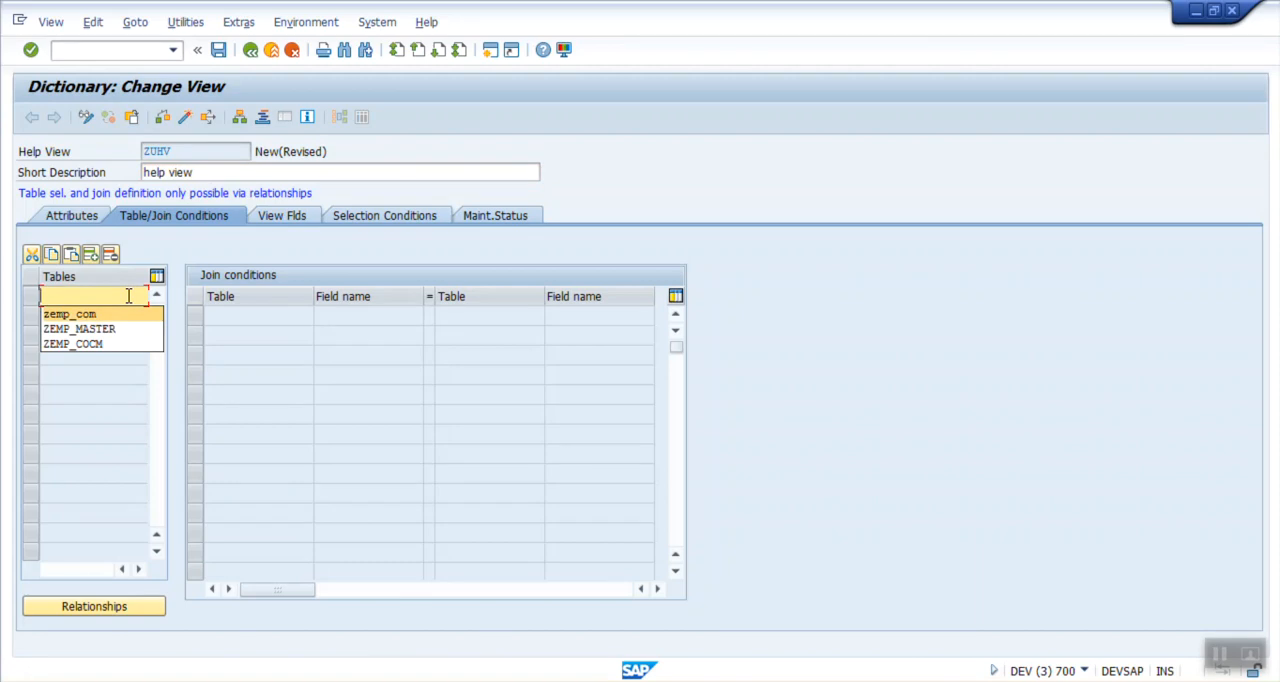
{"action": "left_click", "coordinate": [70, 314]}
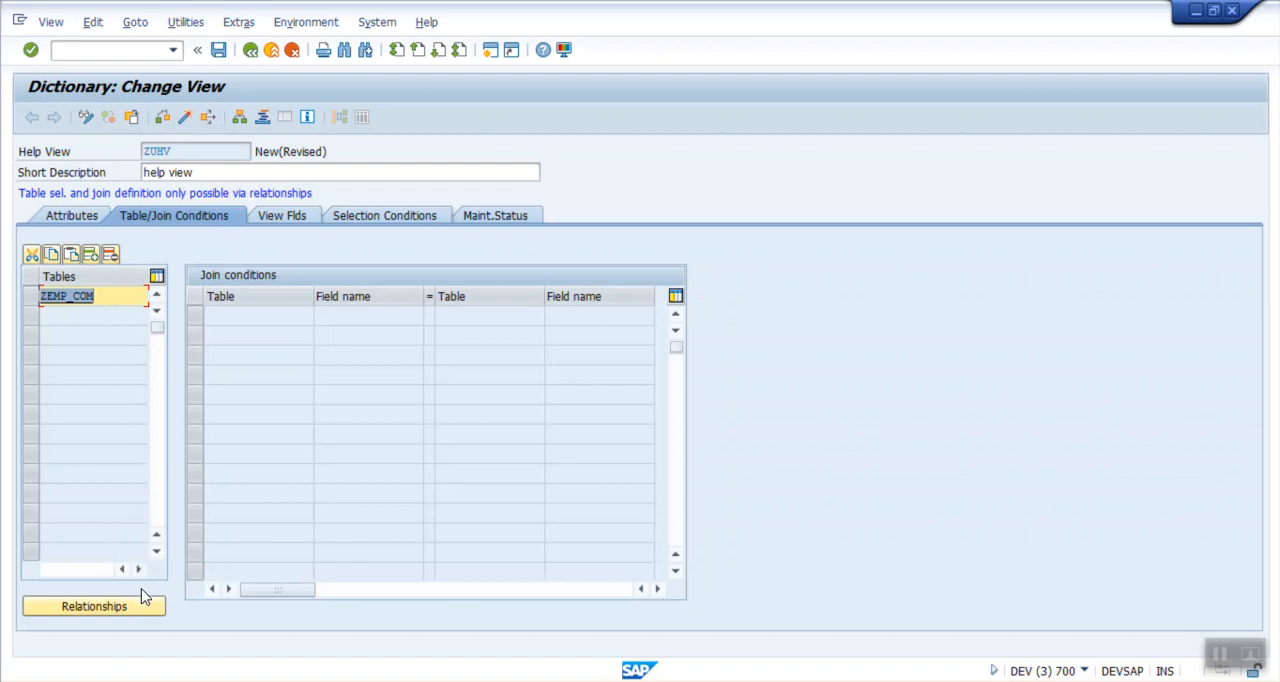
Copy the ZEMP_COM–ZEMP_MASTER relationship, adding MANDT and EMPLOYEE_ID join conditions.
{"action": "left_click", "coordinate": [94, 606]}
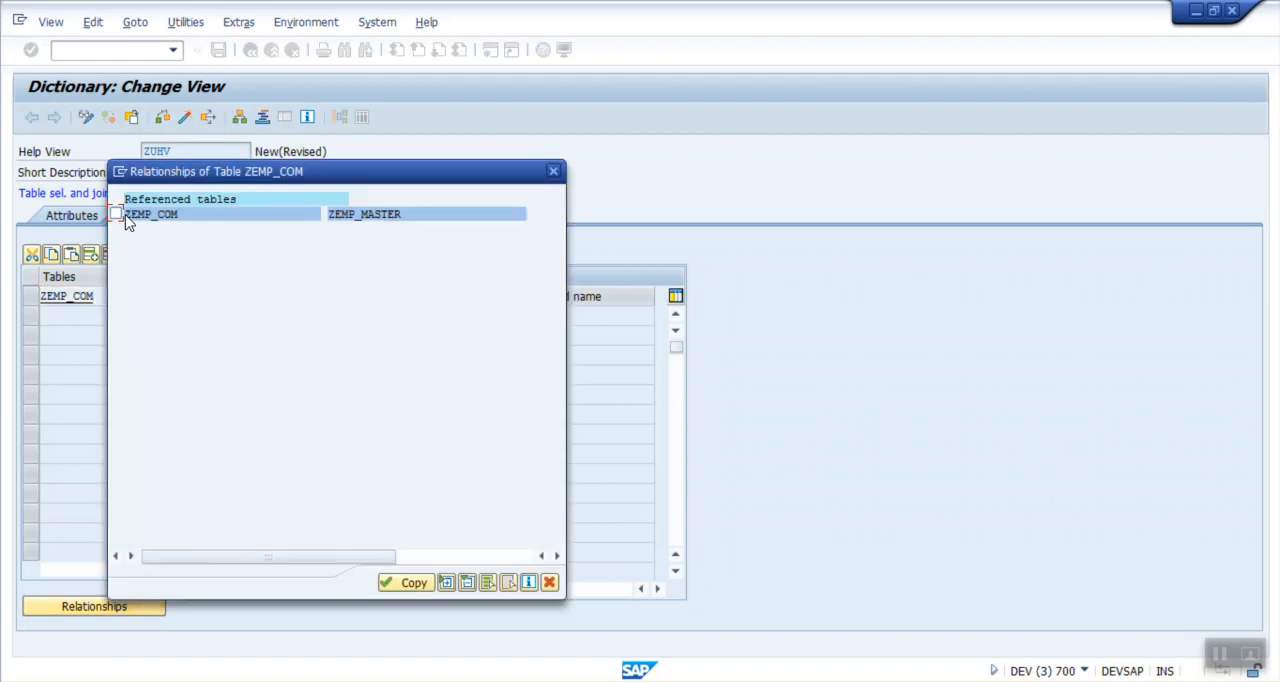
{"action": "left_click", "coordinate": [117, 214]}
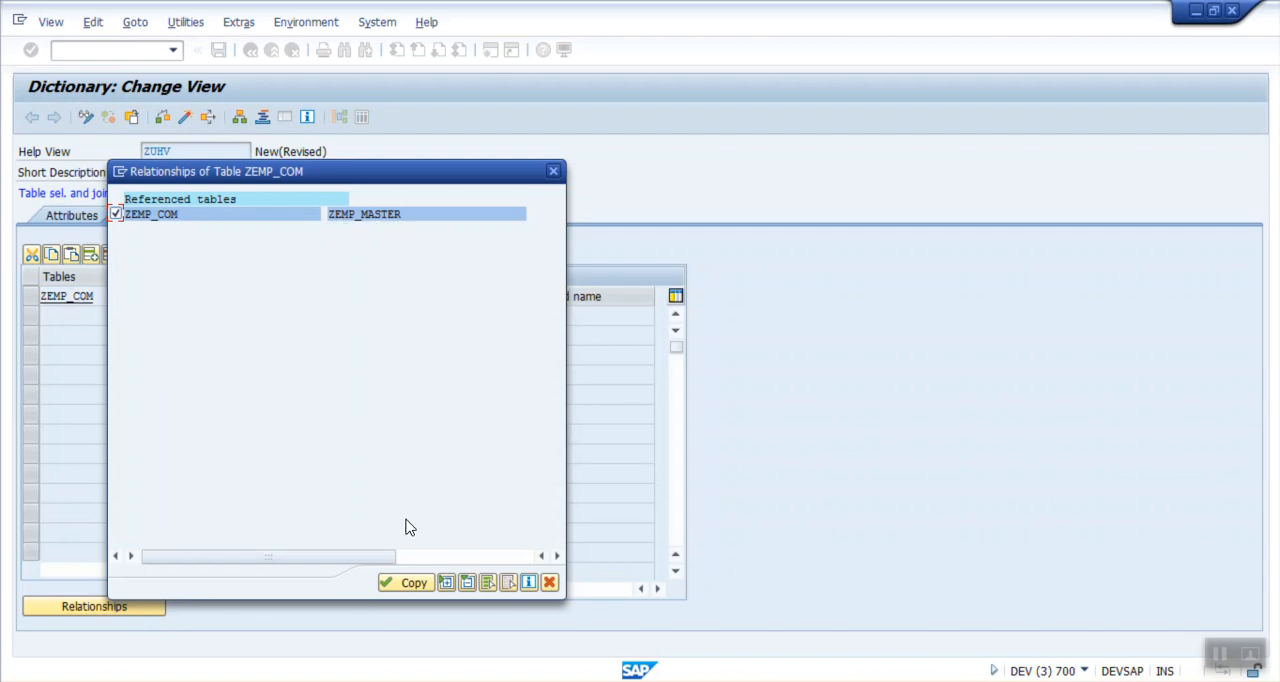
{"action": "mouse_move", "coordinate": [110, 305]}
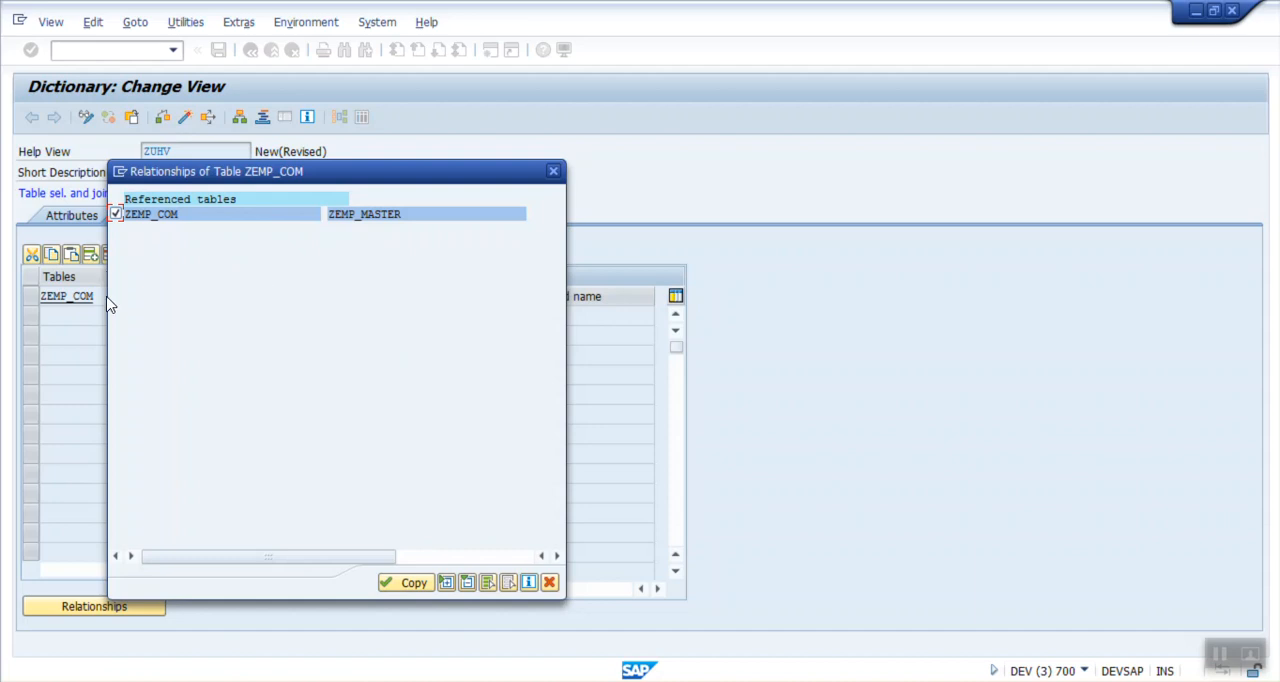
{"action": "left_click", "coordinate": [406, 582]}
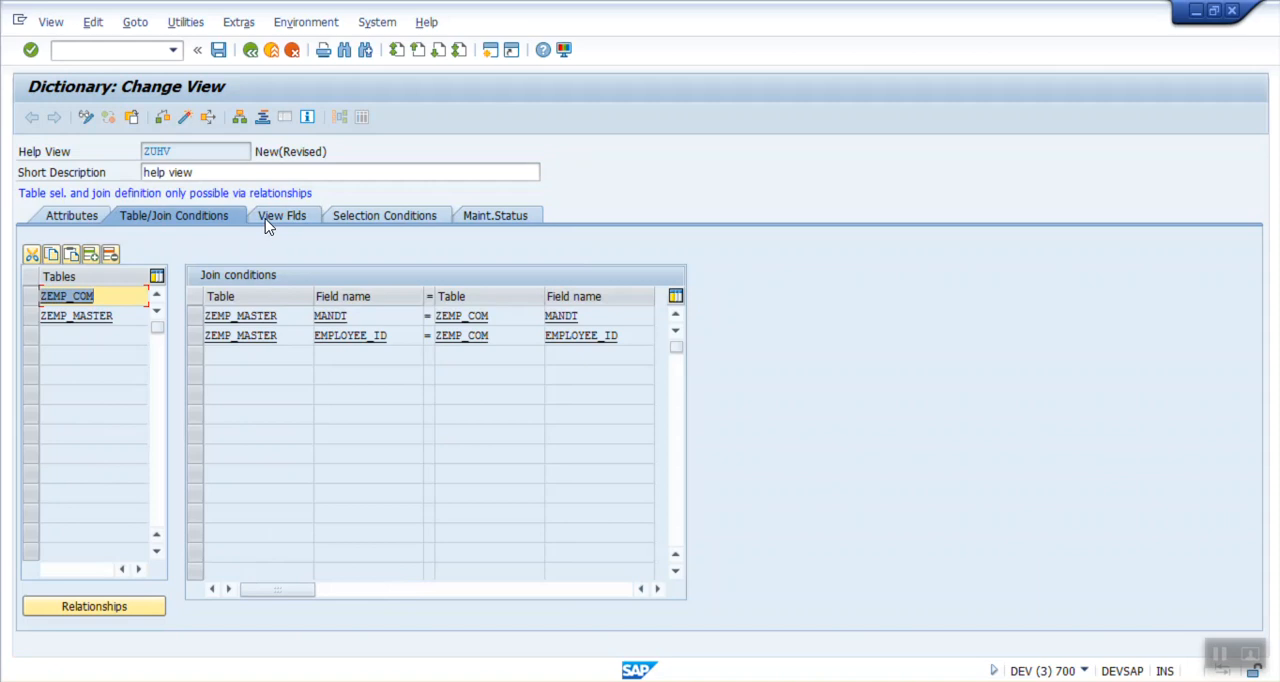
Copy ZEMP_MASTER fields FIRST_NAME, DOJ and DEPARTMENT into the view, leaving out CTC.
{"action": "left_click", "coordinate": [279, 215]}
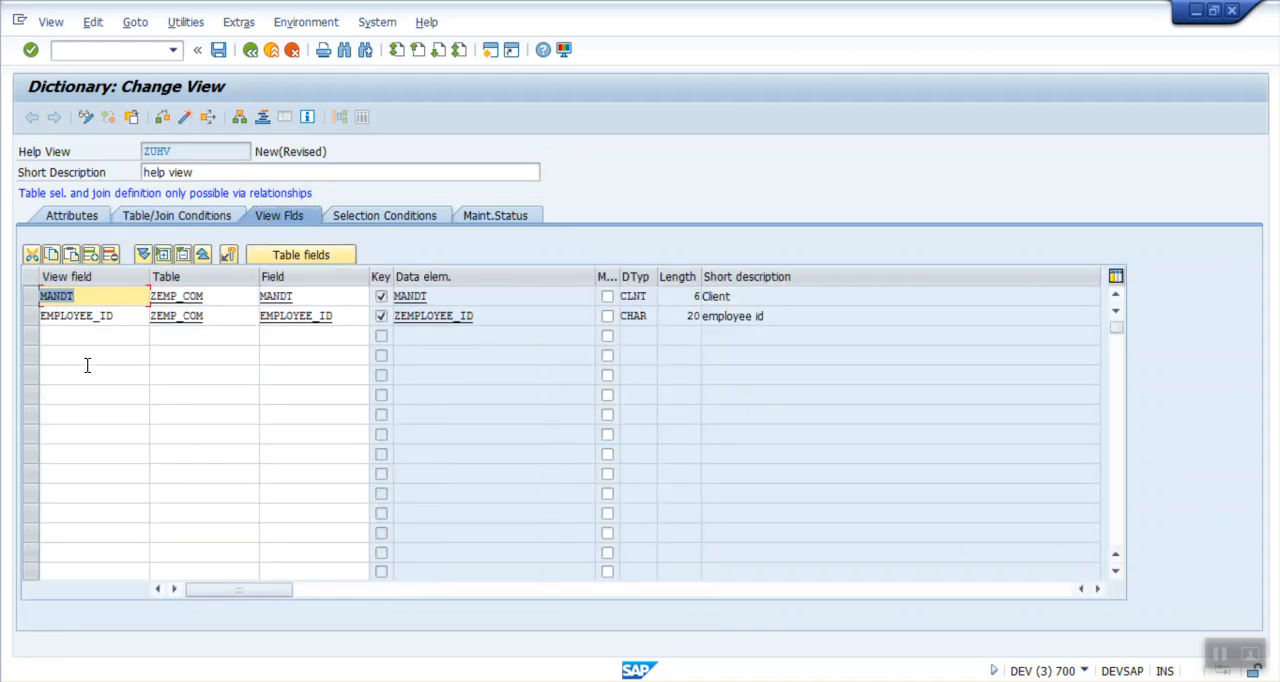
{"action": "left_click", "coordinate": [301, 255]}
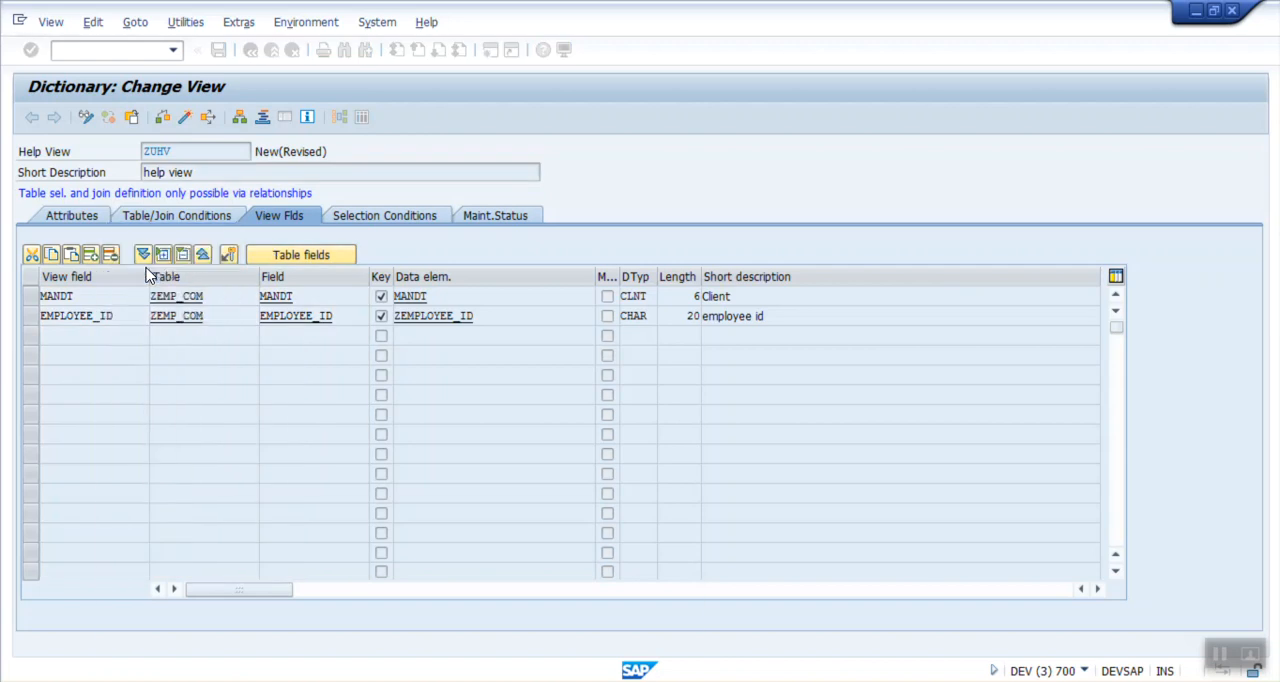
{"action": "left_click", "coordinate": [300, 254]}
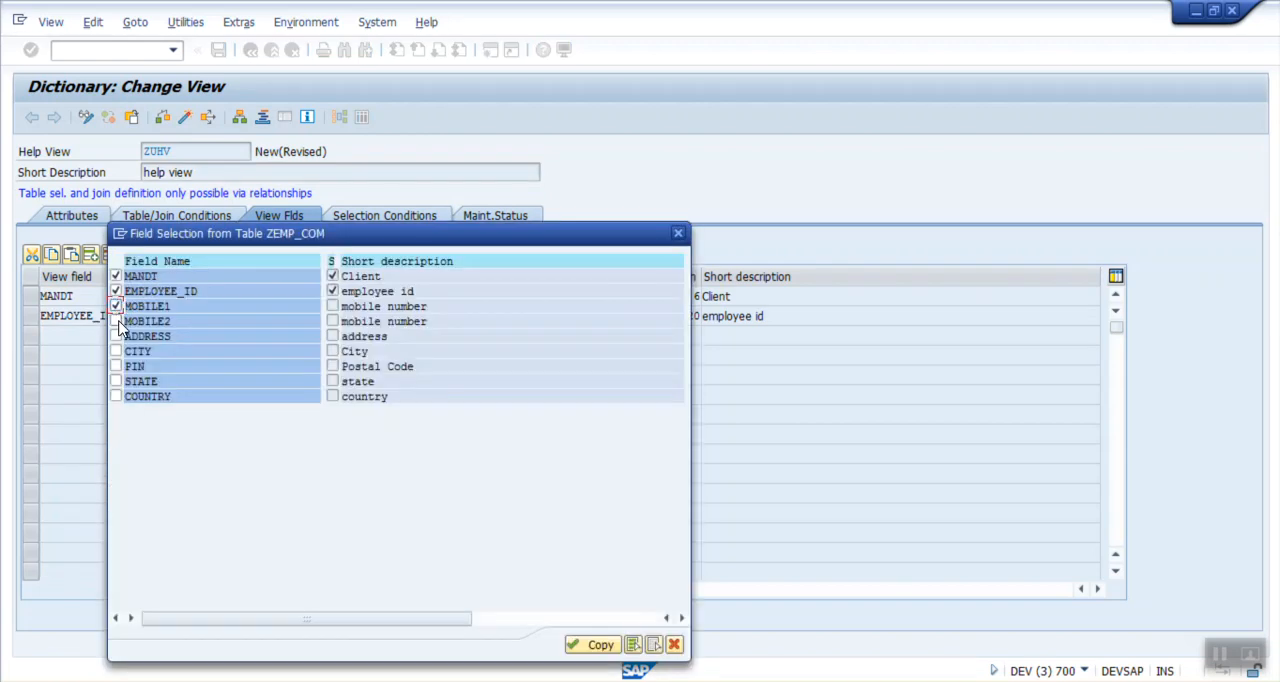
{"action": "left_click", "coordinate": [116, 335]}
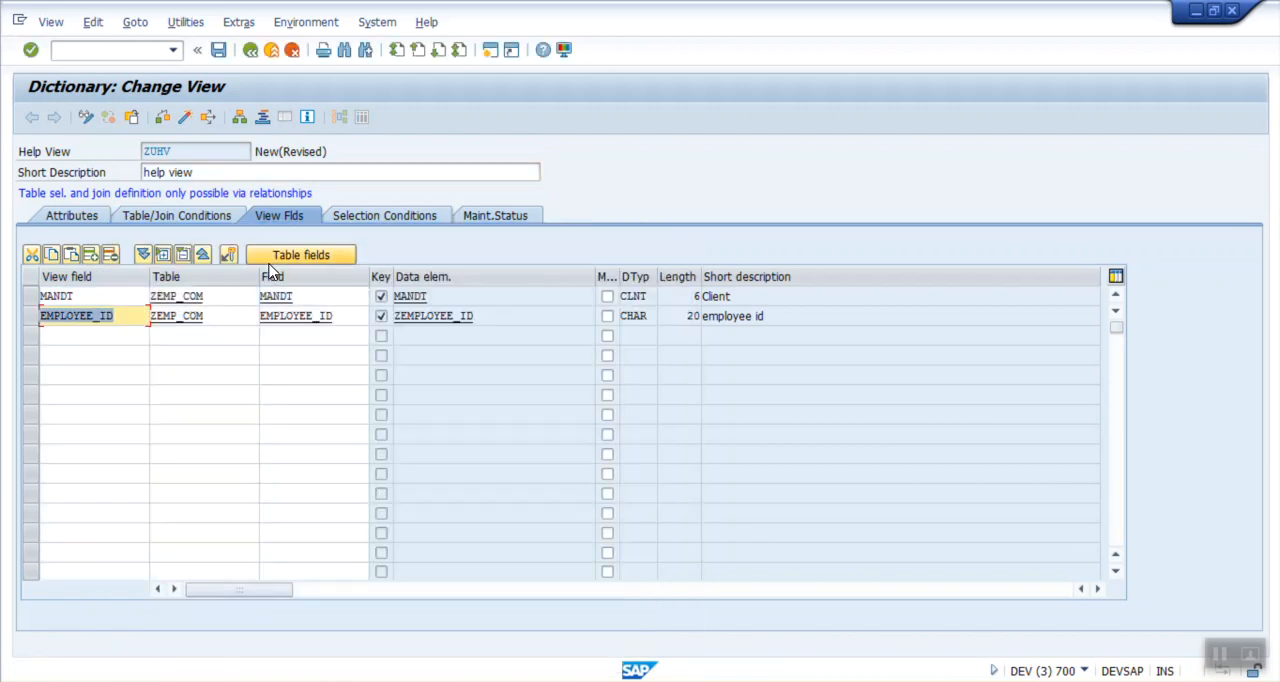
{"action": "left_click", "coordinate": [301, 254]}
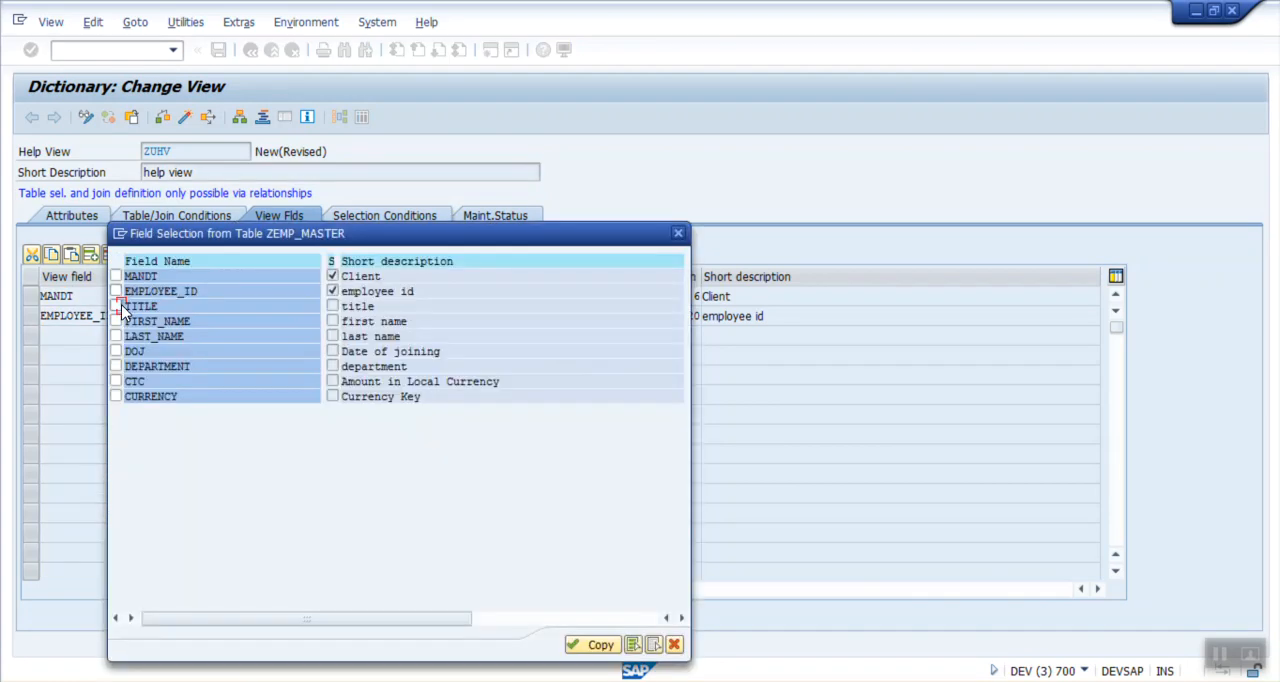
{"action": "left_click", "coordinate": [116, 320]}
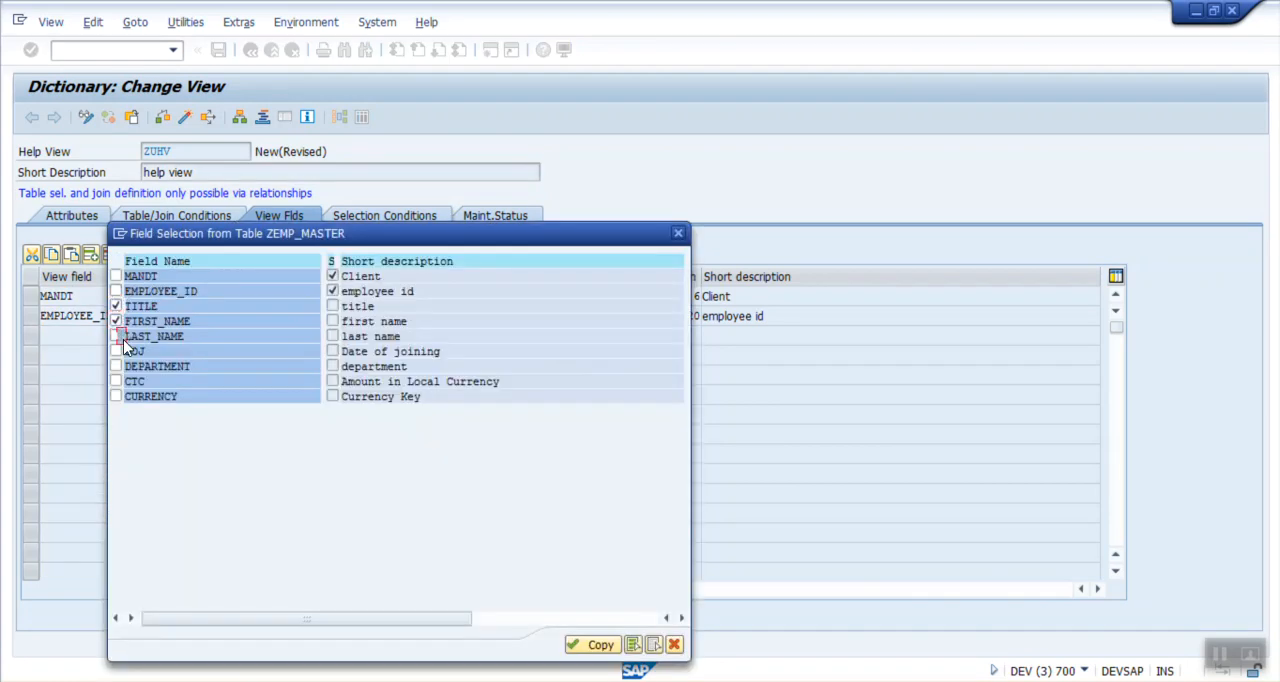
{"action": "left_click", "coordinate": [116, 351]}
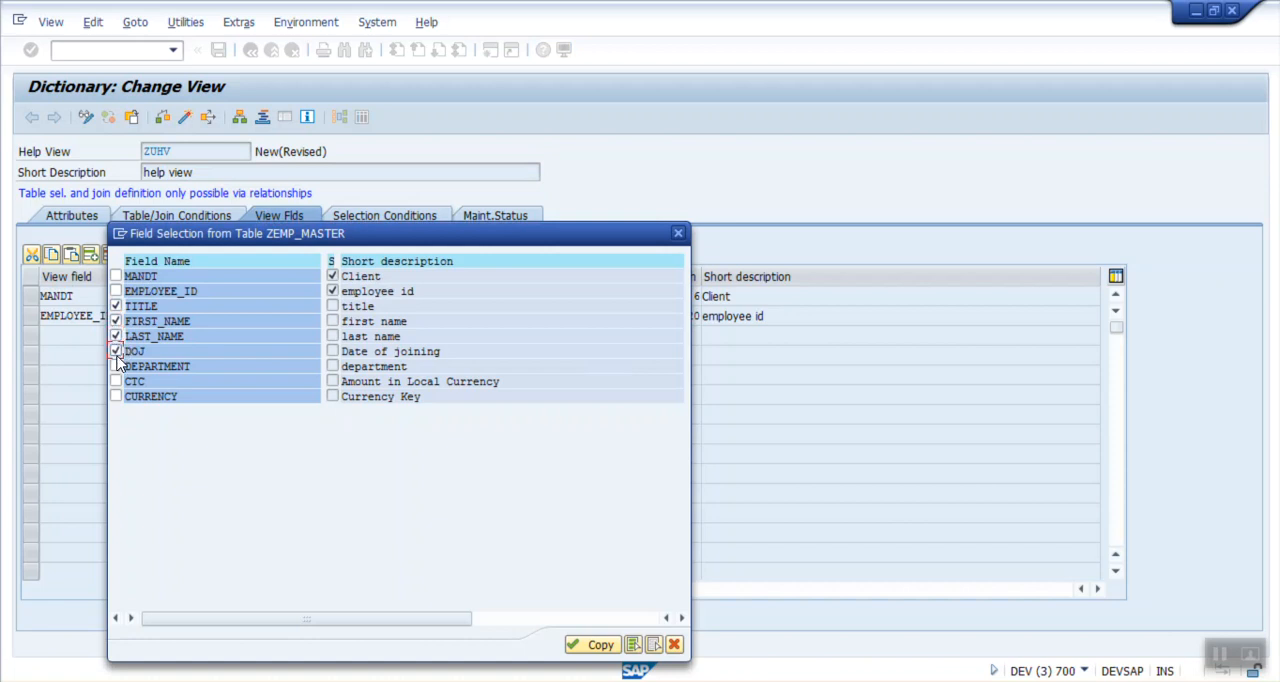
{"action": "left_click", "coordinate": [116, 366]}
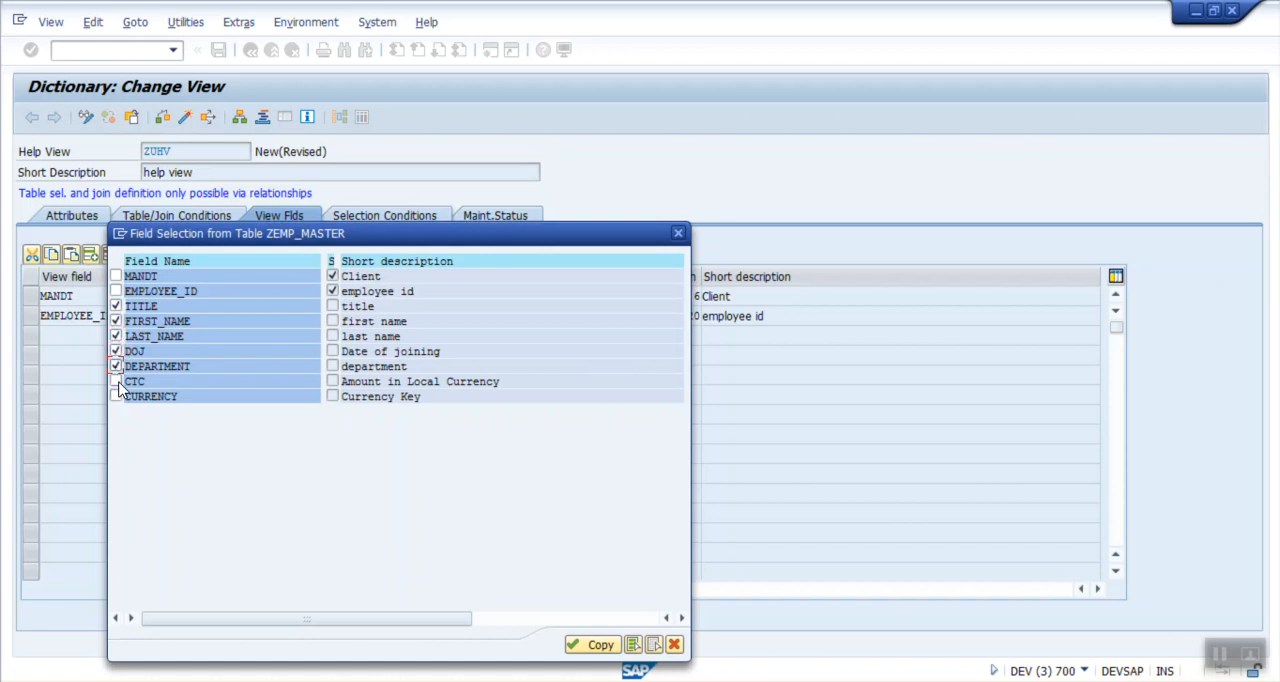
{"action": "left_click", "coordinate": [116, 381]}
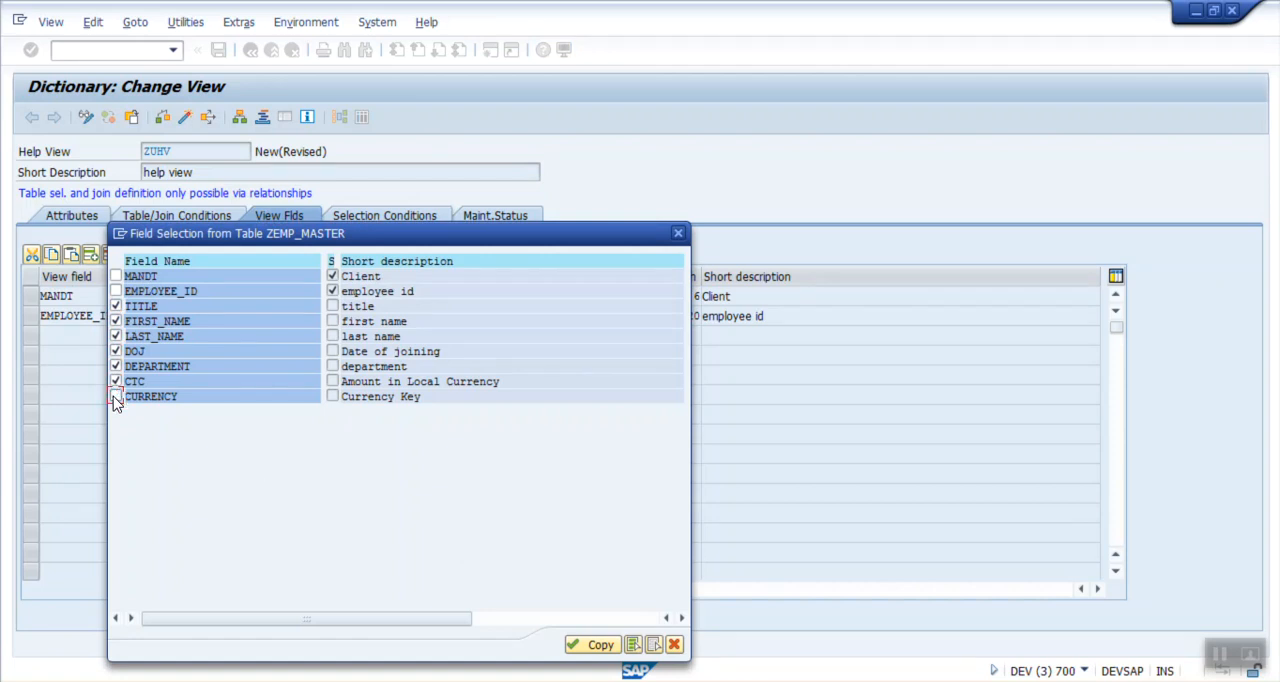
{"action": "left_click", "coordinate": [116, 381]}
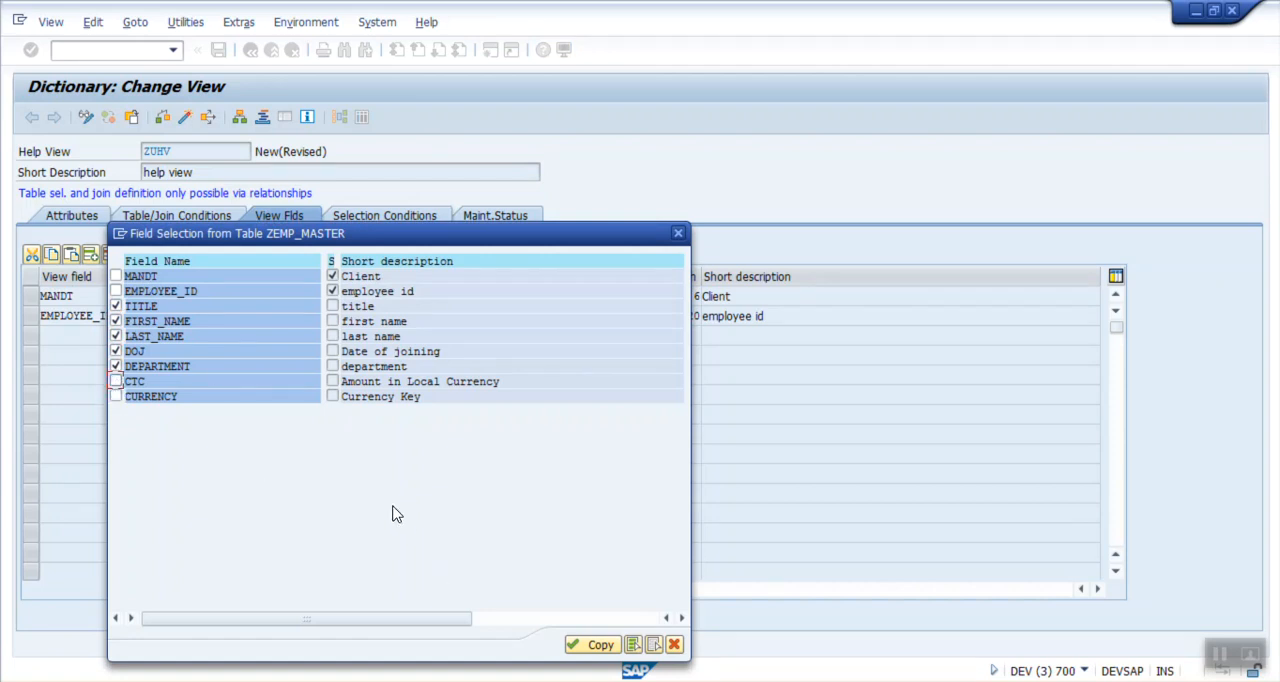
{"action": "left_click", "coordinate": [591, 644]}
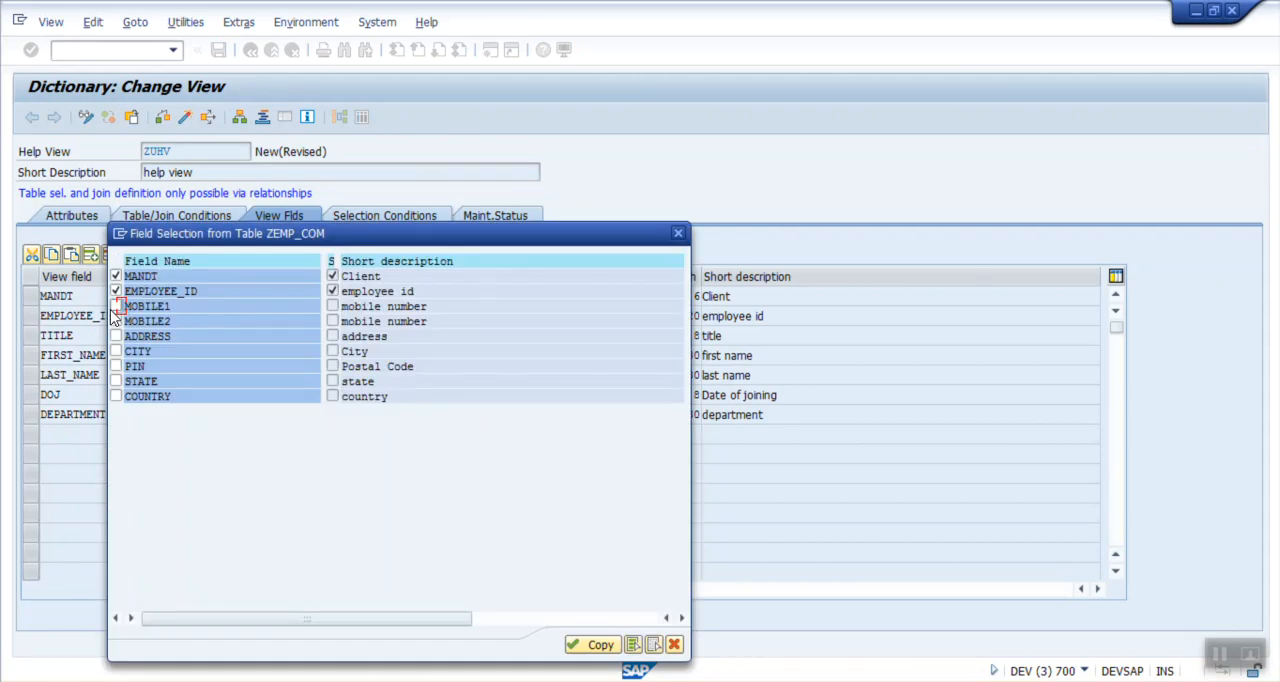
Copy ZEMP_COM fields MOBILE1, CITY and PIN into the view, leaving out ADDRESS.
{"action": "left_click", "coordinate": [116, 306]}
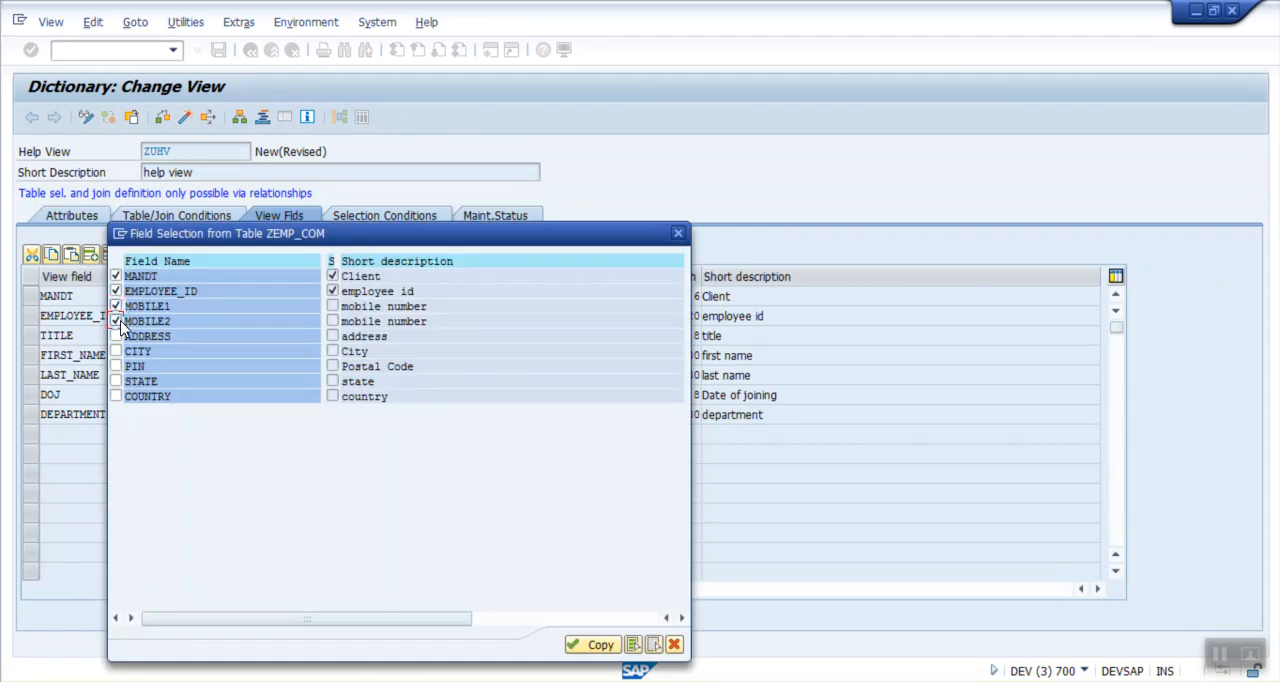
{"action": "left_click", "coordinate": [116, 335]}
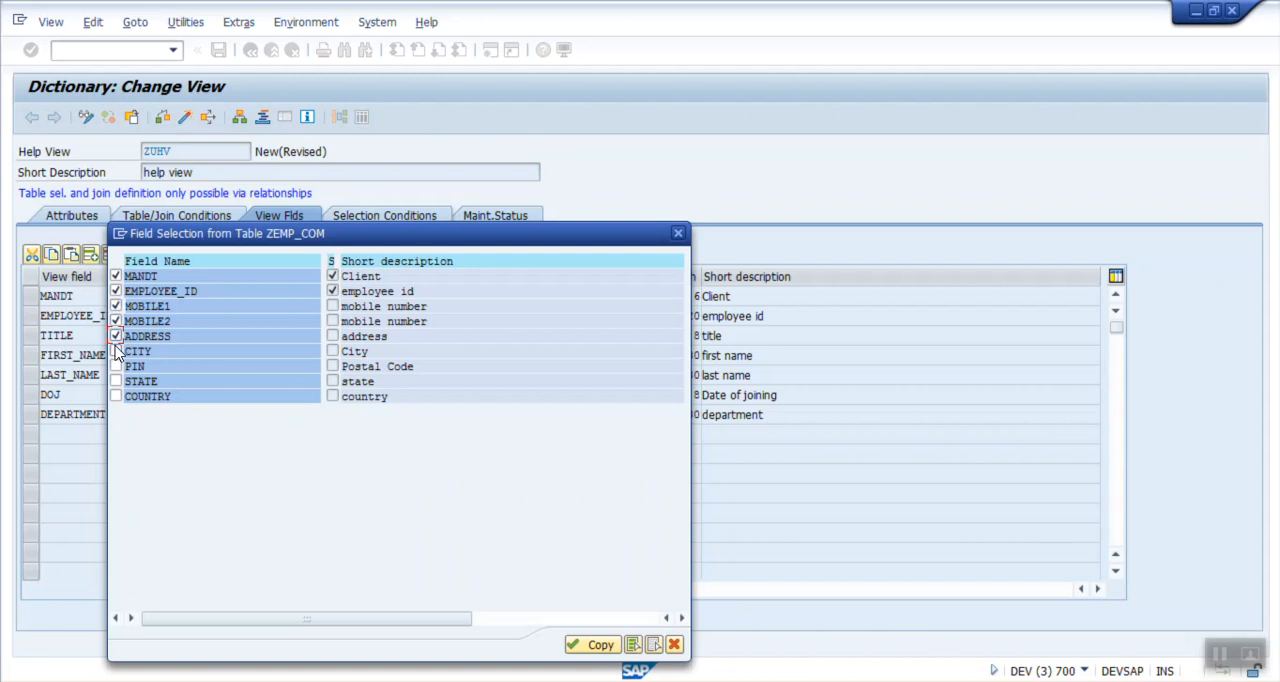
{"action": "left_click", "coordinate": [116, 335]}
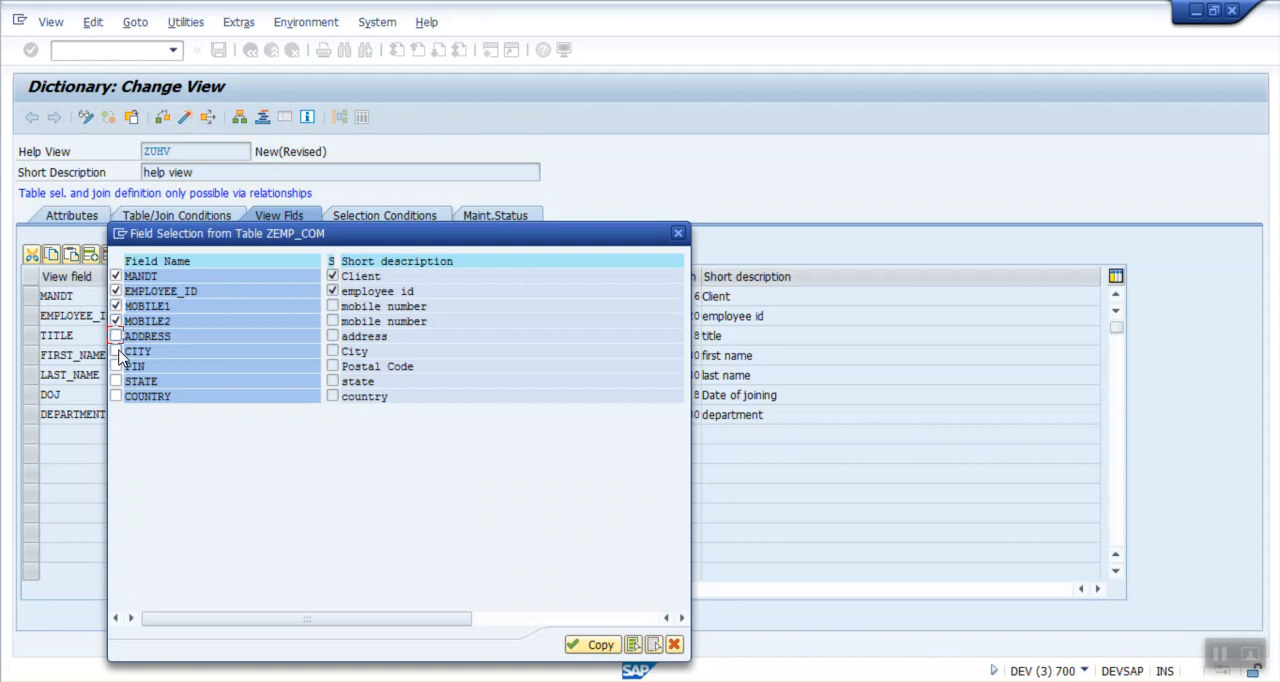
{"action": "left_click", "coordinate": [115, 365]}
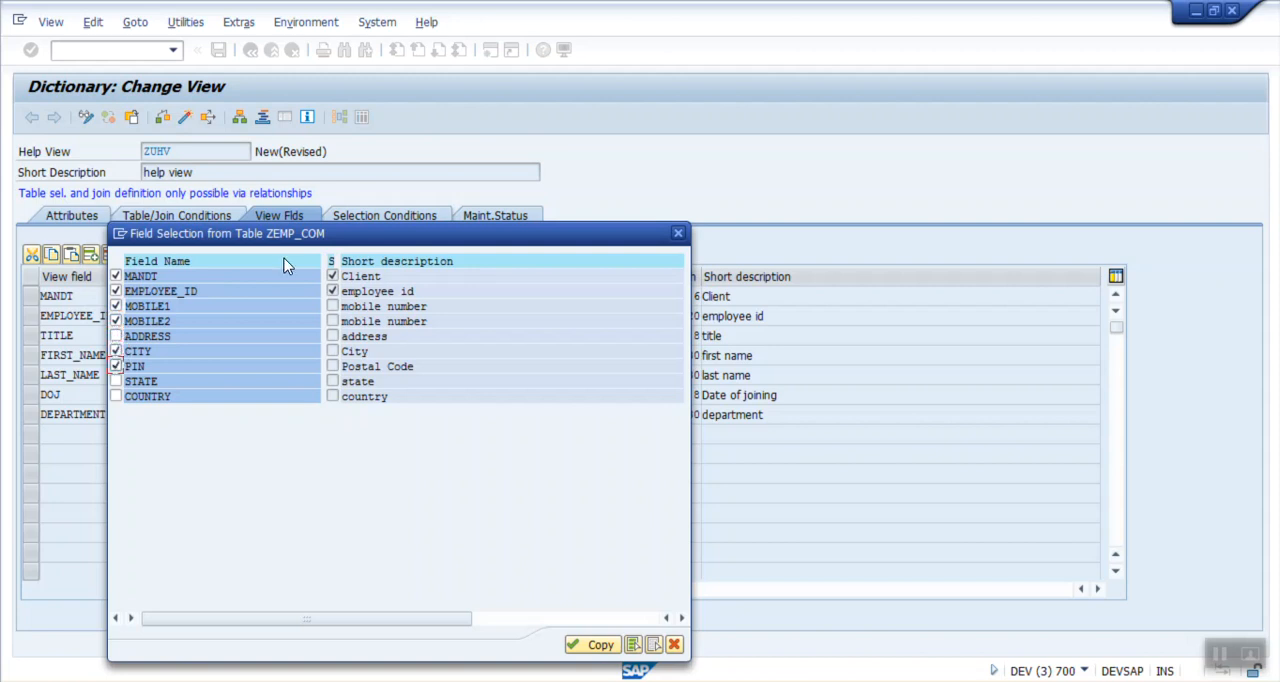
{"action": "left_click", "coordinate": [592, 644]}
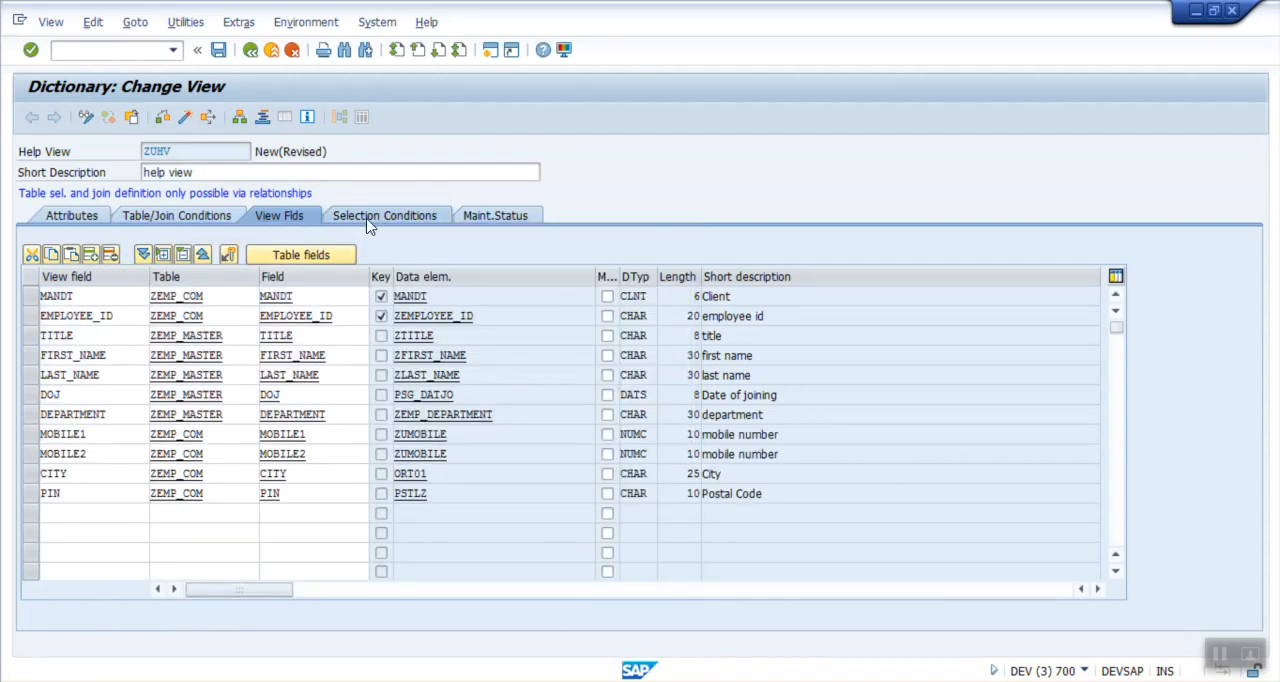
{"action": "left_click", "coordinate": [491, 215]}
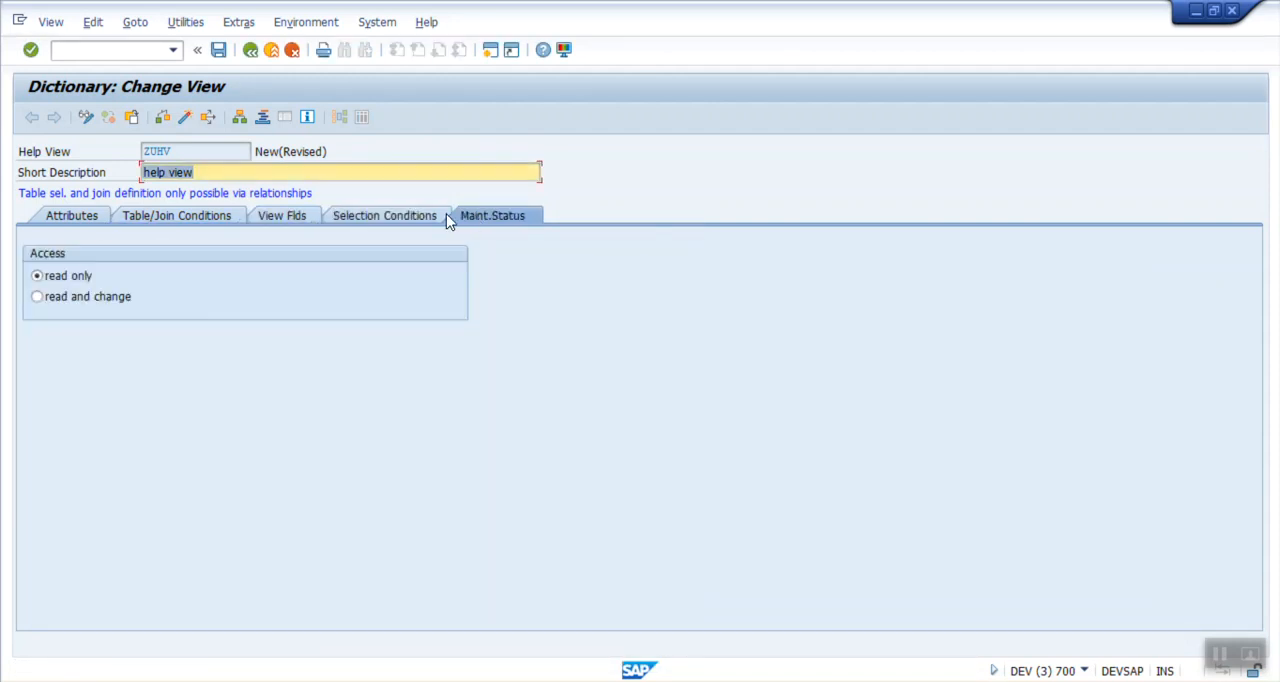
{"action": "mouse_move", "coordinate": [282, 216]}
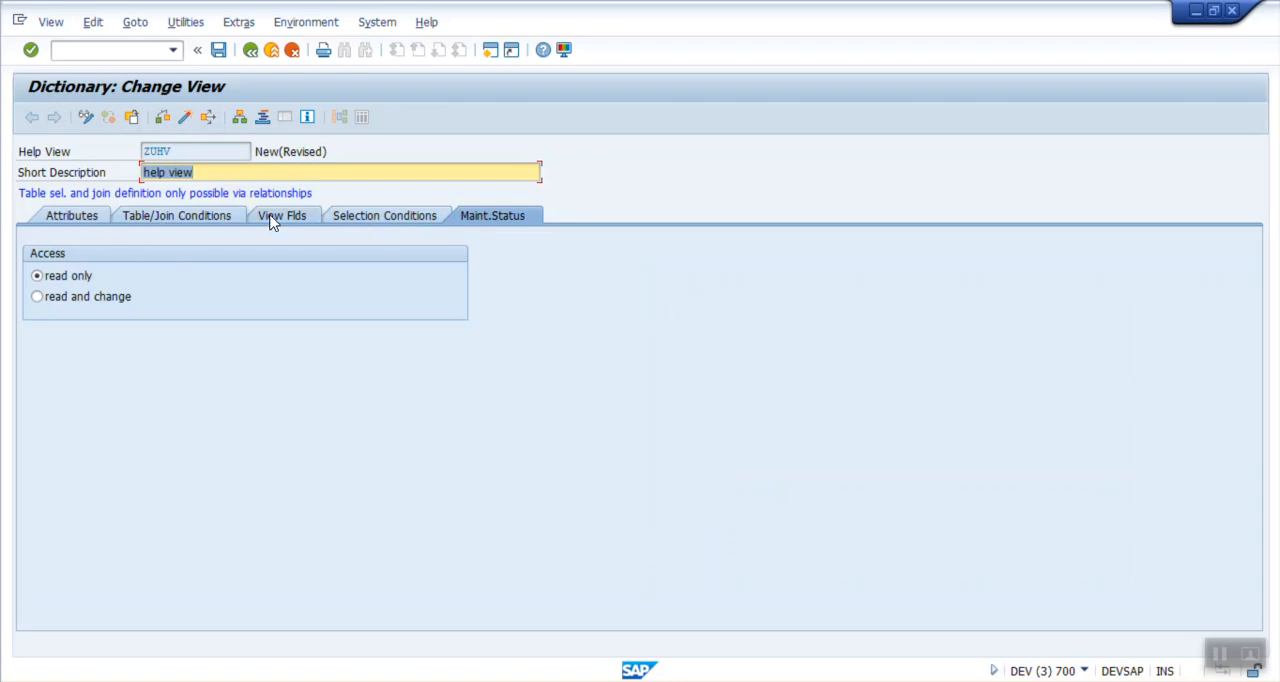
{"action": "left_click", "coordinate": [282, 215]}
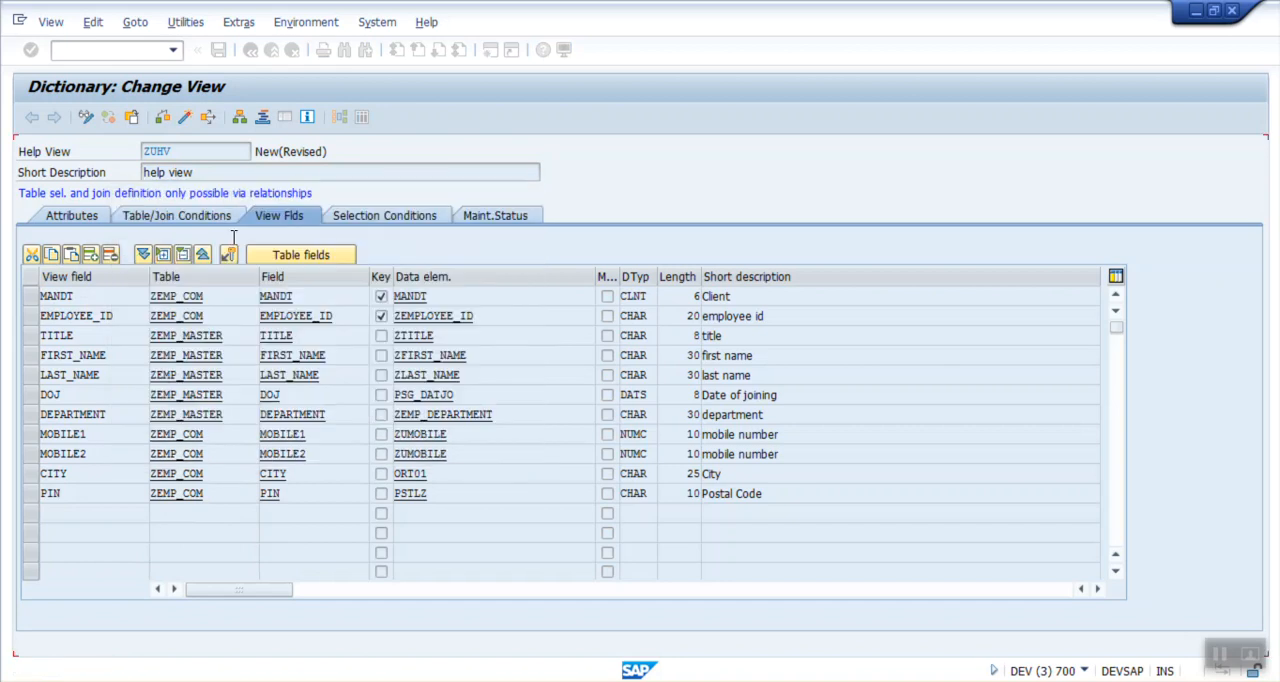
{"action": "left_click", "coordinate": [186, 117]}
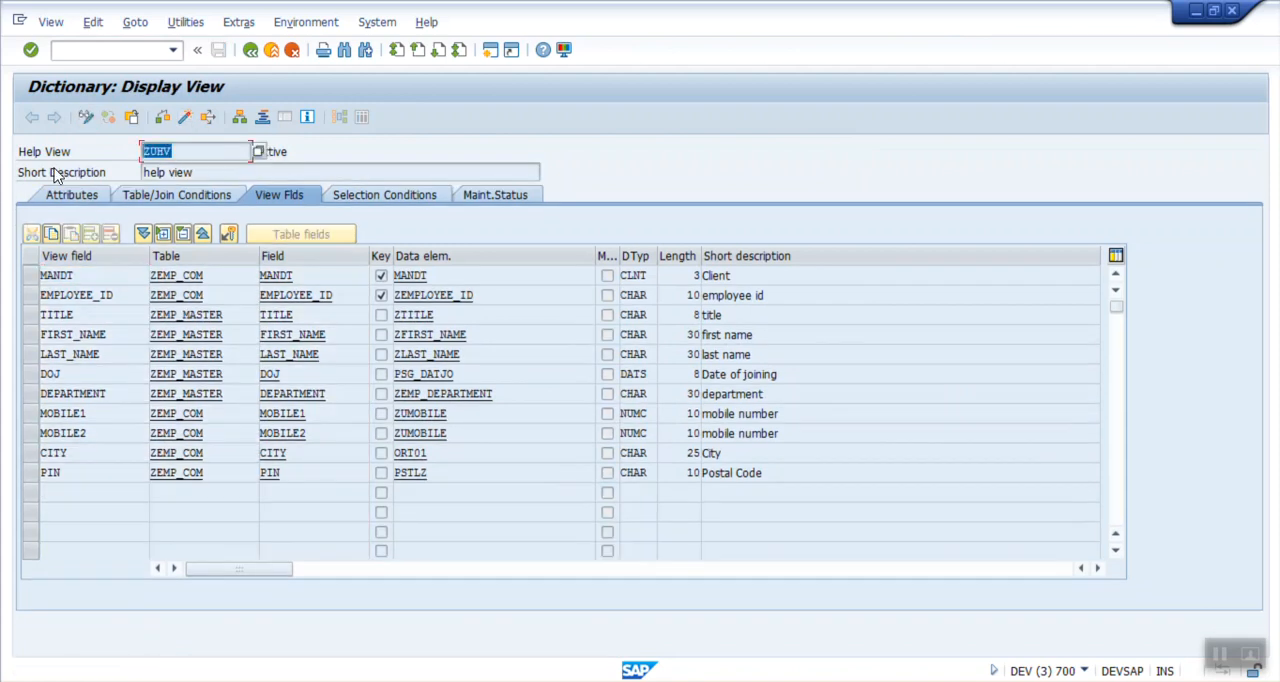
{"action": "mouse_move", "coordinate": [360, 124]}
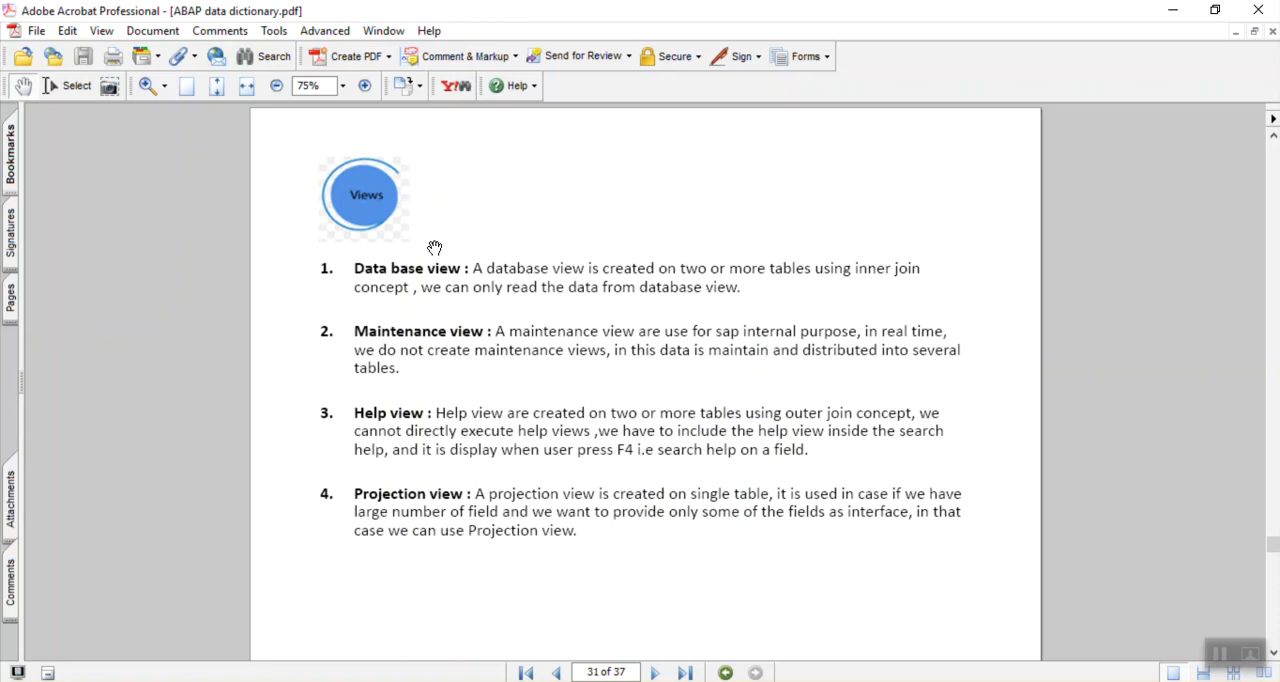
{"action": "mouse_move", "coordinate": [421, 378]}
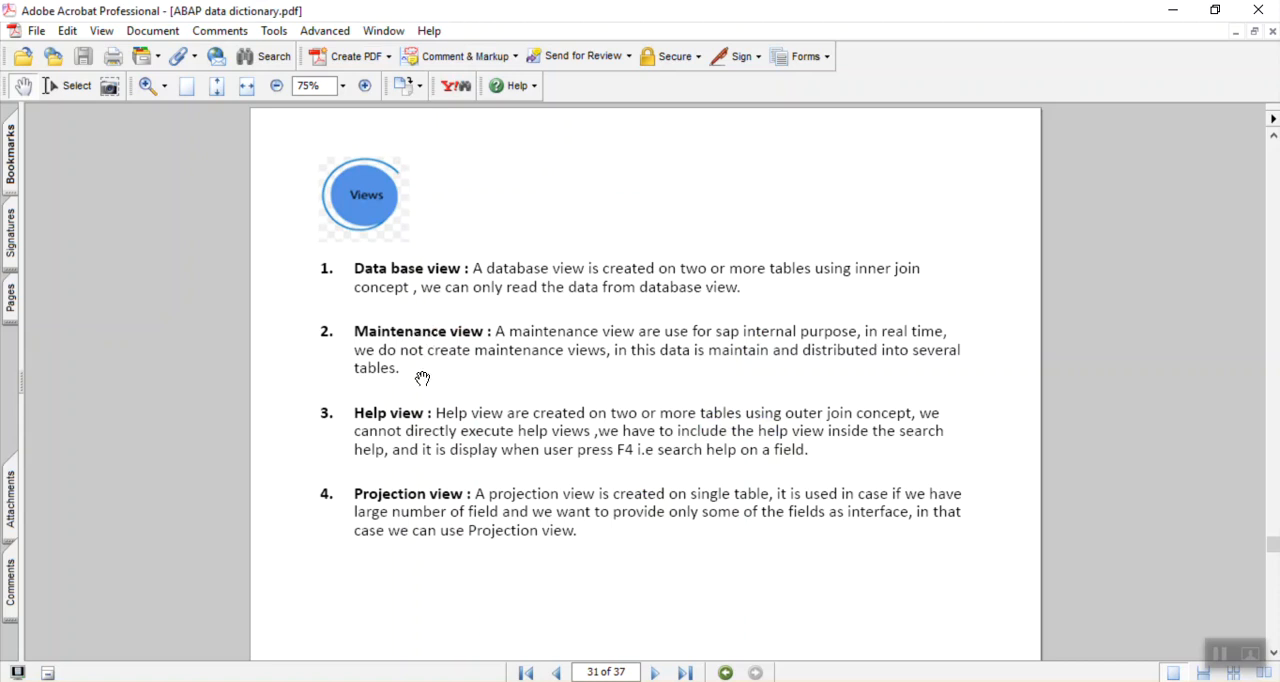
{"action": "mouse_move", "coordinate": [384, 429]}
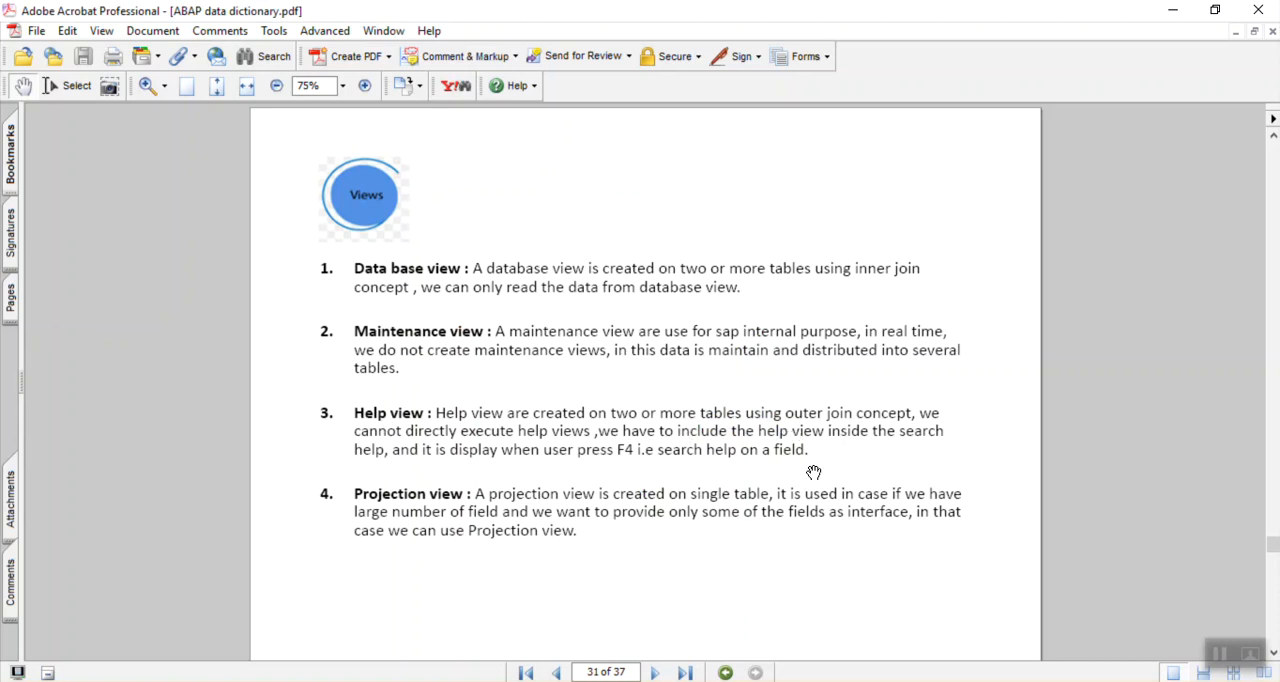
{"action": "mouse_move", "coordinate": [574, 432]}
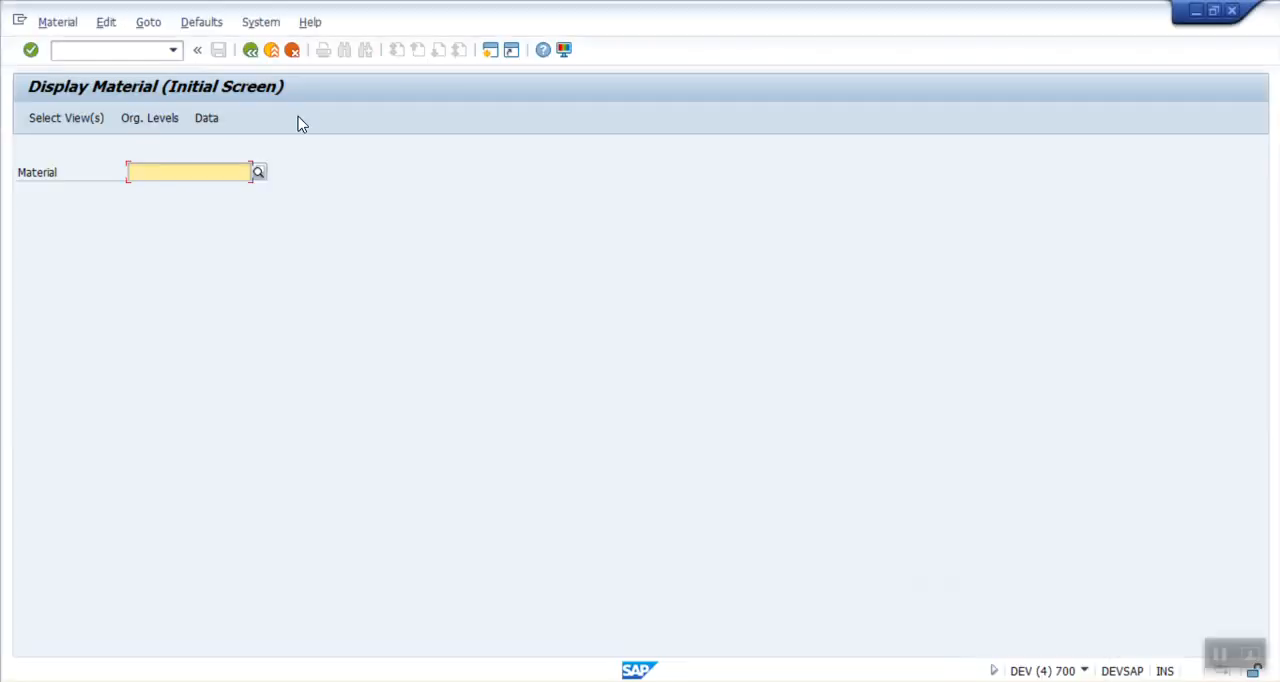
{"action": "mouse_move", "coordinate": [631, 435]}
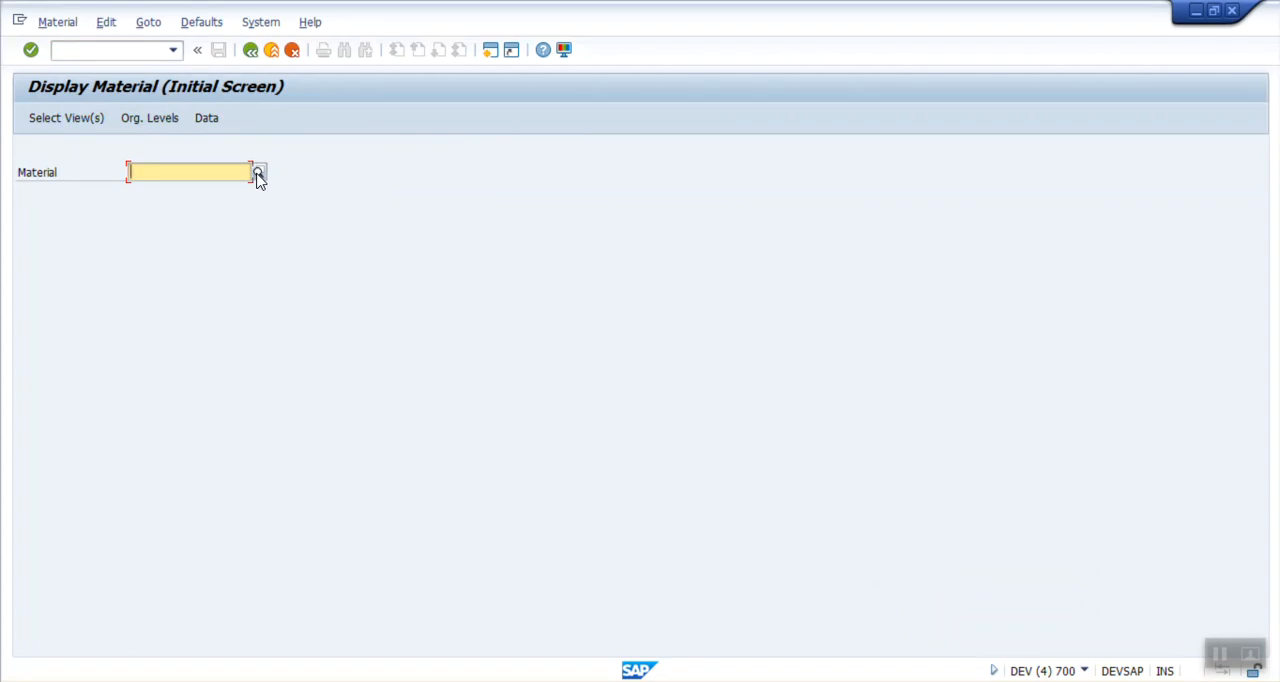
Open the MM03 Material search help and run it without any criteria.
{"action": "left_click", "coordinate": [258, 172]}
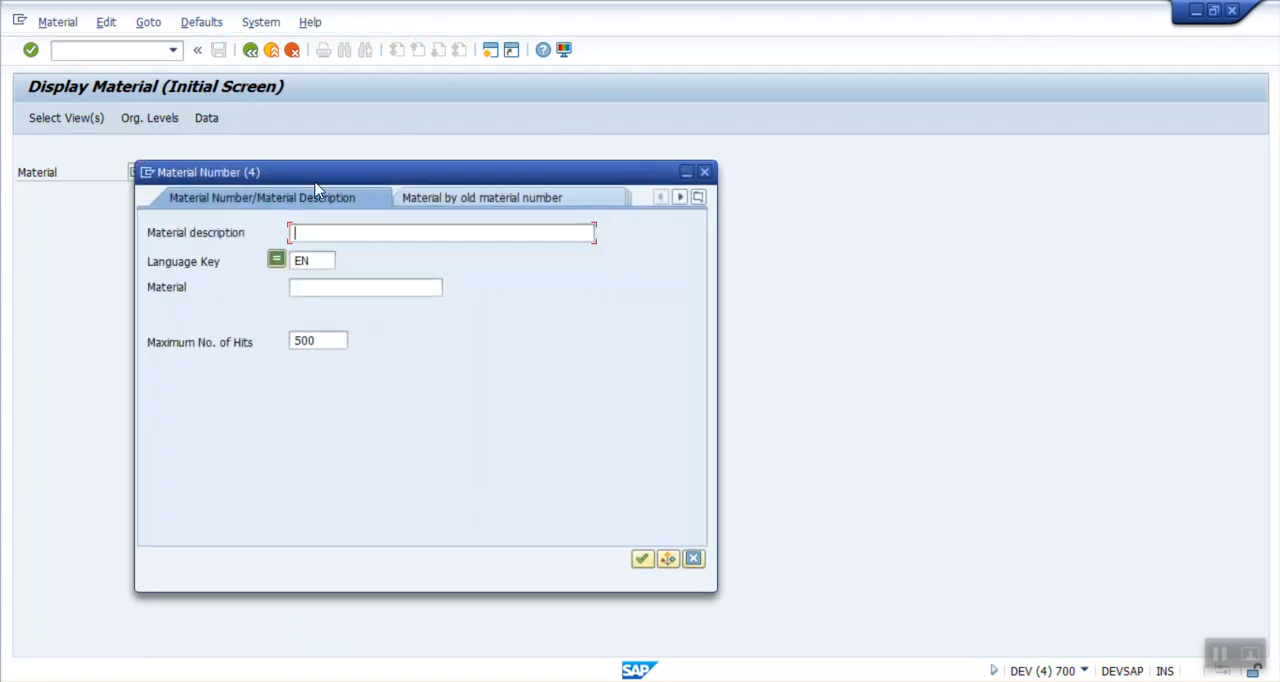
{"action": "mouse_move", "coordinate": [405, 186]}
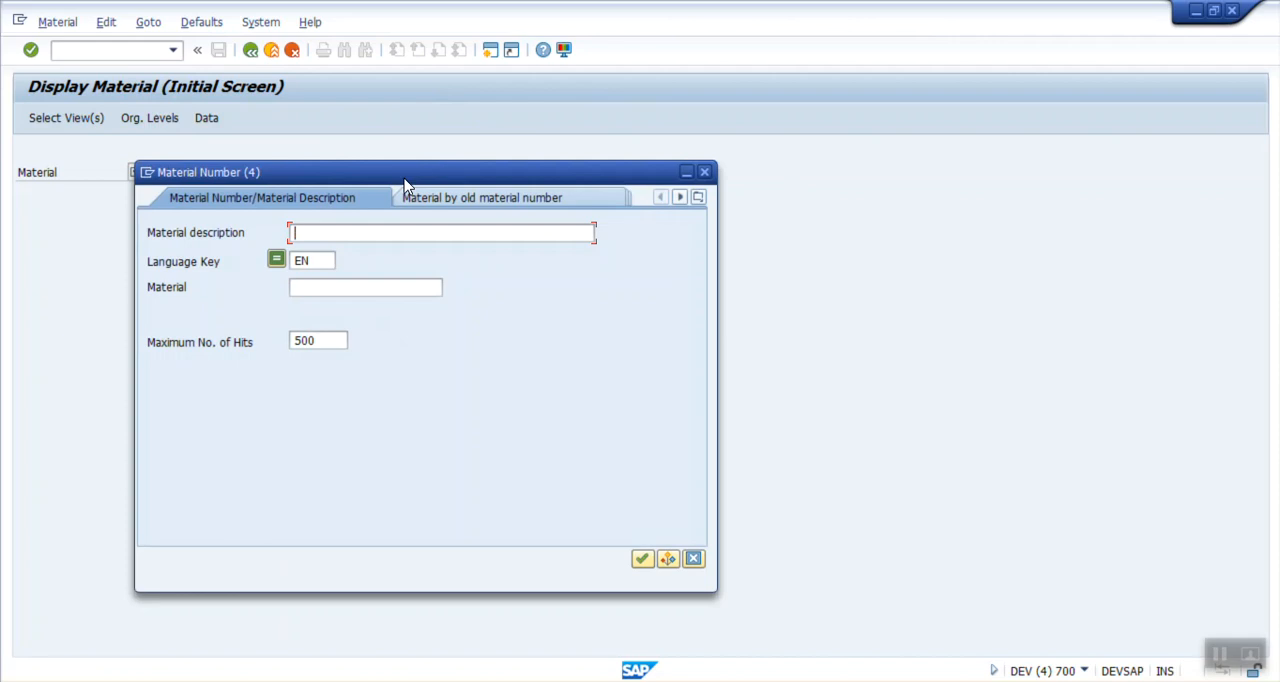
{"action": "left_click", "coordinate": [642, 558]}
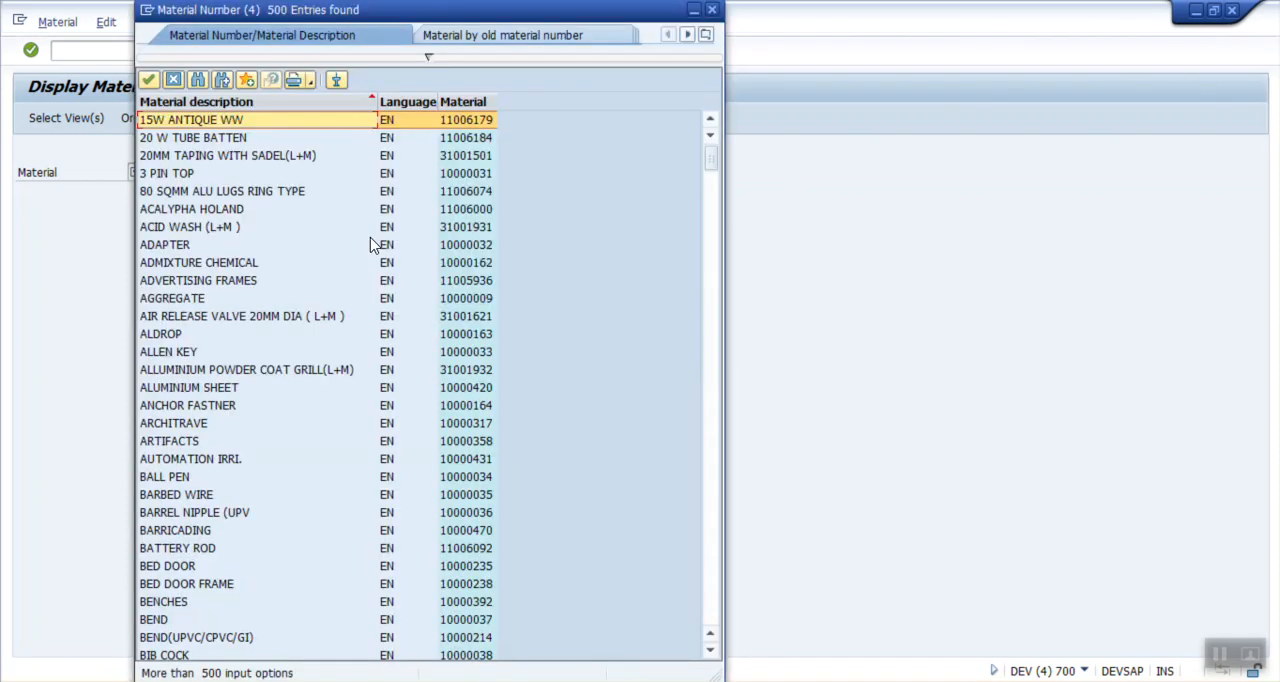
{"action": "mouse_move", "coordinate": [460, 130]}
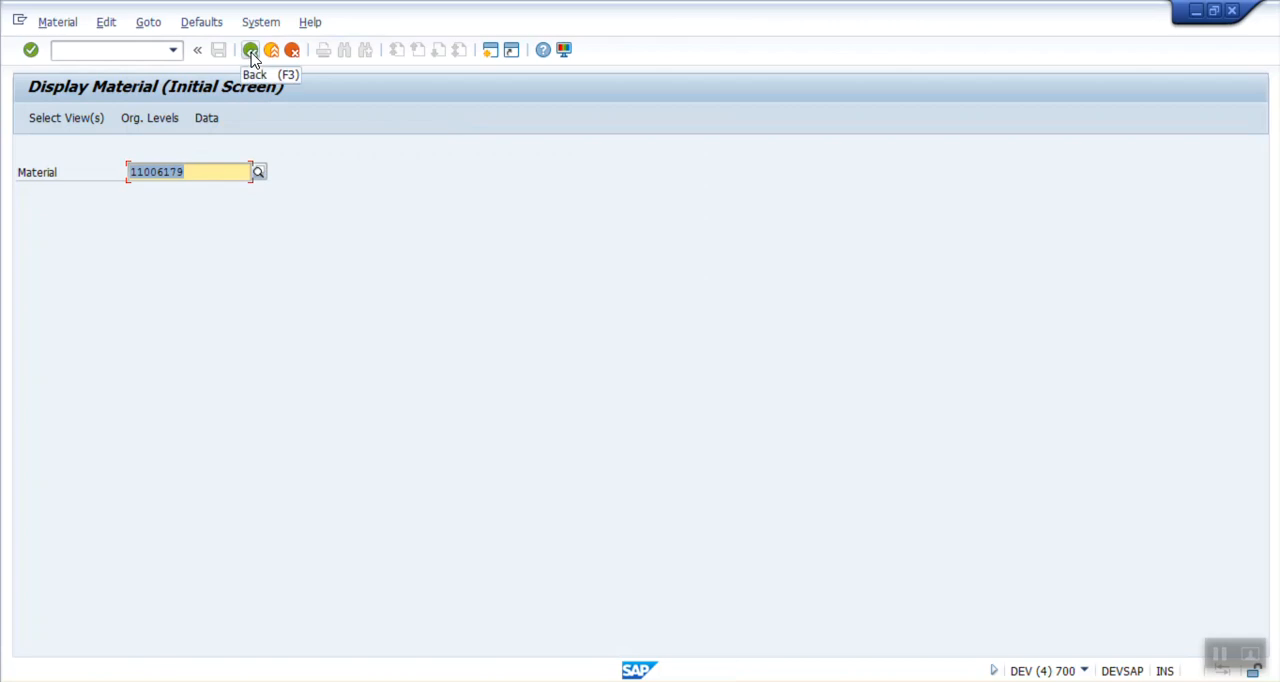
Run SE11, select Search help, and start creating ZSH_HV.
{"action": "left_click", "coordinate": [250, 50]}
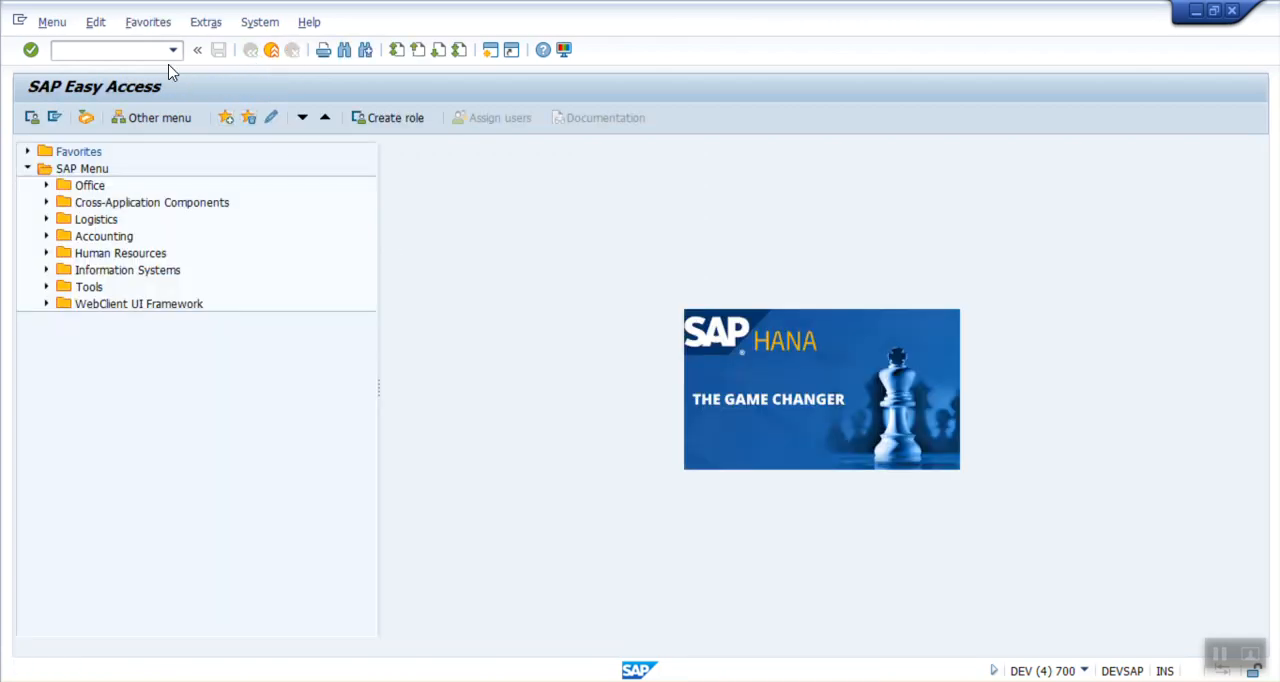
{"action": "type", "text": "se"}
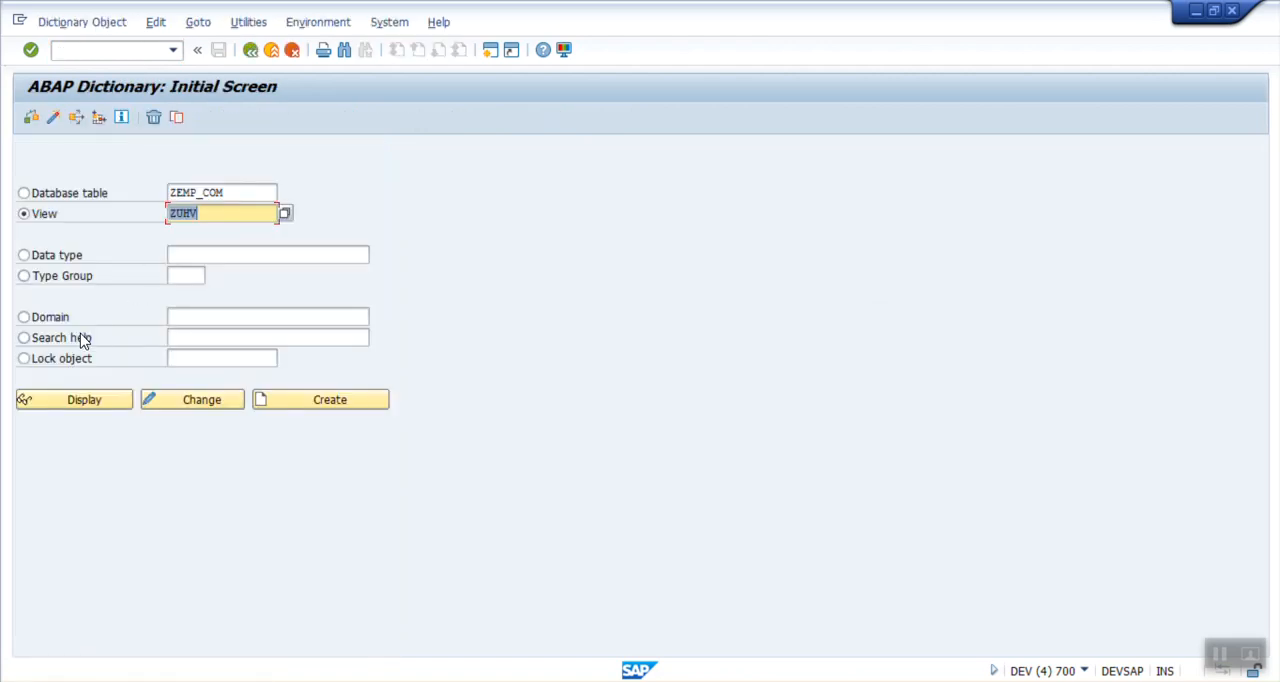
{"action": "left_click", "coordinate": [24, 337]}
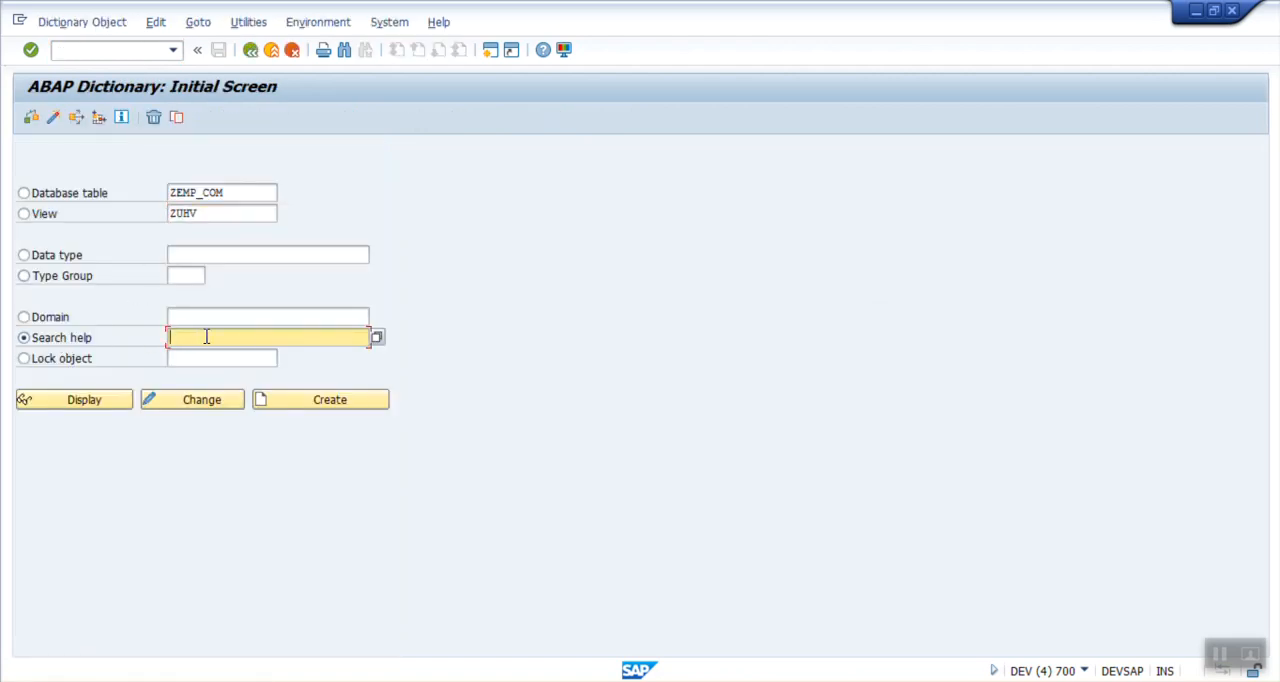
{"action": "type", "text": "ZSH"}
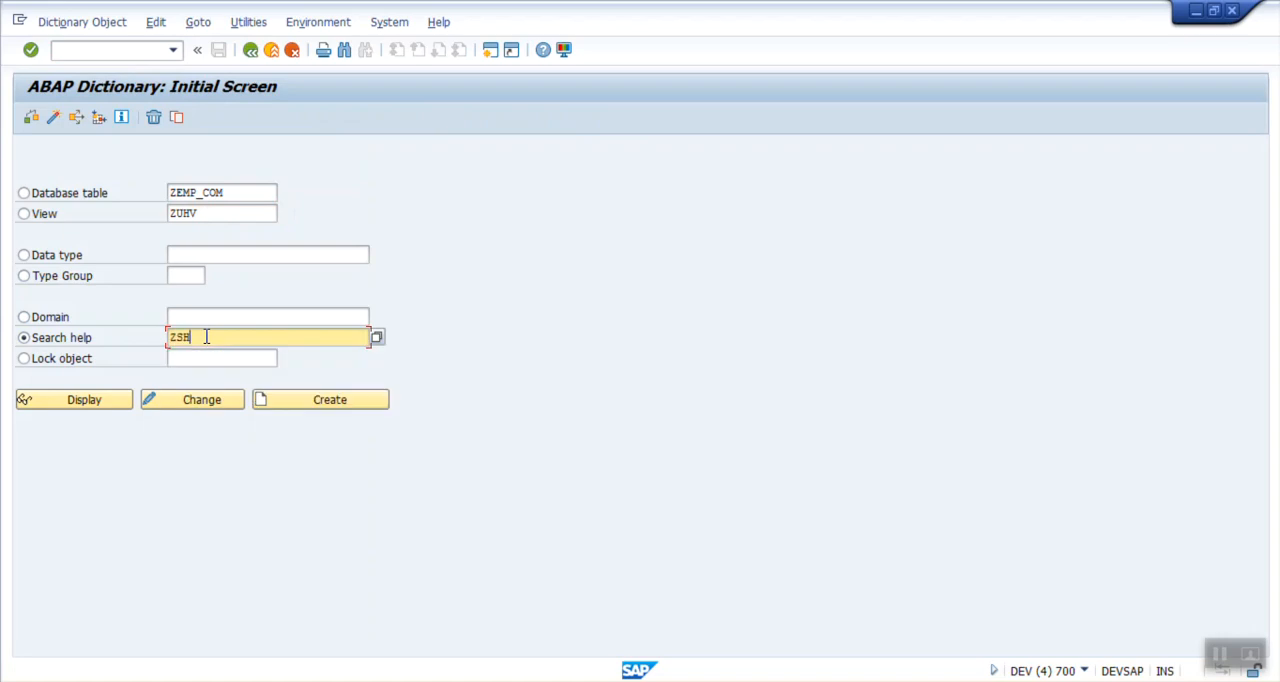
{"action": "type", "text": "_HV"}
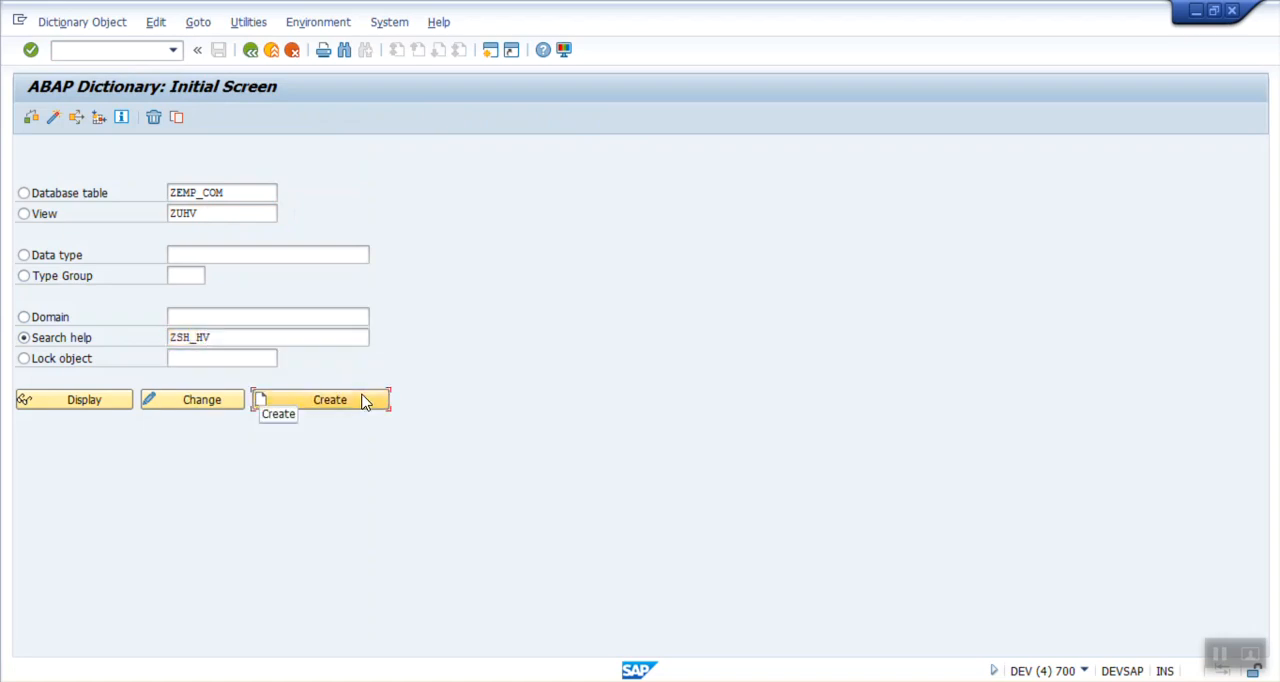
{"action": "left_click", "coordinate": [329, 399]}
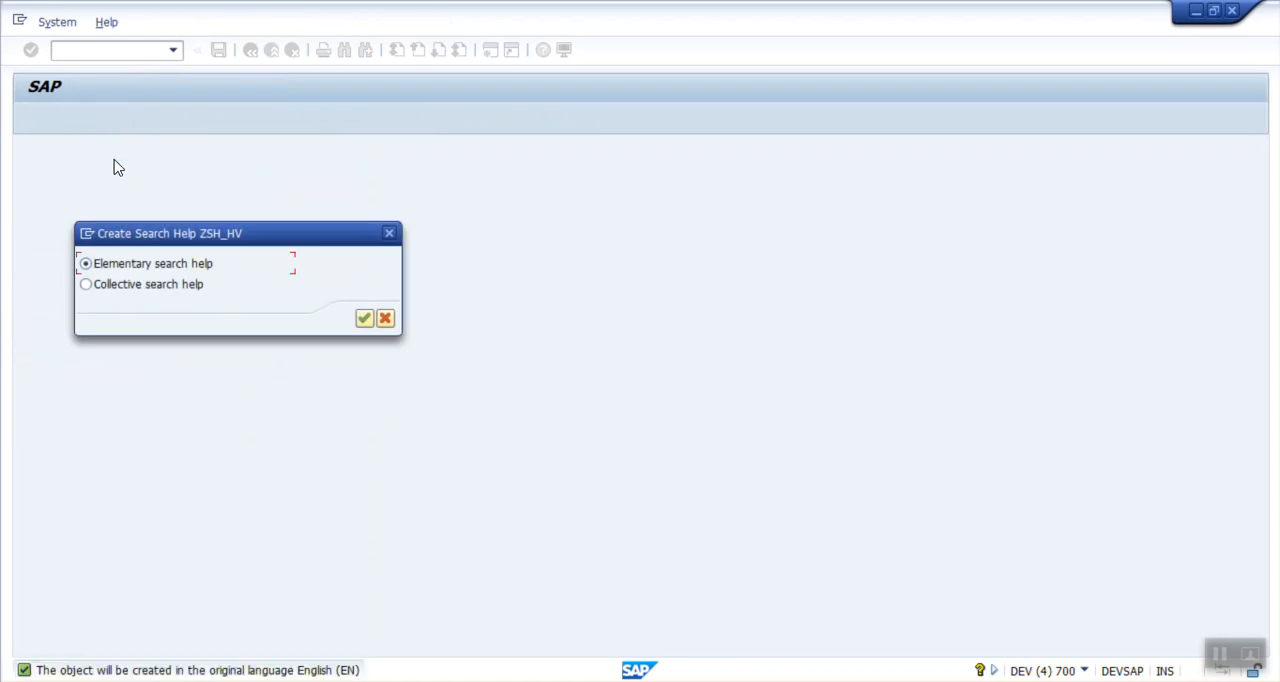
{"action": "mouse_move", "coordinate": [100, 277]}
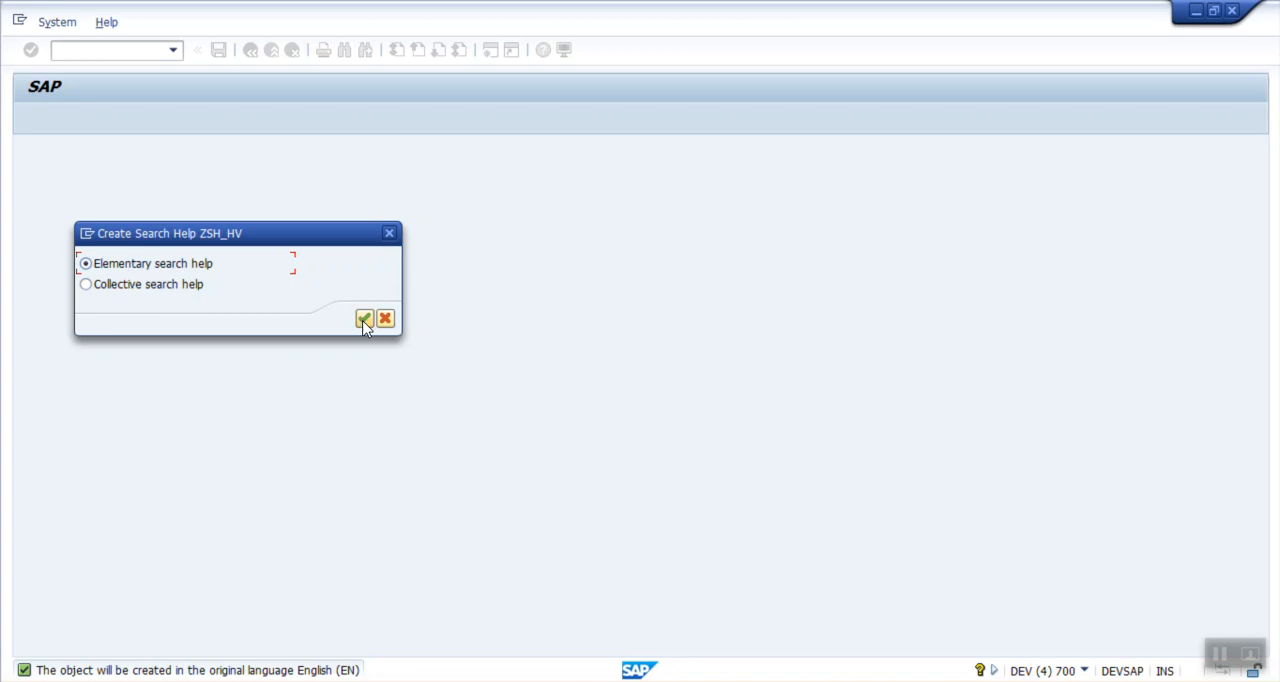
Describe ZSH_HV as 'search help using help view', select ZUHV, display values immediately.
{"action": "left_click", "coordinate": [364, 318]}
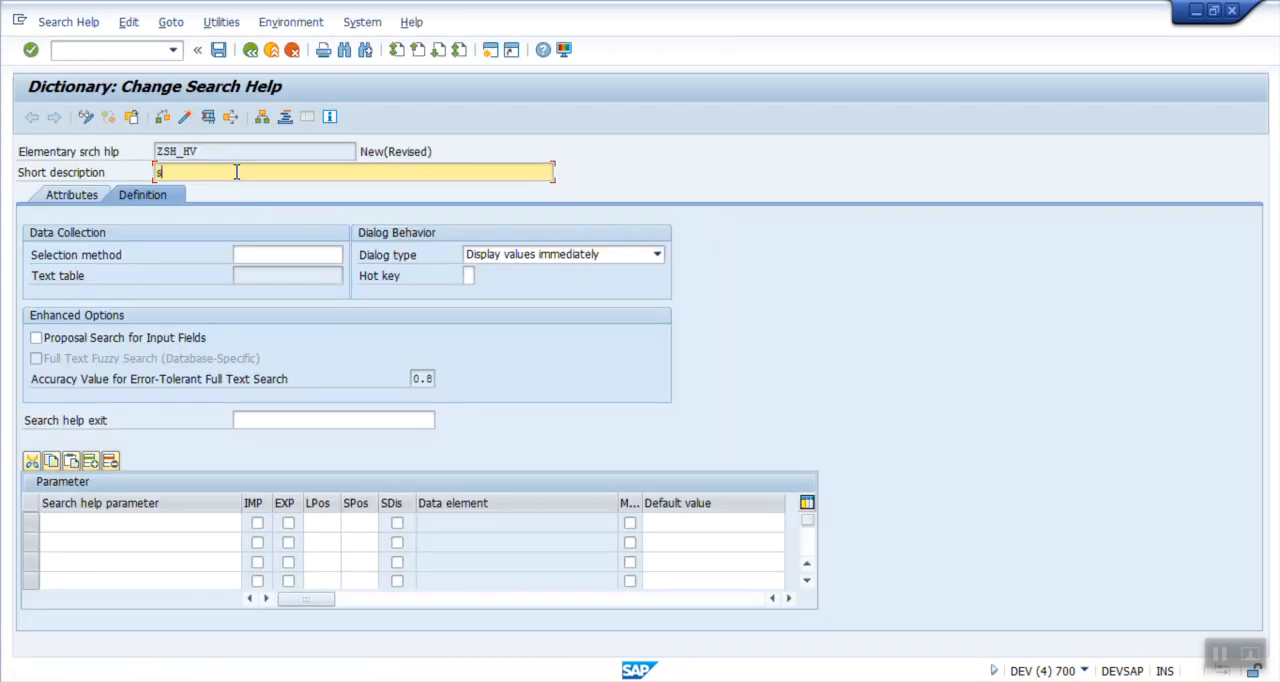
{"action": "type", "text": "search help using h"}
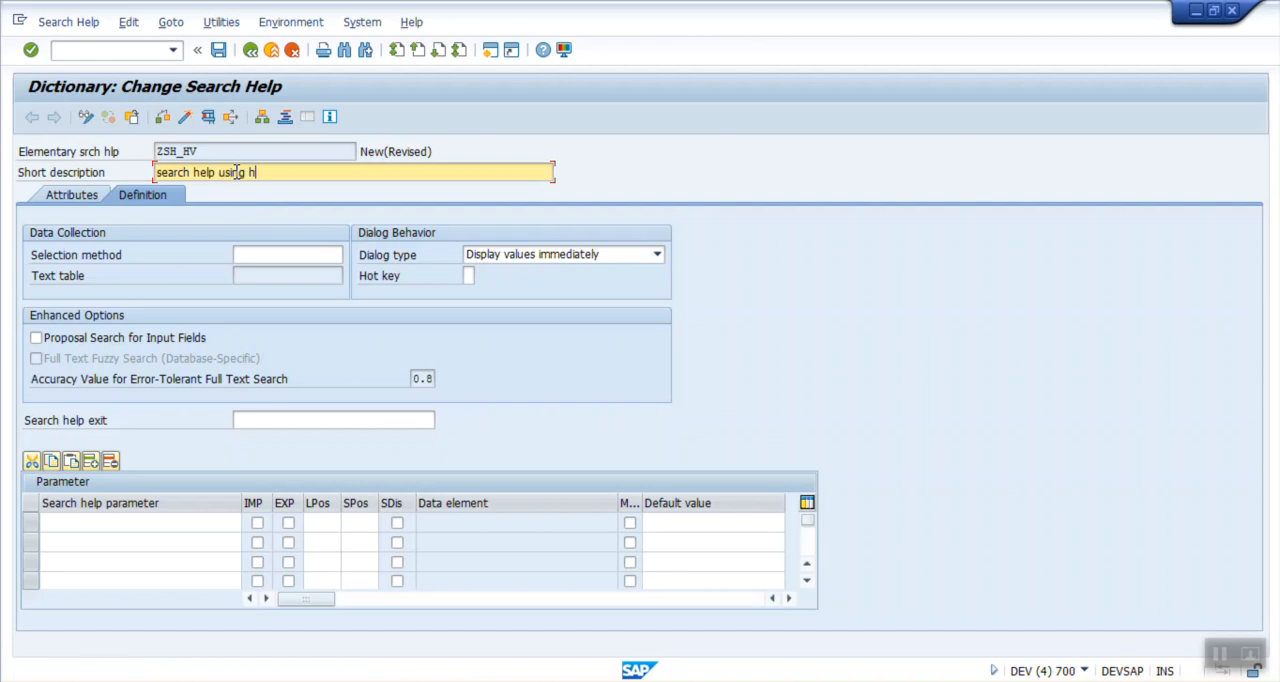
{"action": "type", "text": "elp view"}
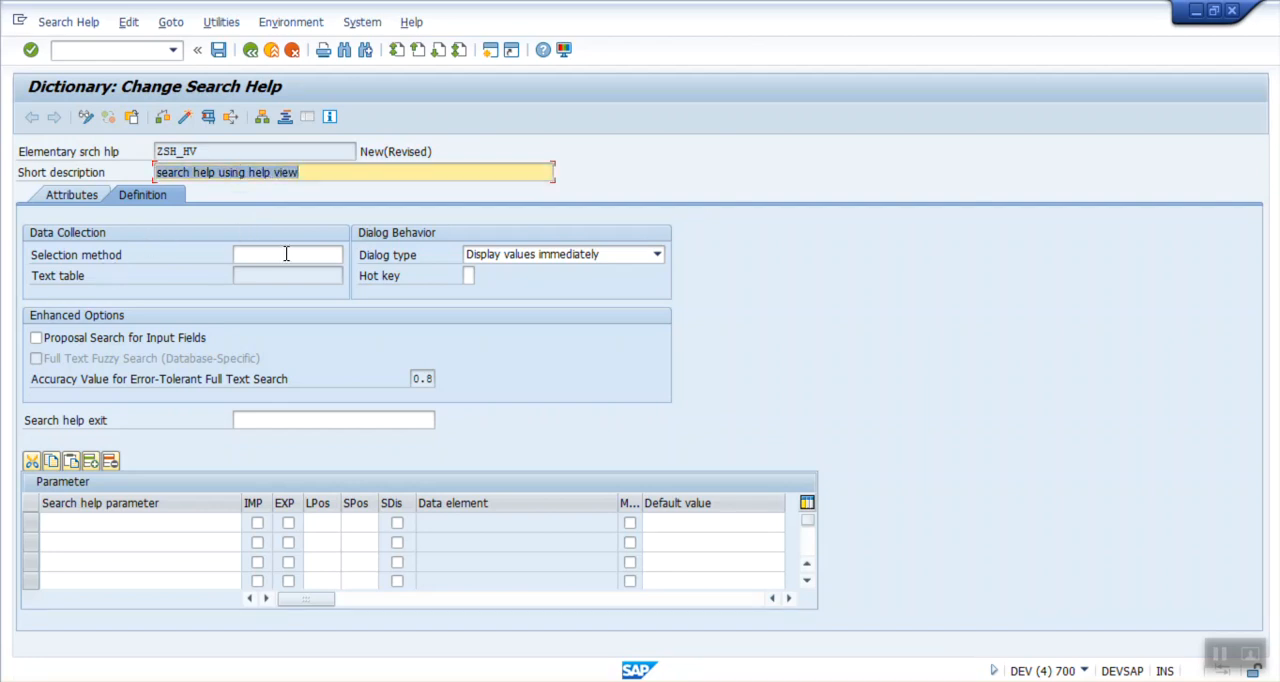
{"action": "left_click", "coordinate": [287, 254]}
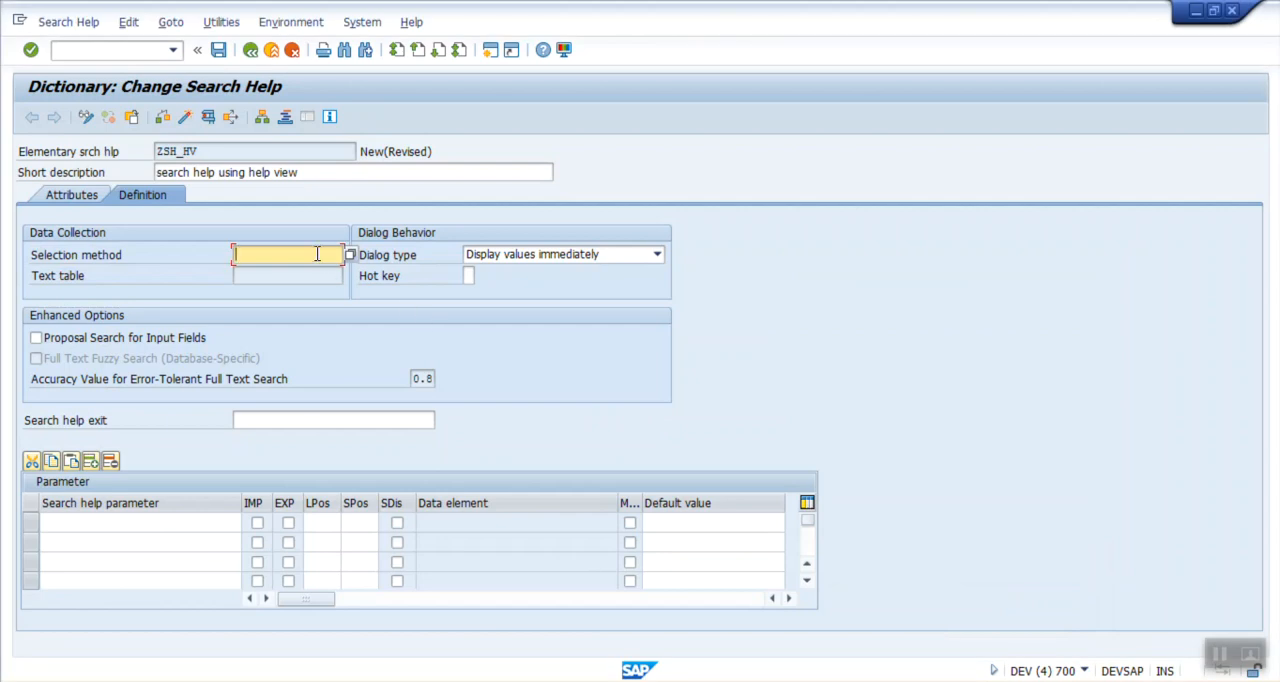
{"action": "type", "text": "ZUHV"}
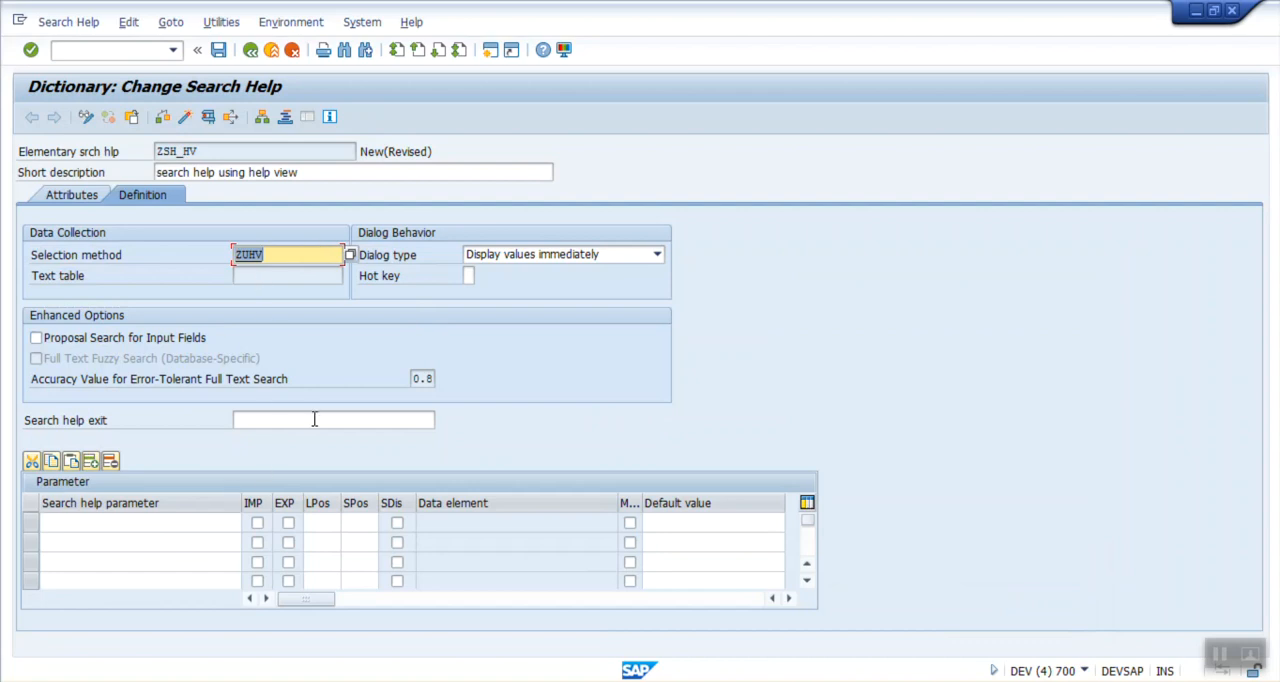
{"action": "left_click", "coordinate": [656, 254]}
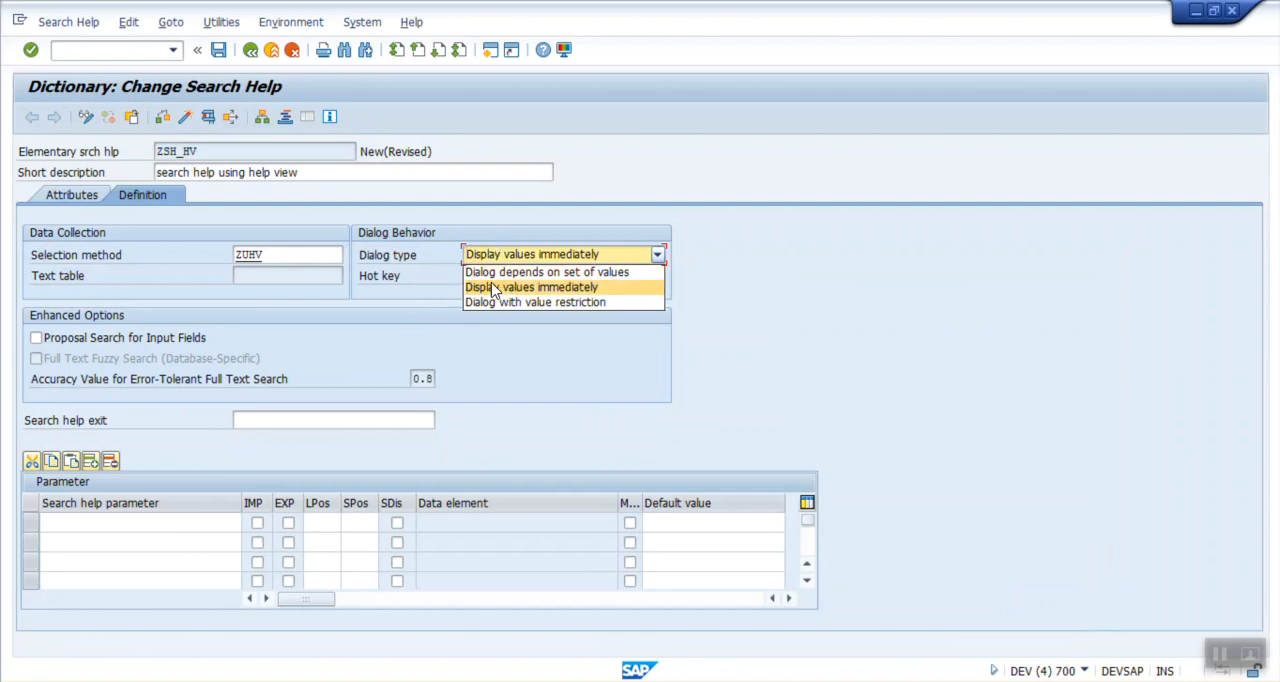
{"action": "left_click", "coordinate": [531, 287]}
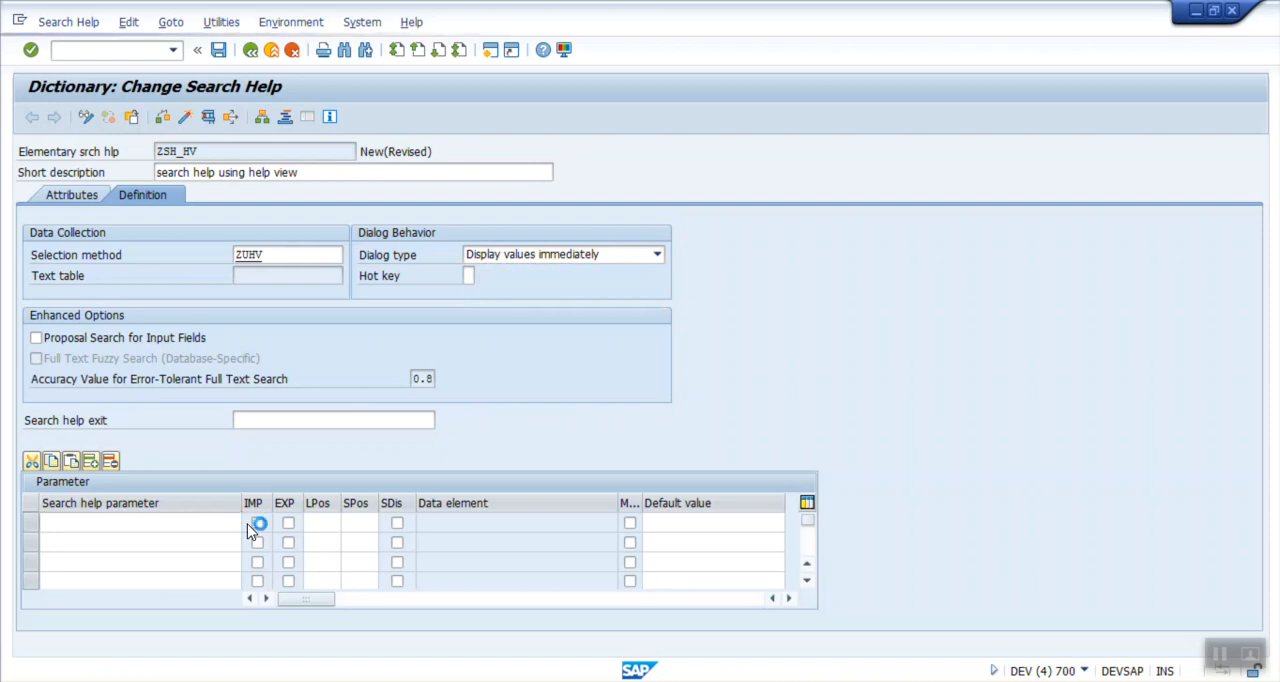
Take over ZUHV fields EMPLOYEE_ID through PIN as search help parameters.
{"action": "left_click", "coordinate": [258, 522]}
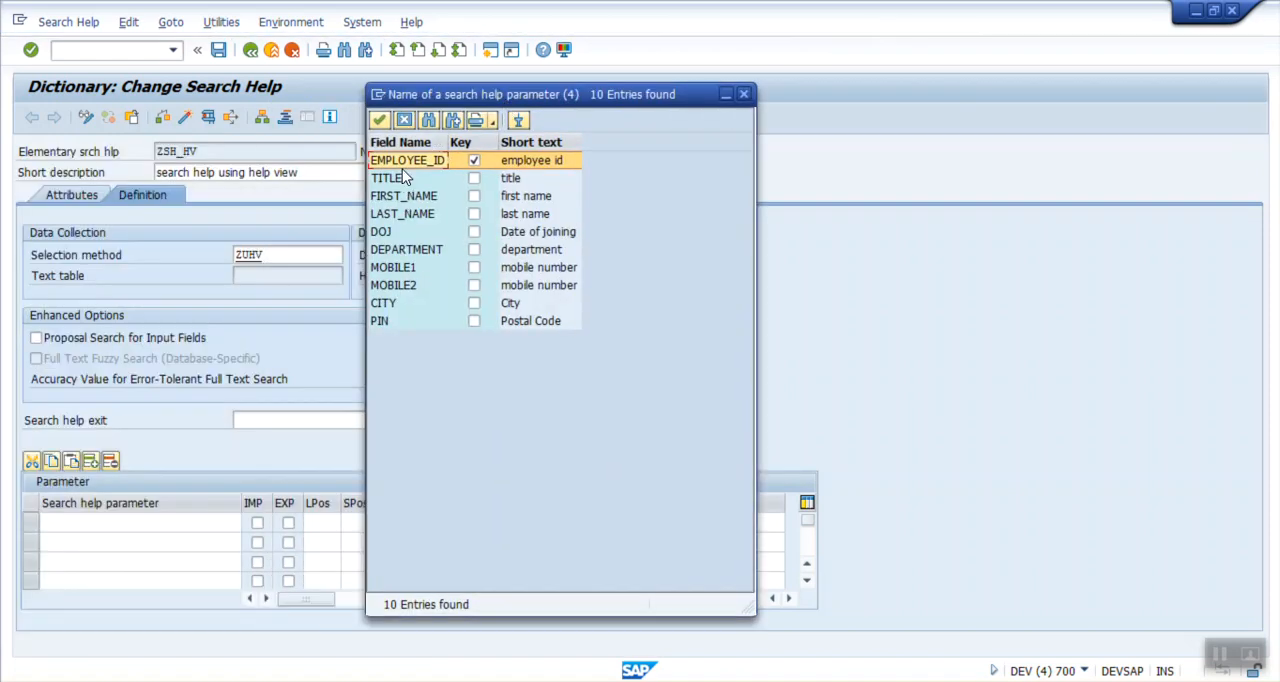
{"action": "left_click", "coordinate": [405, 160]}
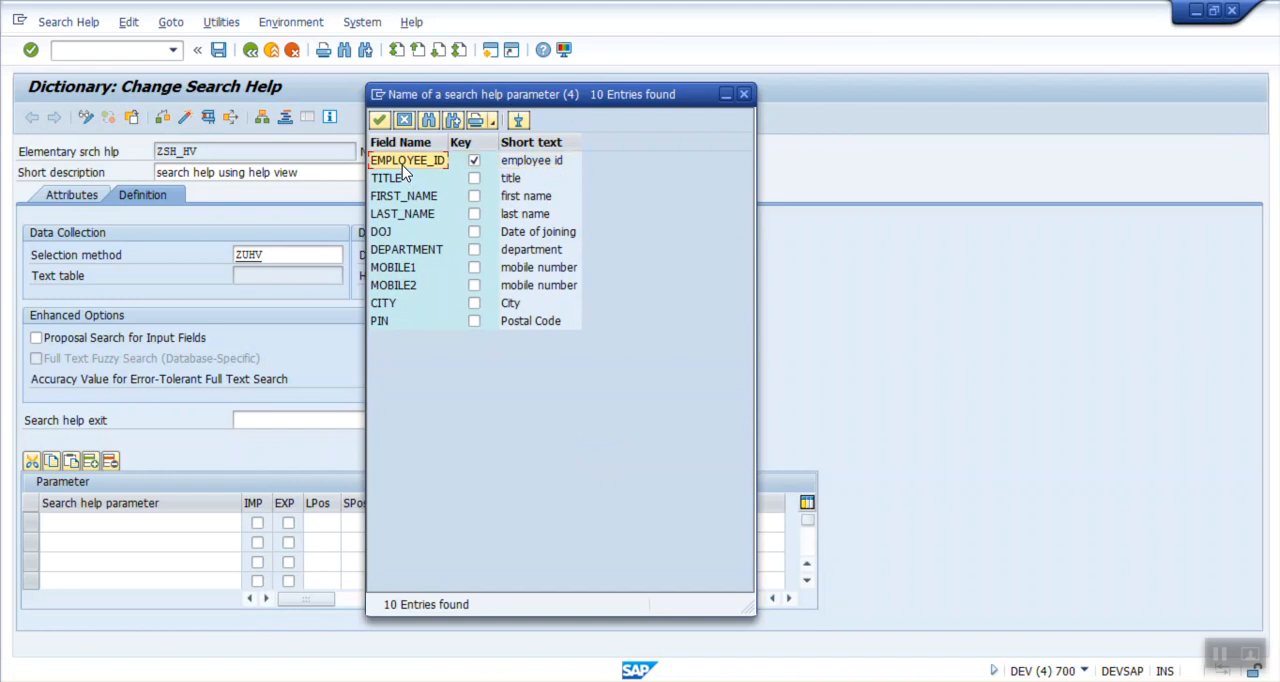
{"action": "left_click", "coordinate": [379, 320]}
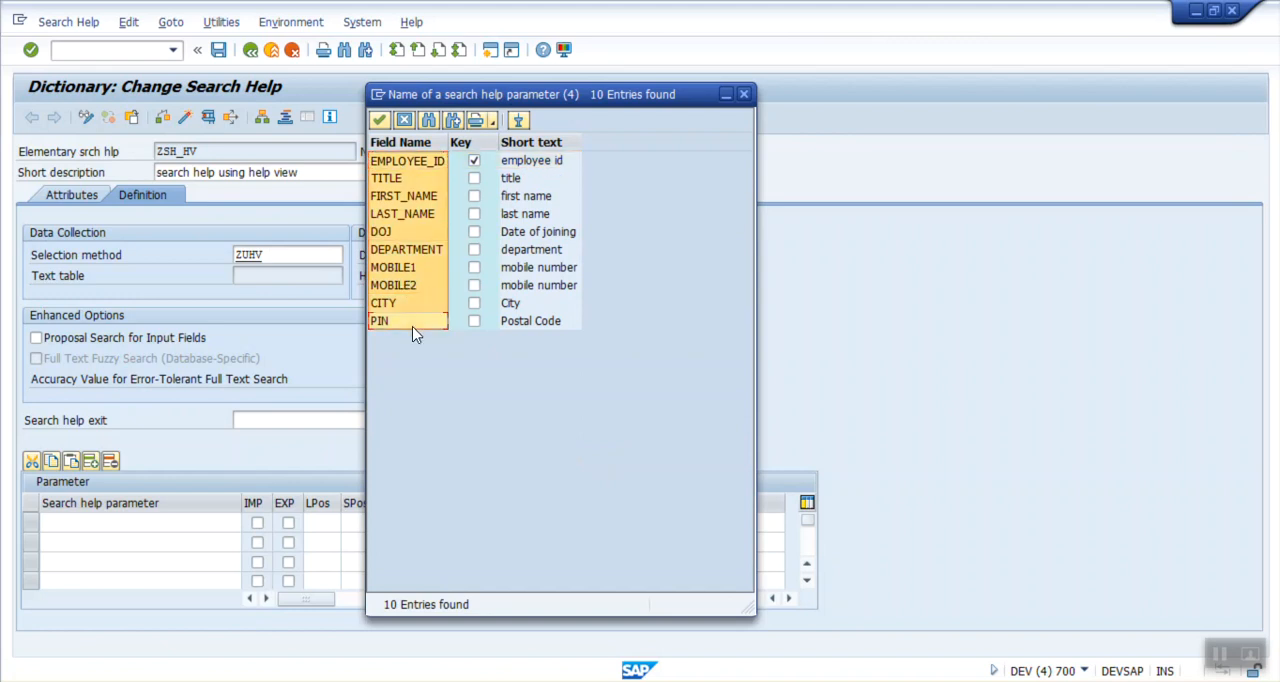
{"action": "left_click", "coordinate": [404, 120]}
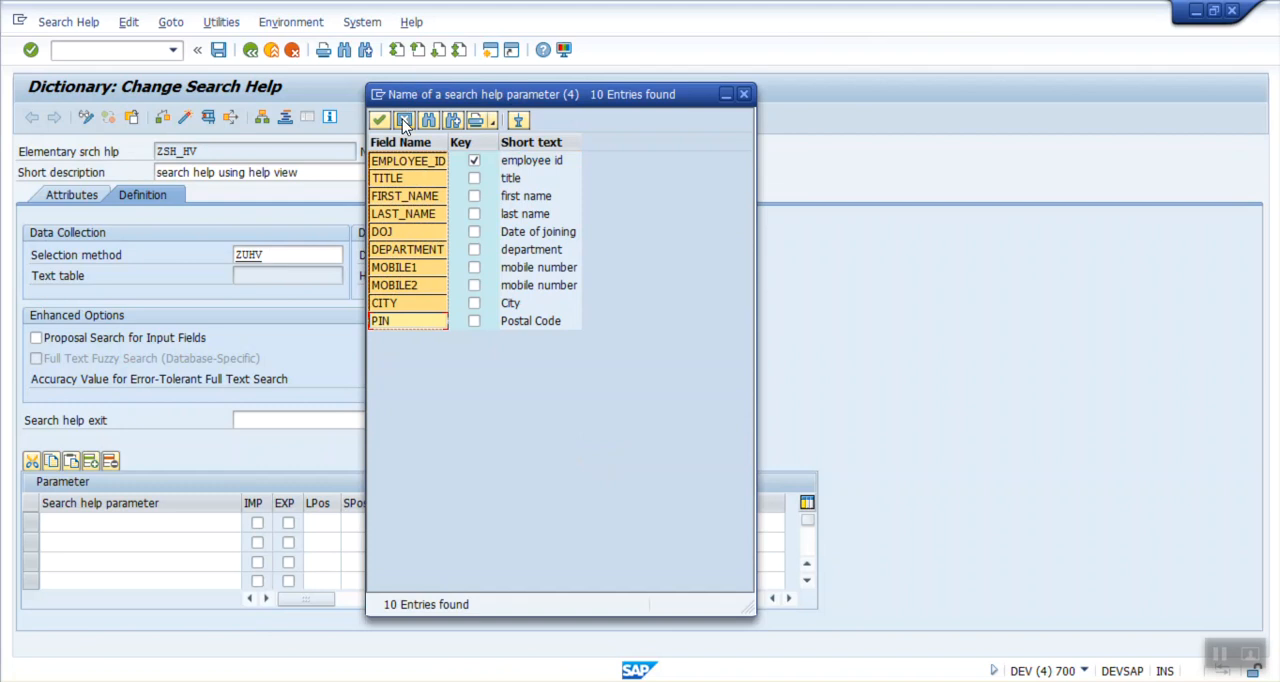
{"action": "left_click", "coordinate": [379, 120]}
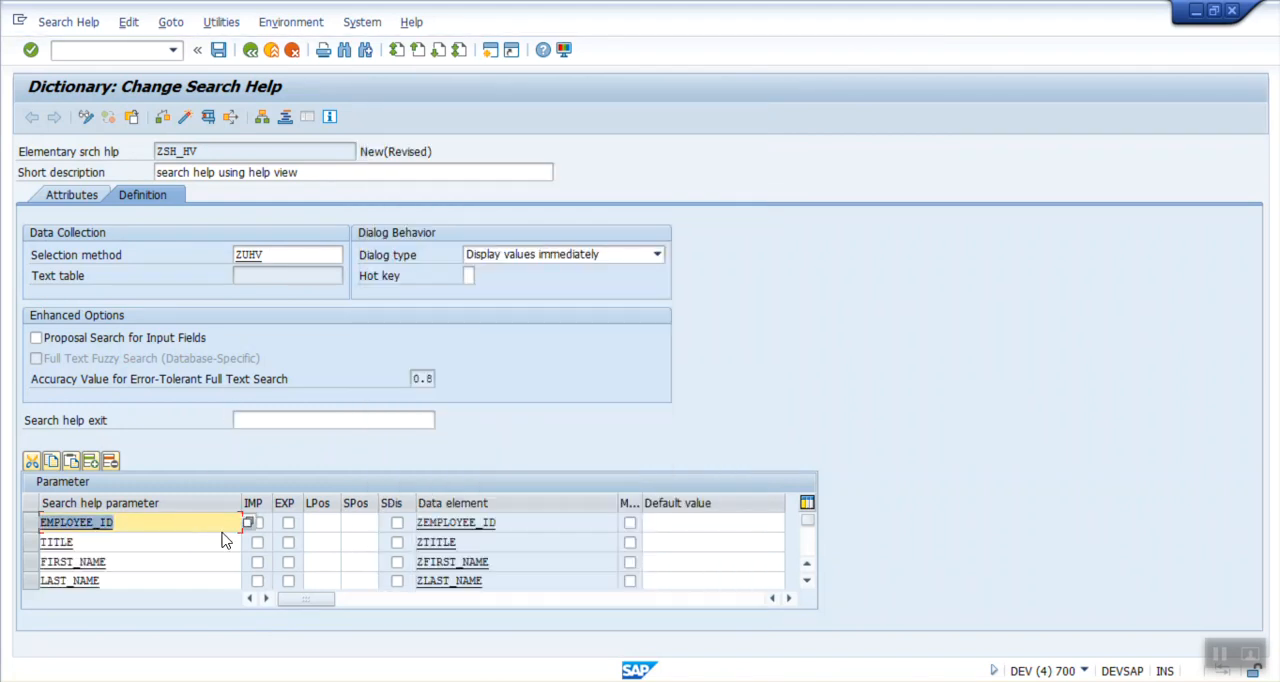
{"action": "left_click", "coordinate": [806, 583]}
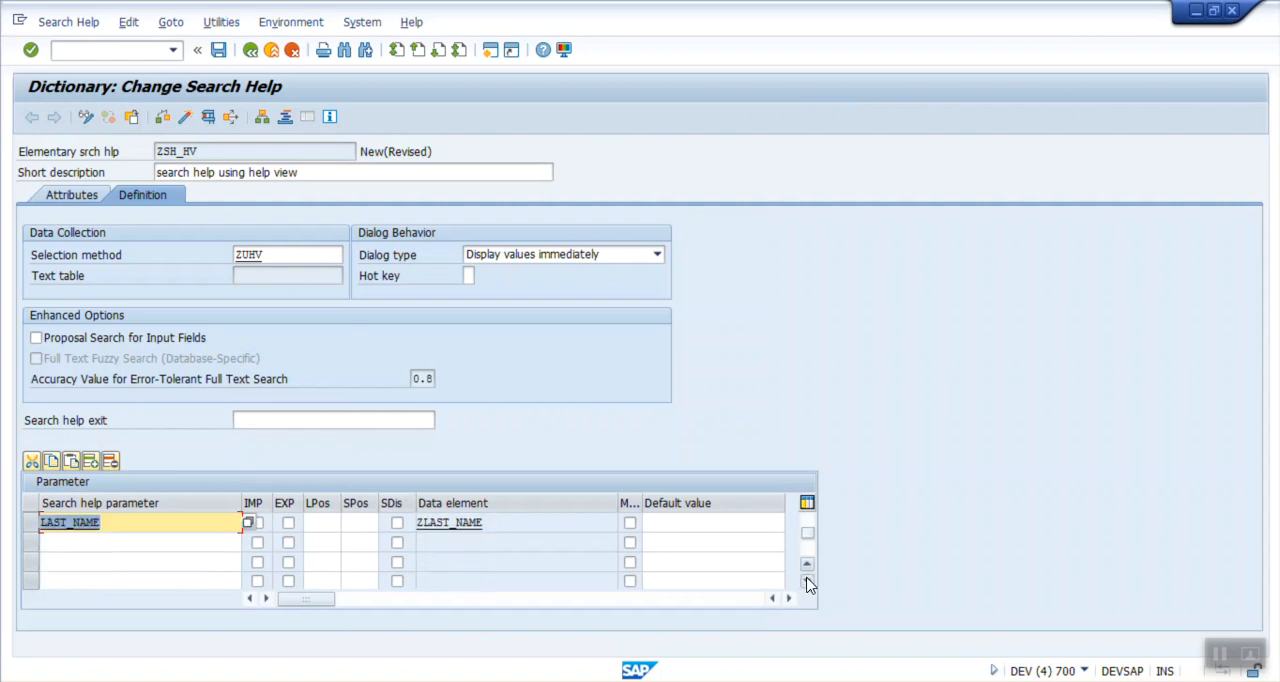
Fill parameter rows with DOJ, mobile, PIN and city.
{"action": "left_click", "coordinate": [140, 542]}
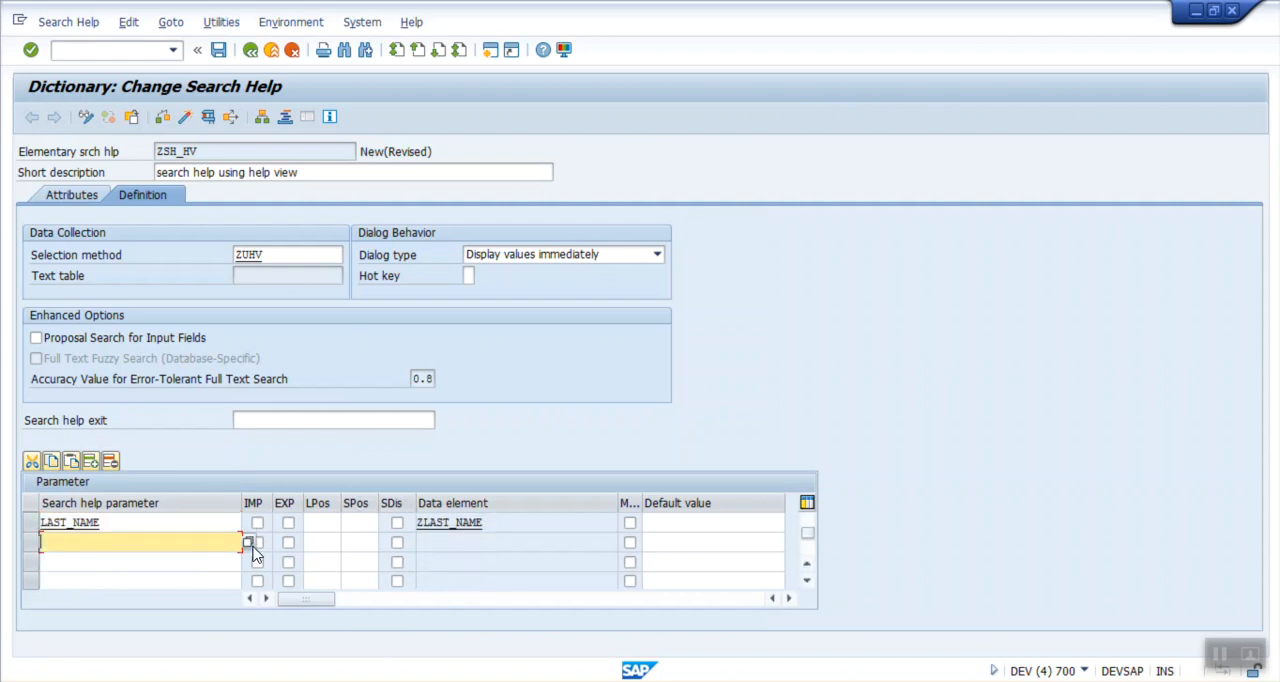
{"action": "left_click", "coordinate": [247, 542]}
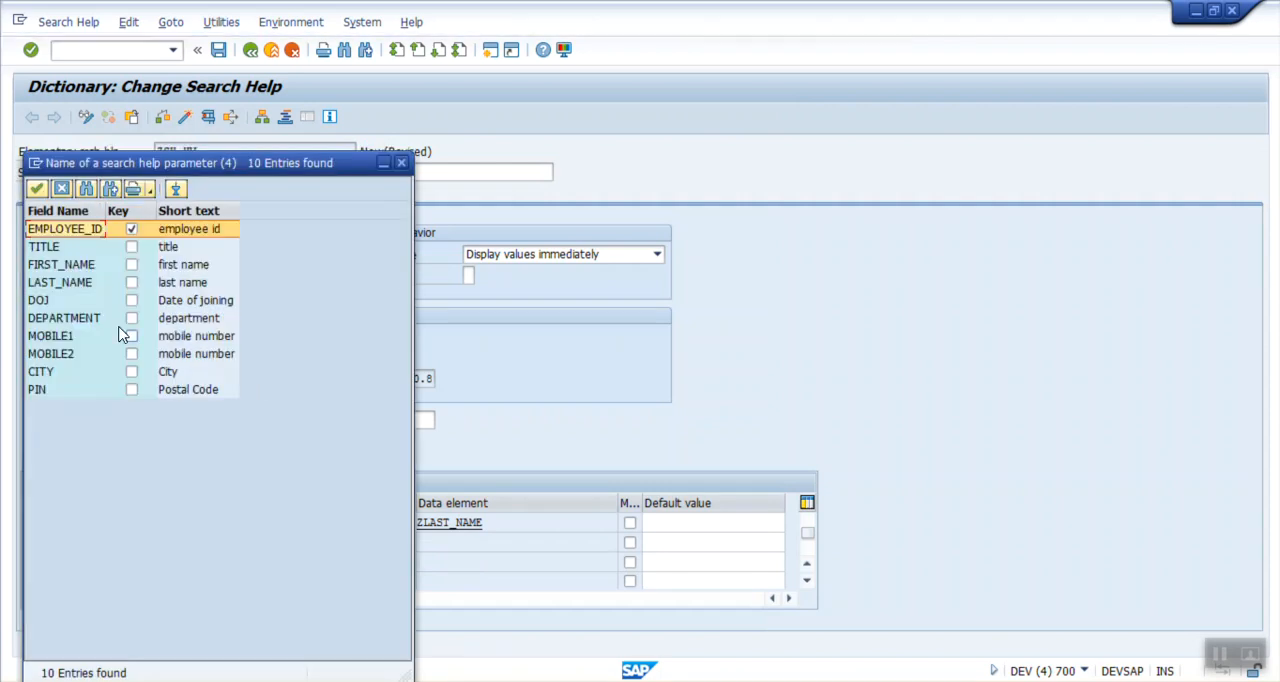
{"action": "left_click", "coordinate": [38, 300]}
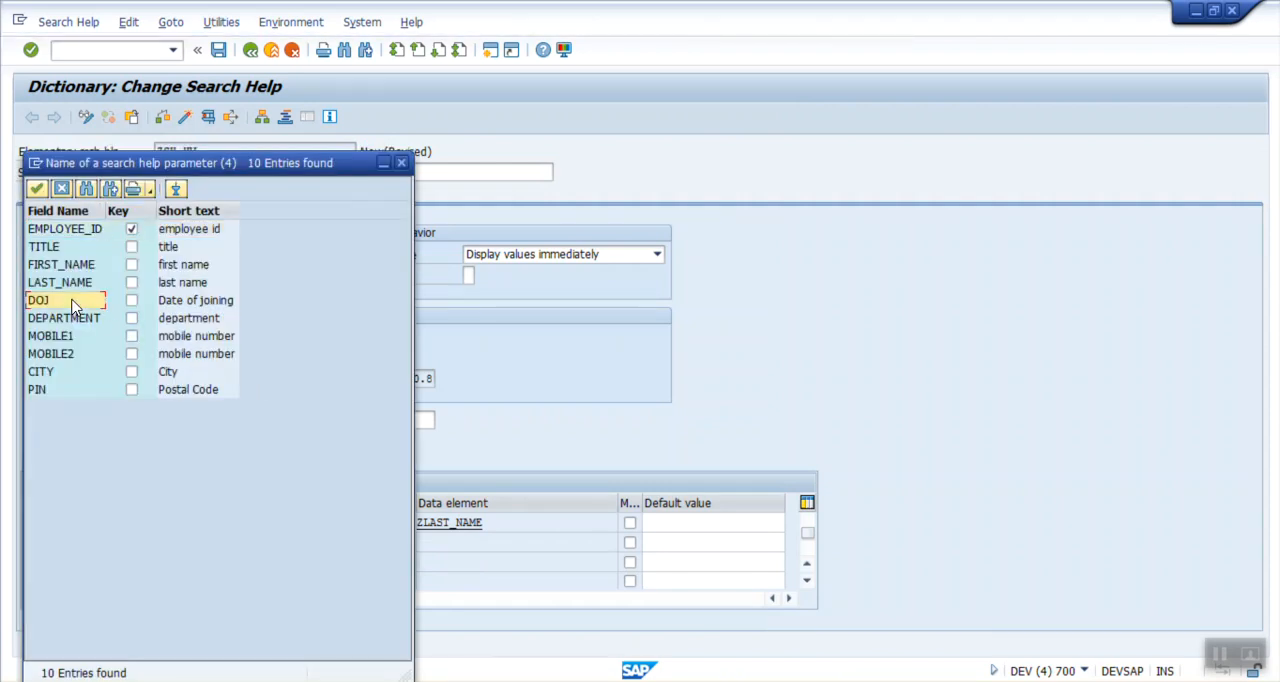
{"action": "left_click", "coordinate": [38, 389]}
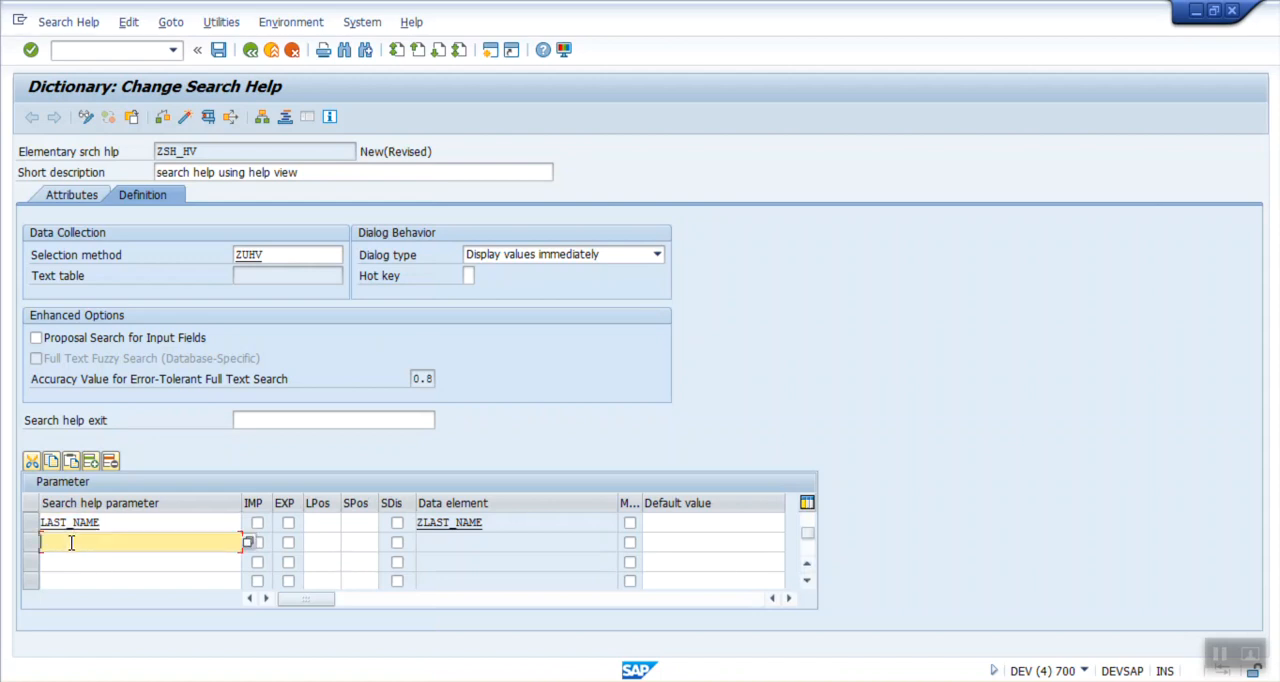
{"action": "type", "text": "DOJ"}
{"action": "type", "text": "MOBILE1"}
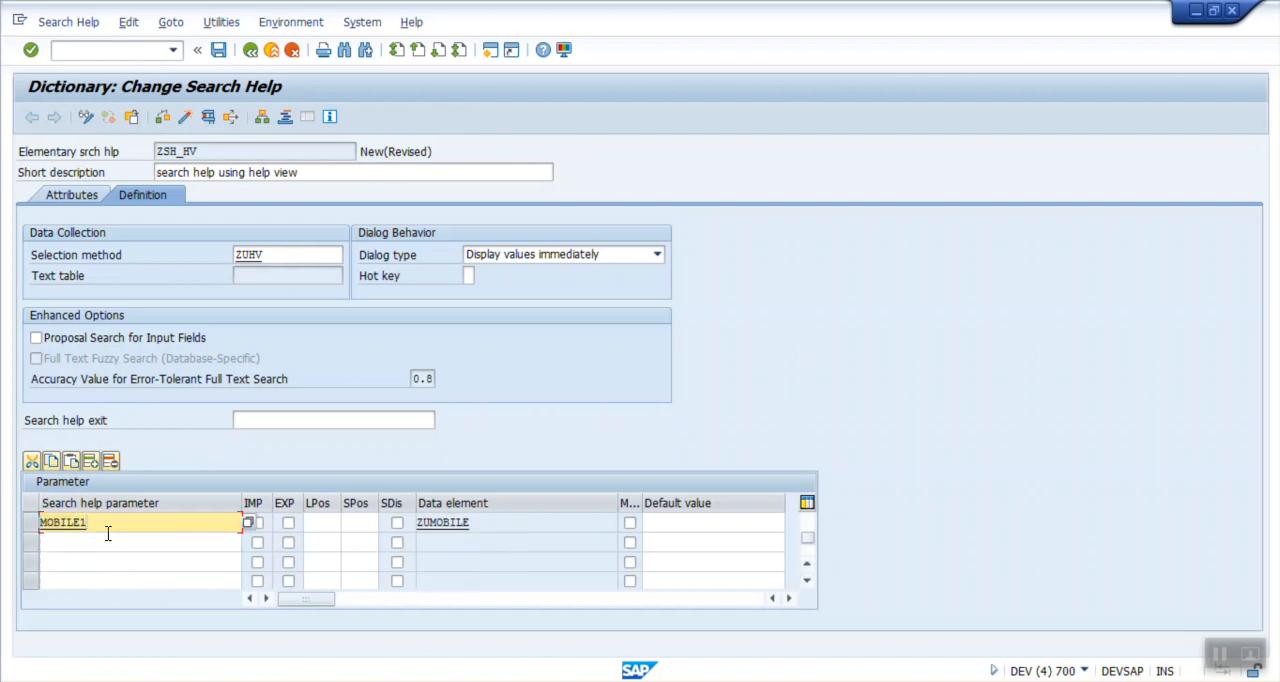
{"action": "type", "text": "mob"}
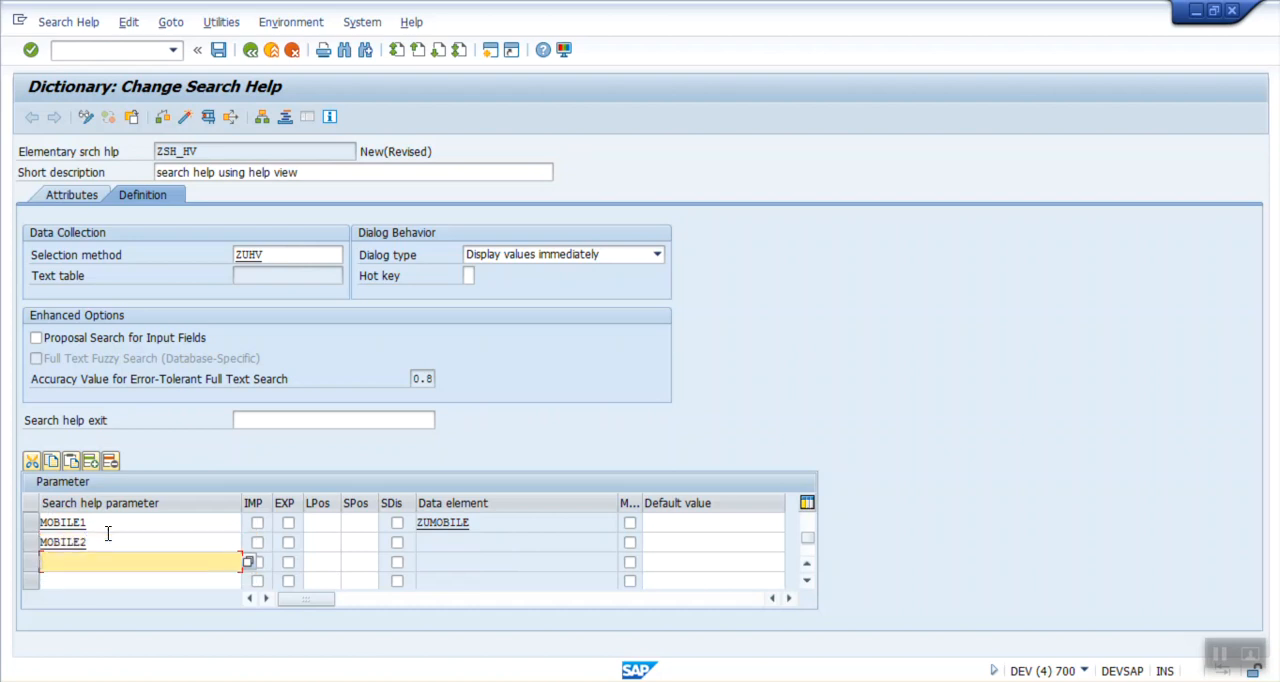
{"action": "type", "text": "PIN"}
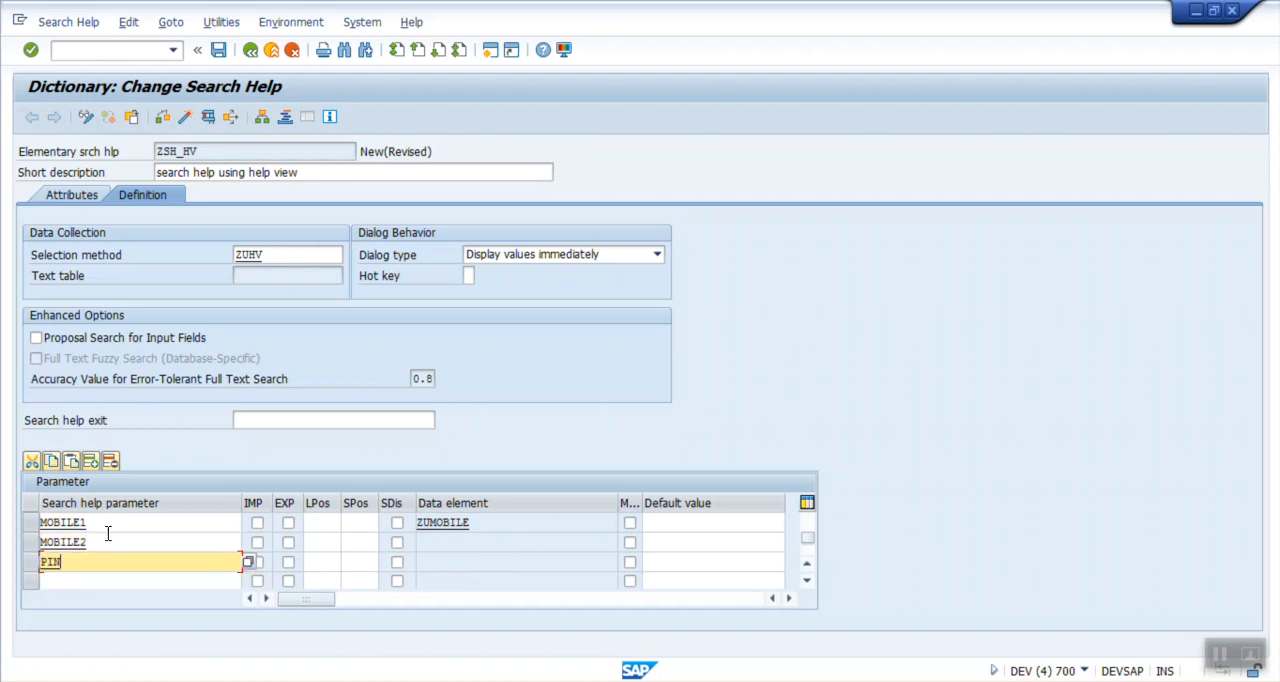
{"action": "type", "text": "city"}
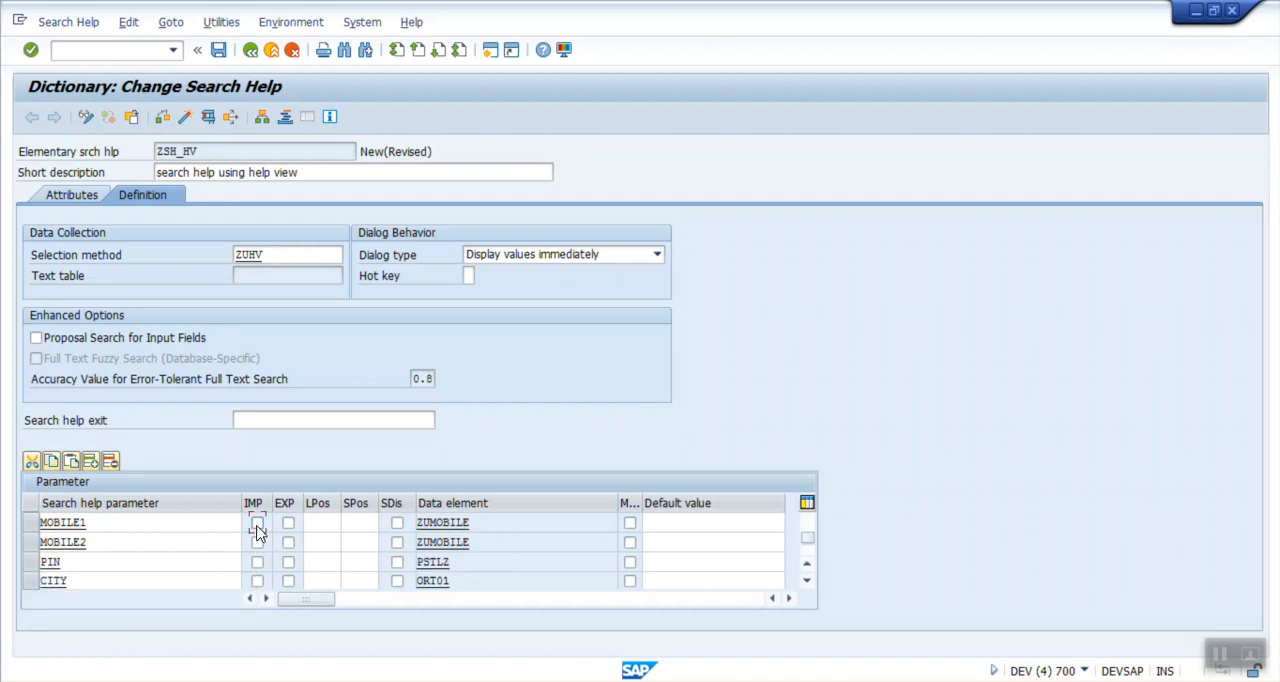
Tick the IMP checkbox for MOBILE1 and FIRST_NAME as import parameters.
{"action": "left_click", "coordinate": [257, 522]}
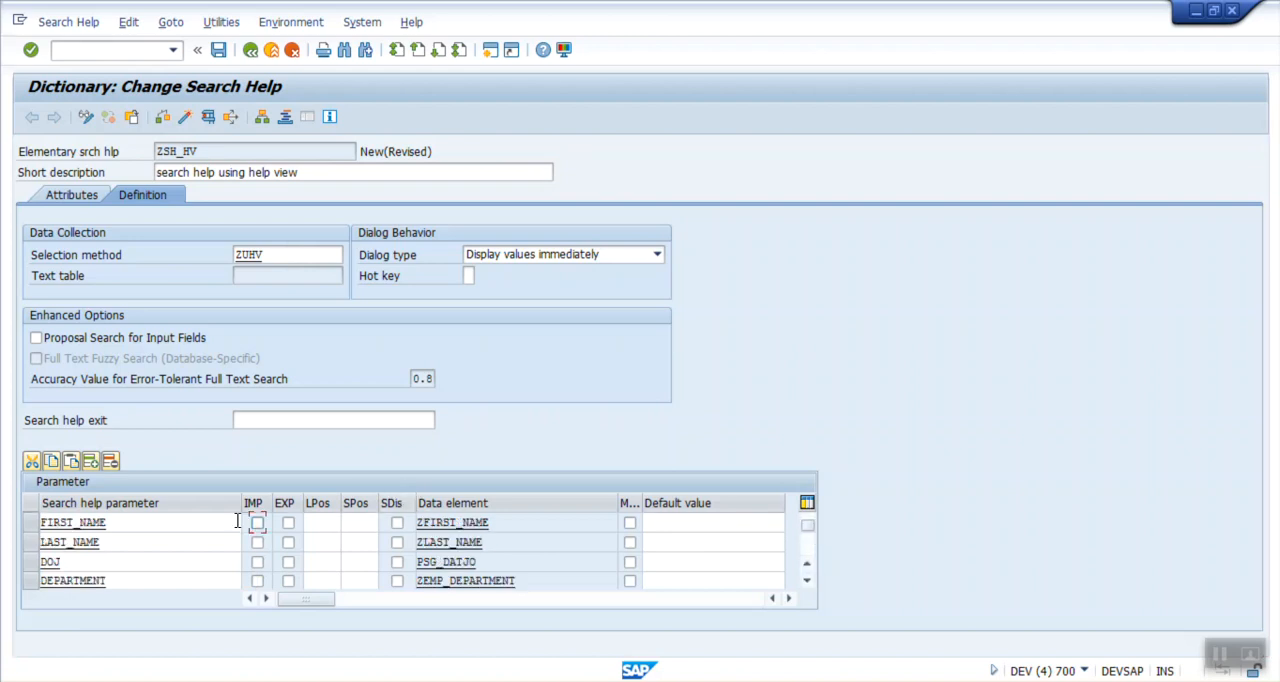
{"action": "left_click", "coordinate": [258, 522]}
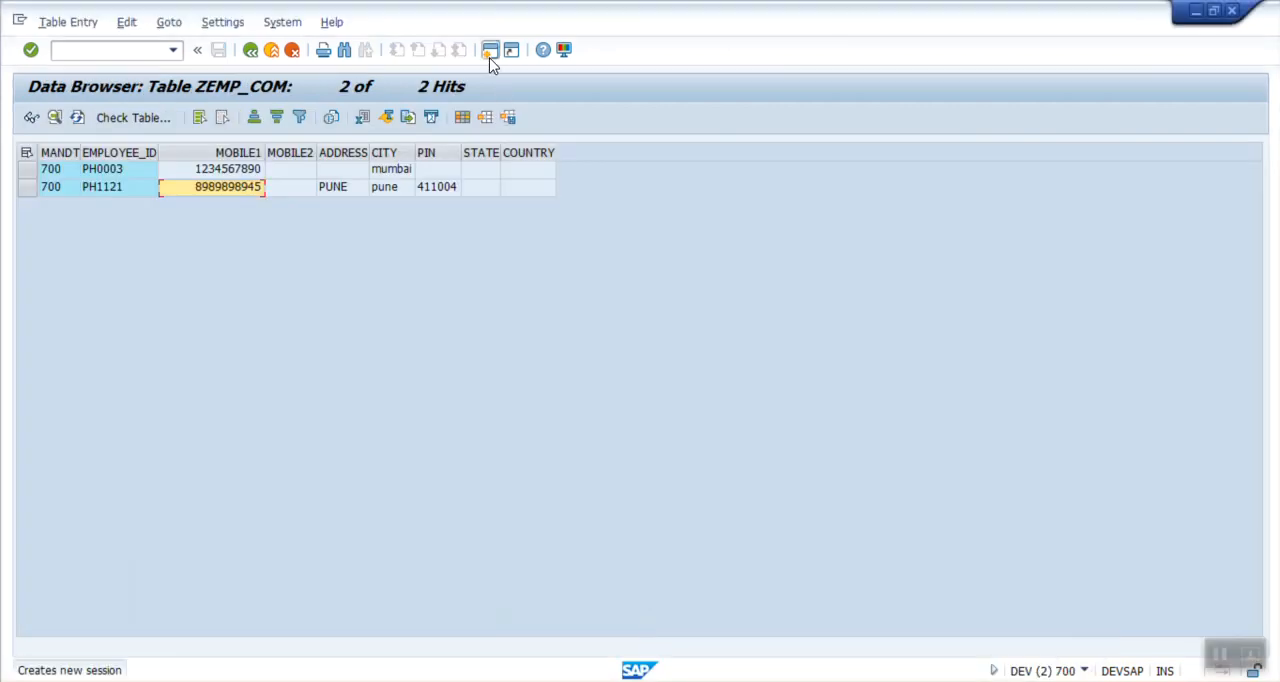
Open a new SAP session and start transaction MM03, Display Material.
{"action": "left_click", "coordinate": [489, 50]}
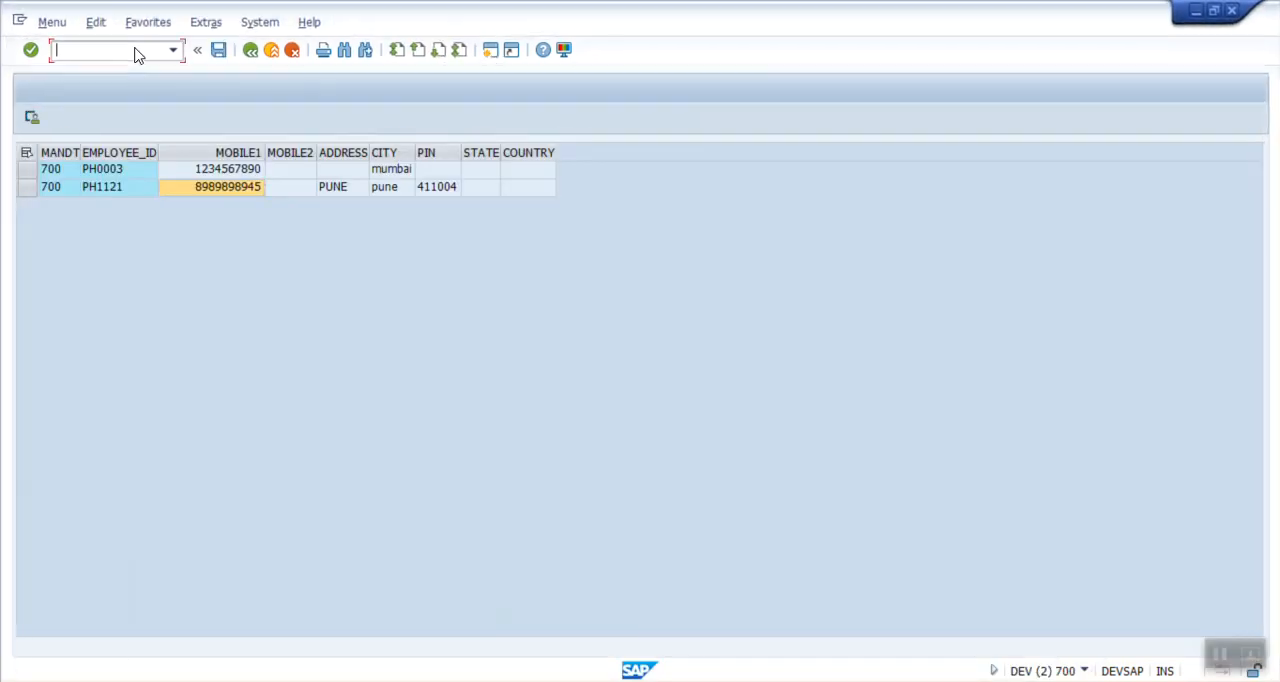
{"action": "type", "text": "mm03"}
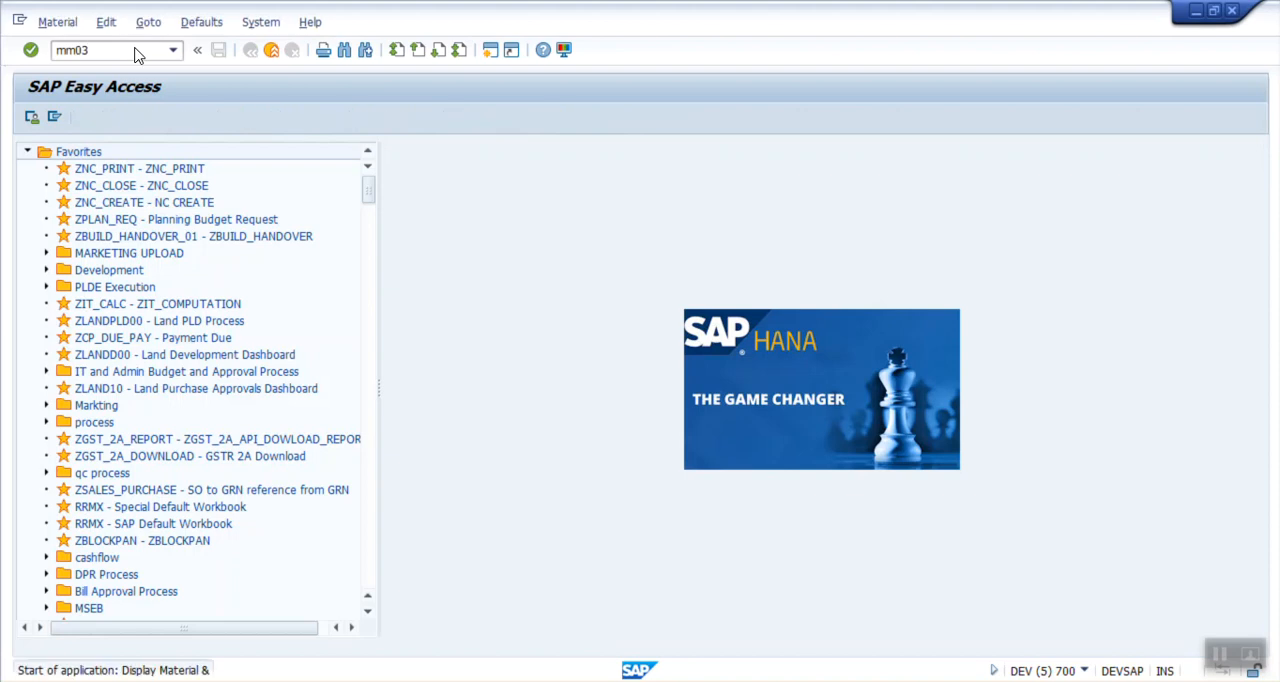
{"action": "key", "text": "Enter"}
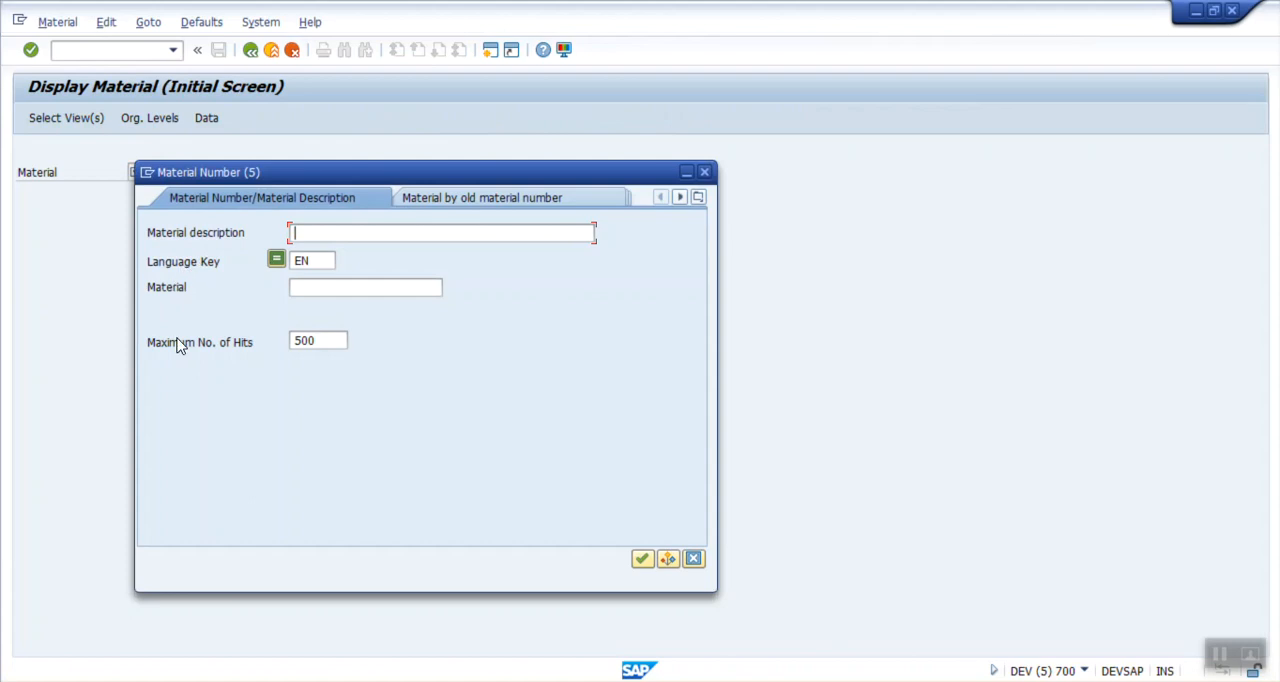
{"action": "mouse_move", "coordinate": [540, 657]}
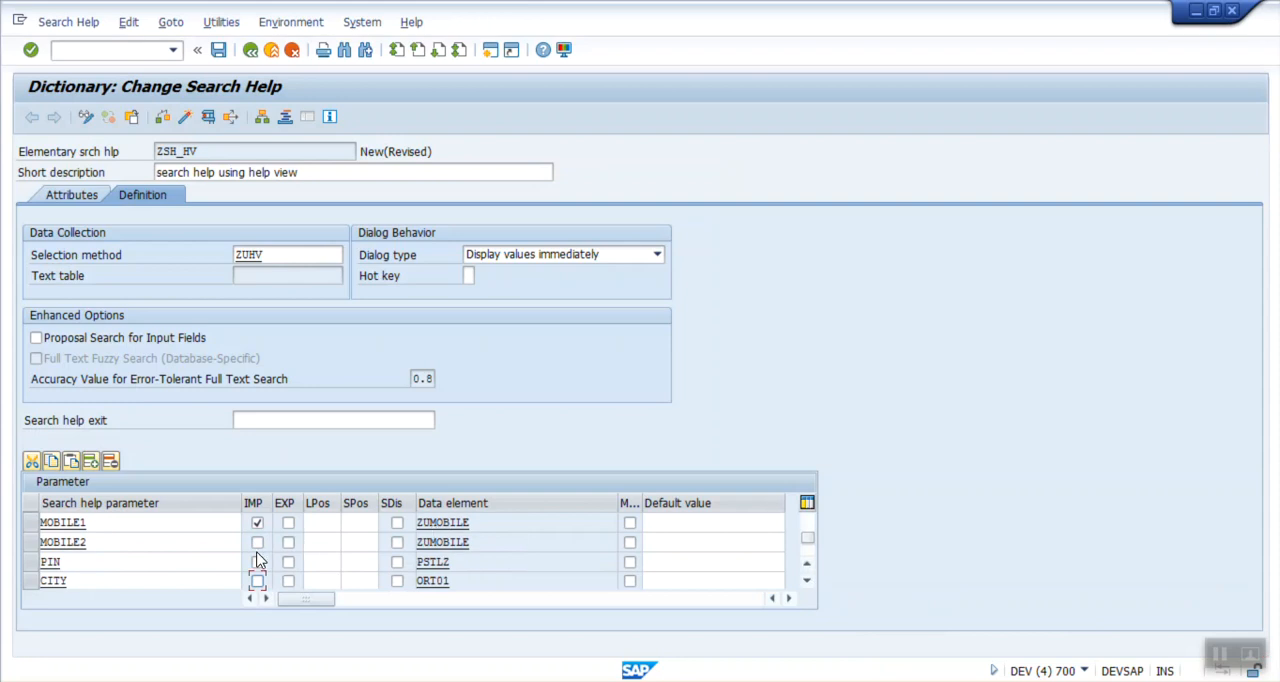
Mark CITY and EMPLOYEE_ID as import parameters, then pick material ACID WASH (L+M) in MM03.
{"action": "left_click", "coordinate": [258, 542]}
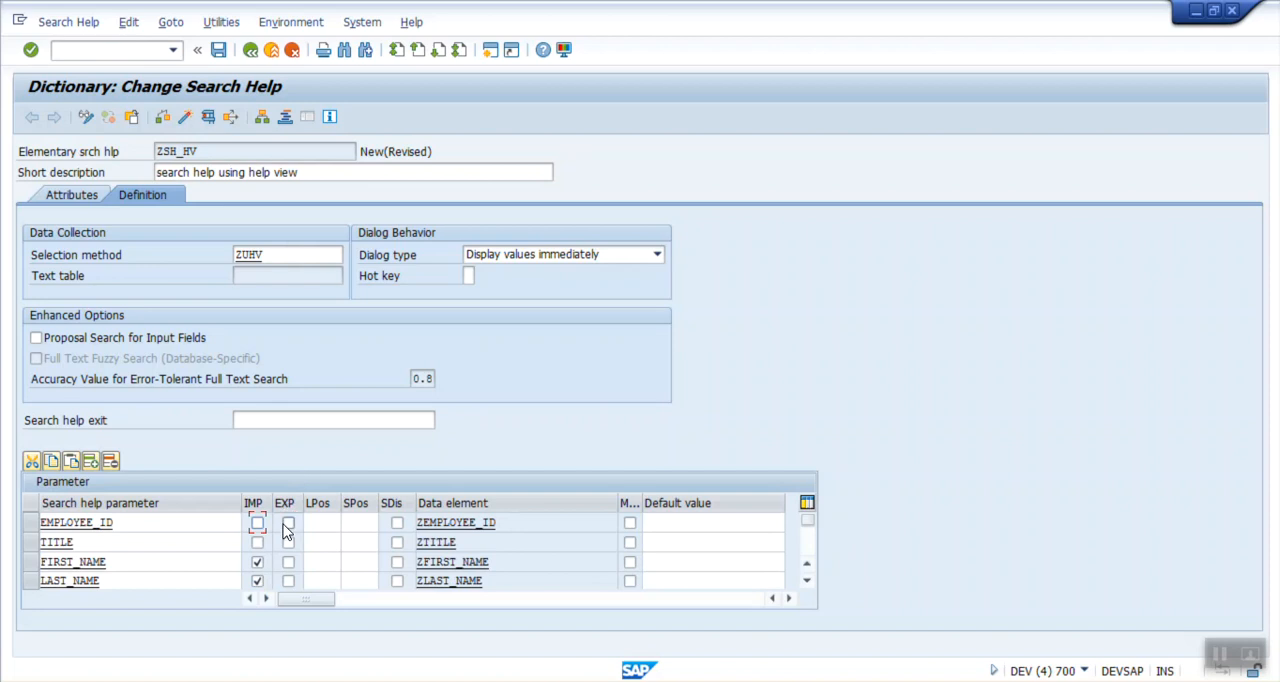
{"action": "left_click", "coordinate": [257, 522]}
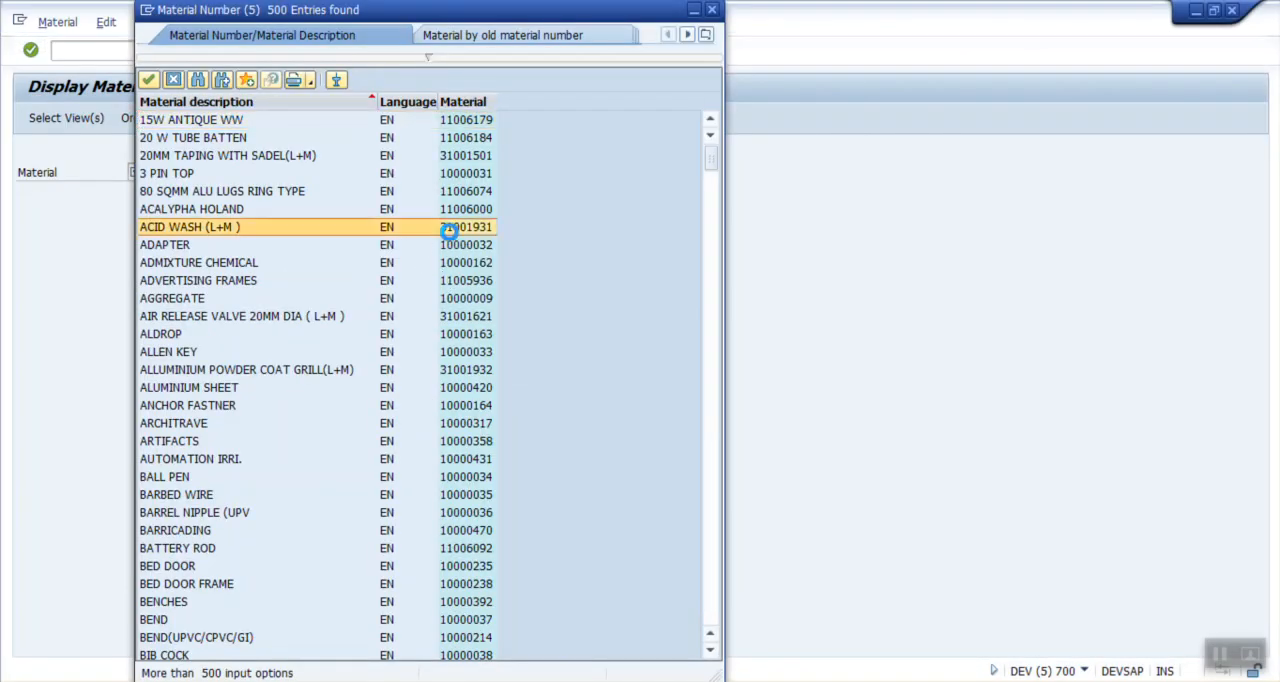
{"action": "double_click", "coordinate": [465, 226]}
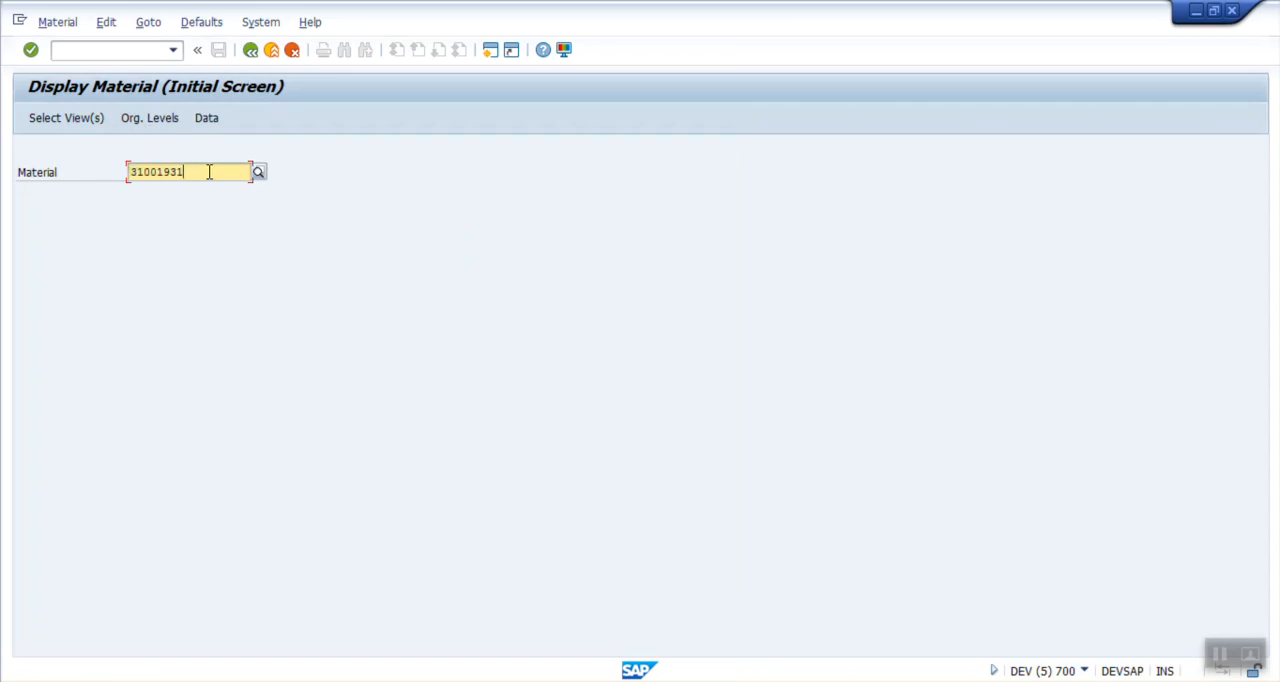
{"action": "triple_click", "coordinate": [155, 171]}
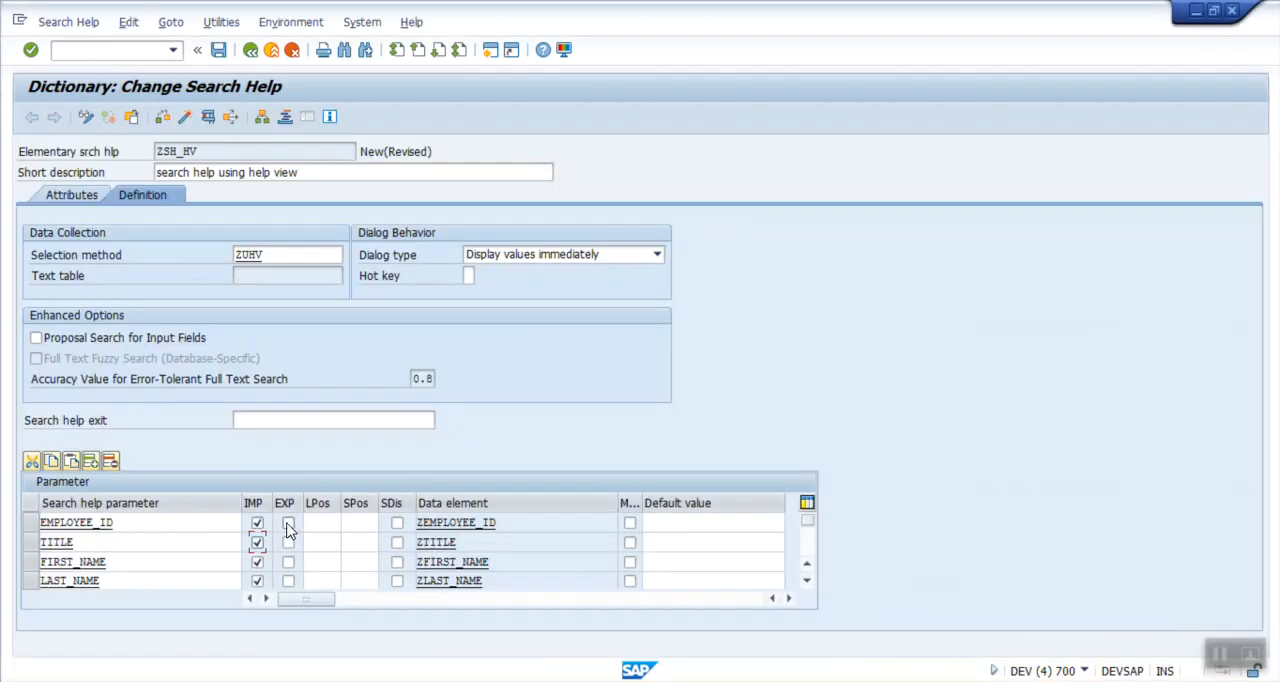
Mark EMPLOYEE_ID as export parameter, then retest the MM03 Material search help.
{"action": "left_click", "coordinate": [289, 522]}
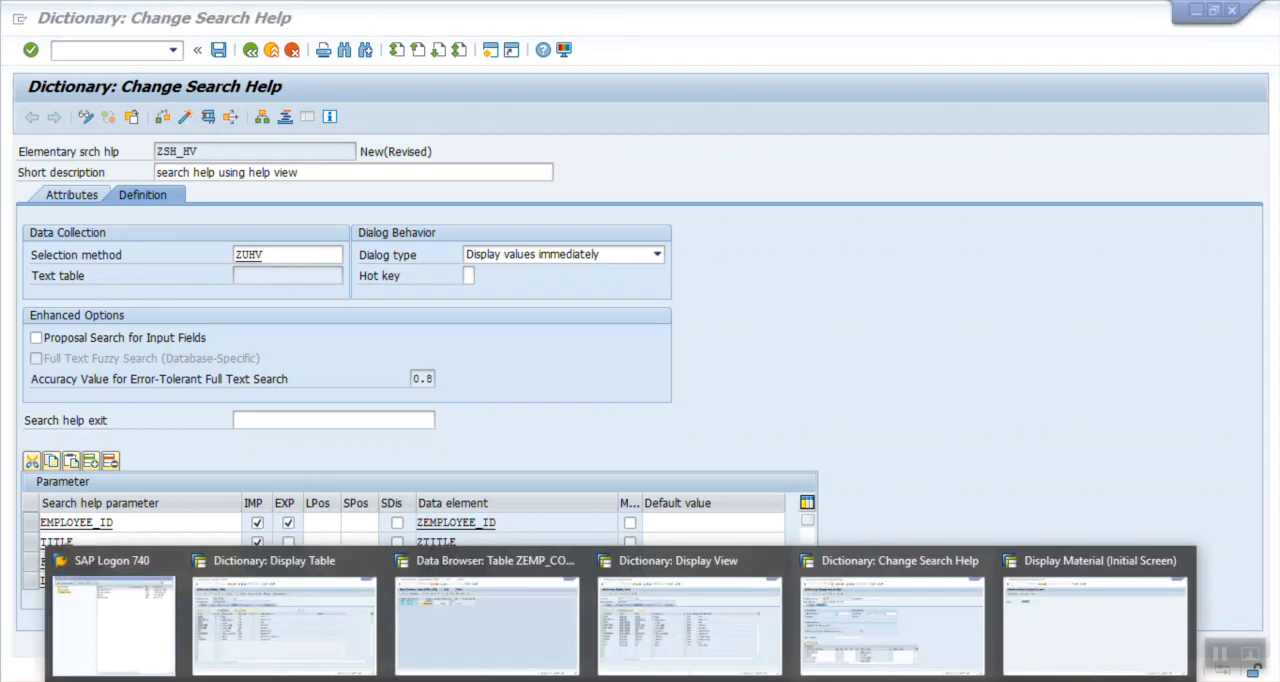
{"action": "left_click", "coordinate": [1094, 625]}
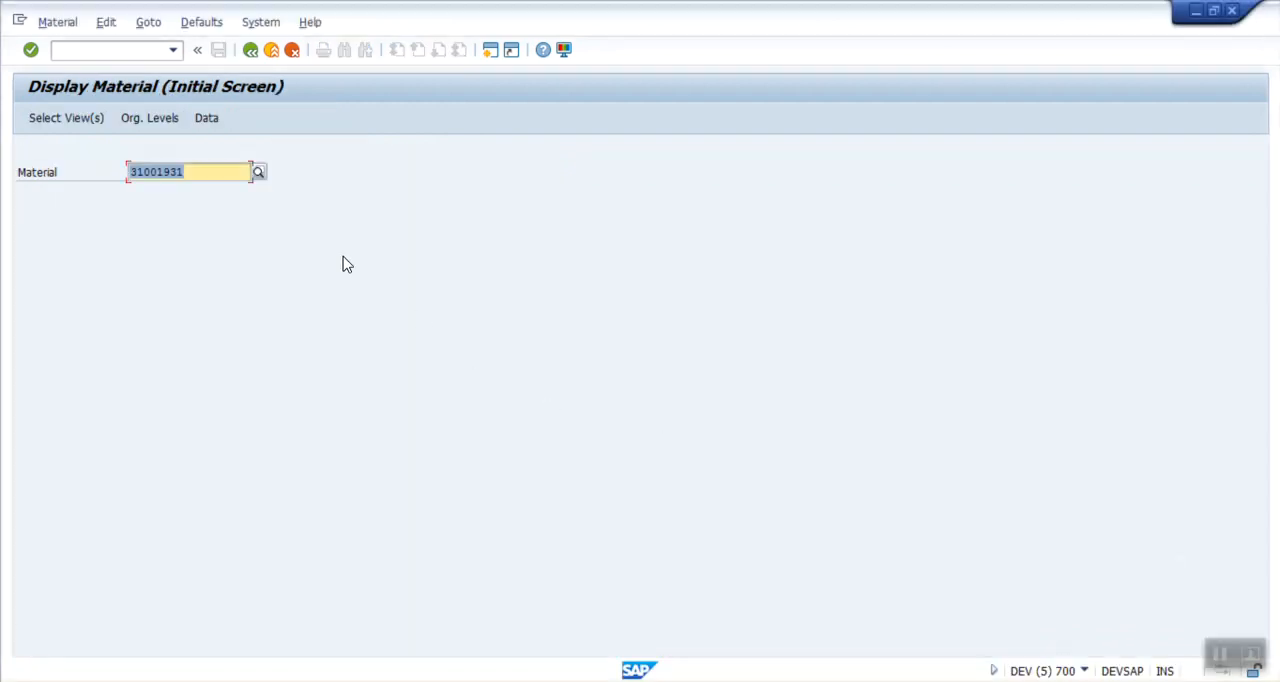
{"action": "left_click", "coordinate": [258, 172]}
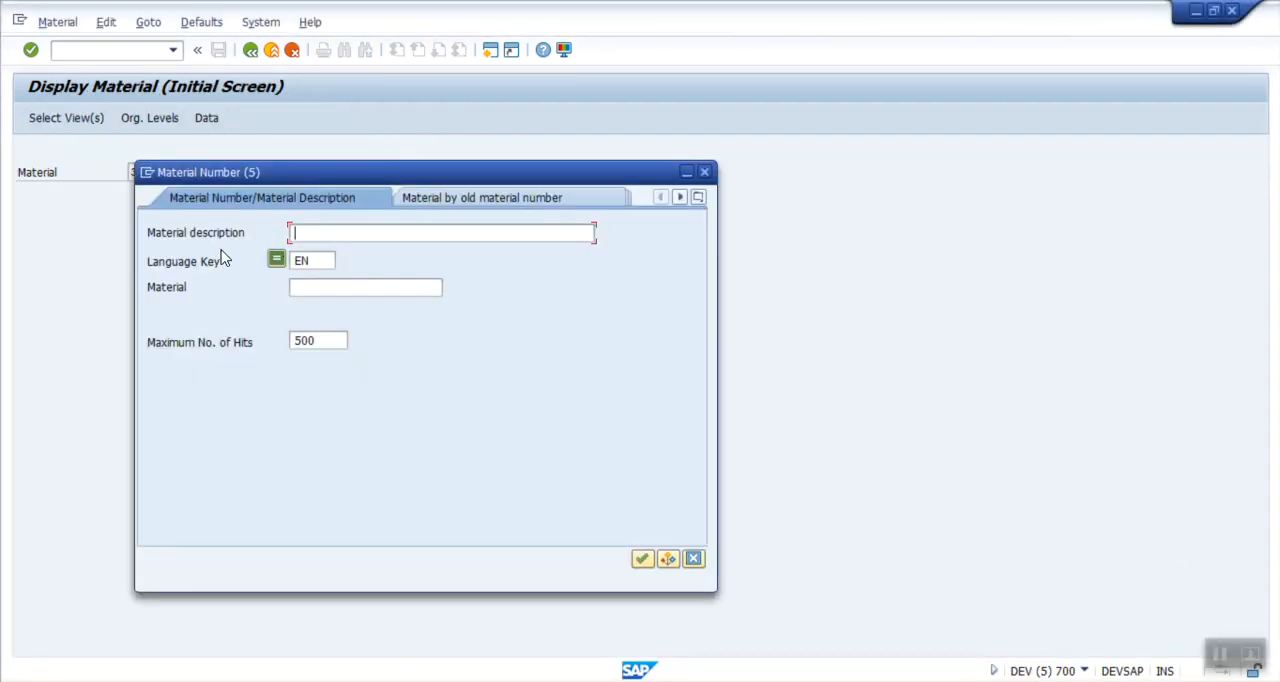
{"action": "mouse_move", "coordinate": [182, 236]}
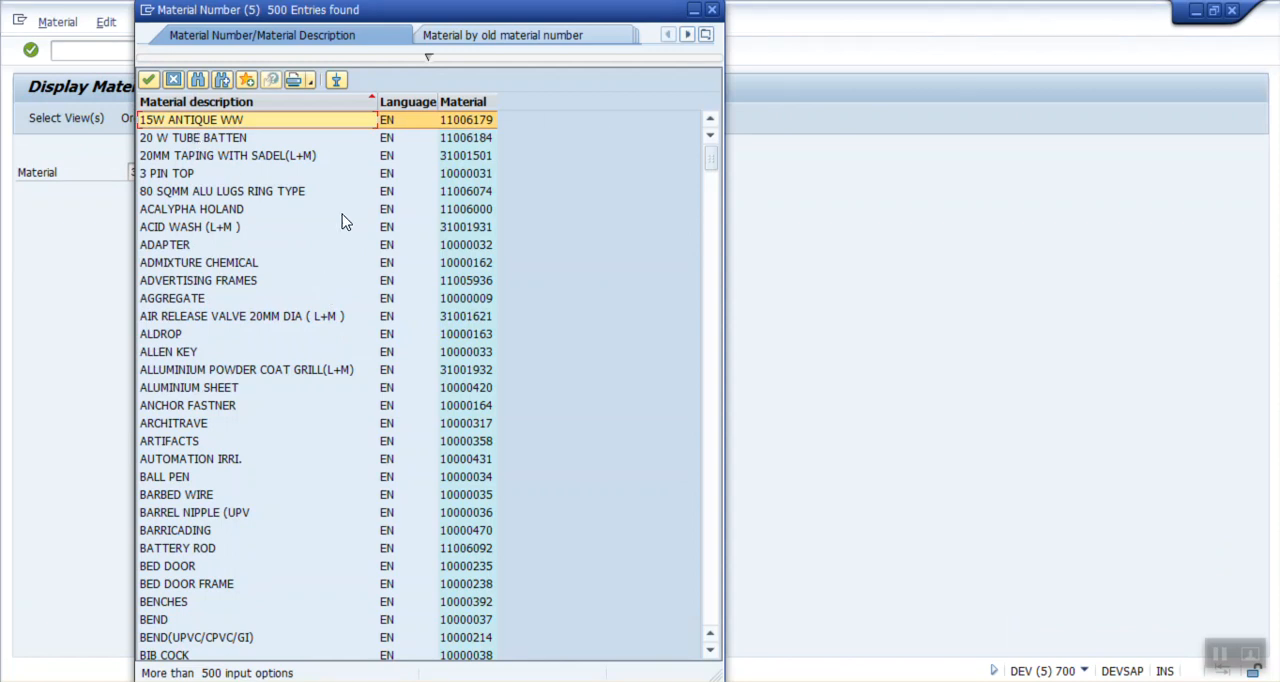
{"action": "double_click", "coordinate": [189, 226]}
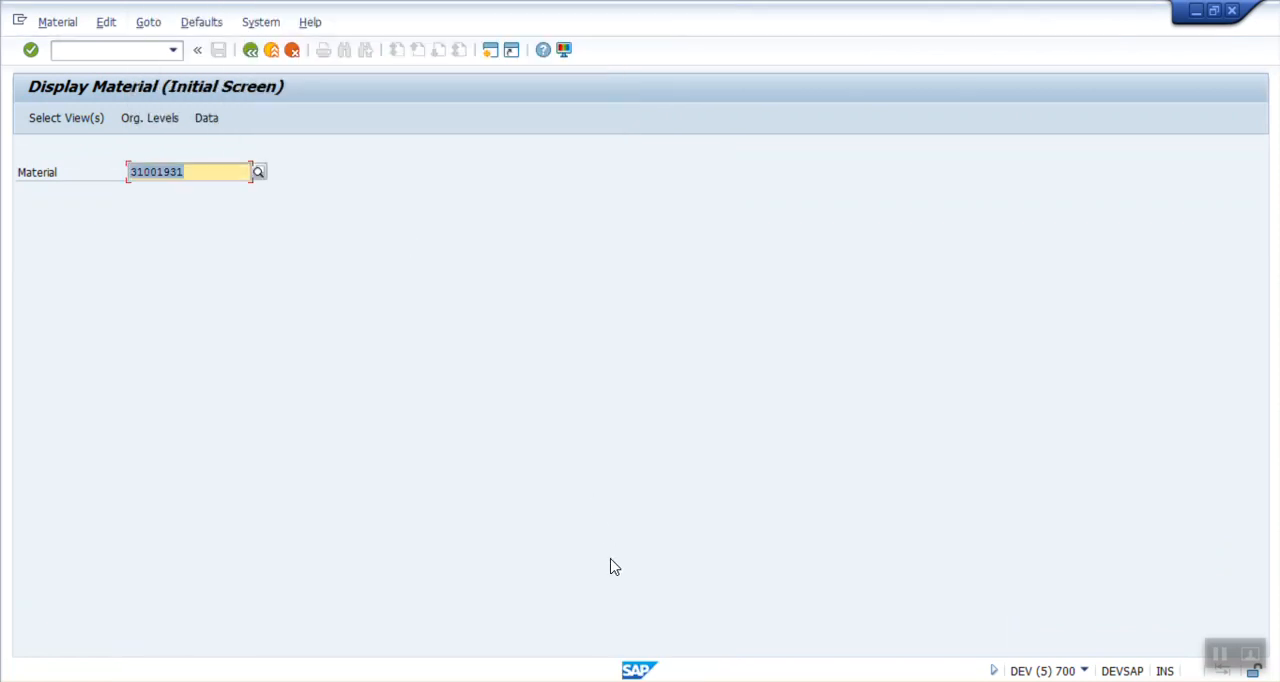
{"action": "key", "text": "alt+tab"}
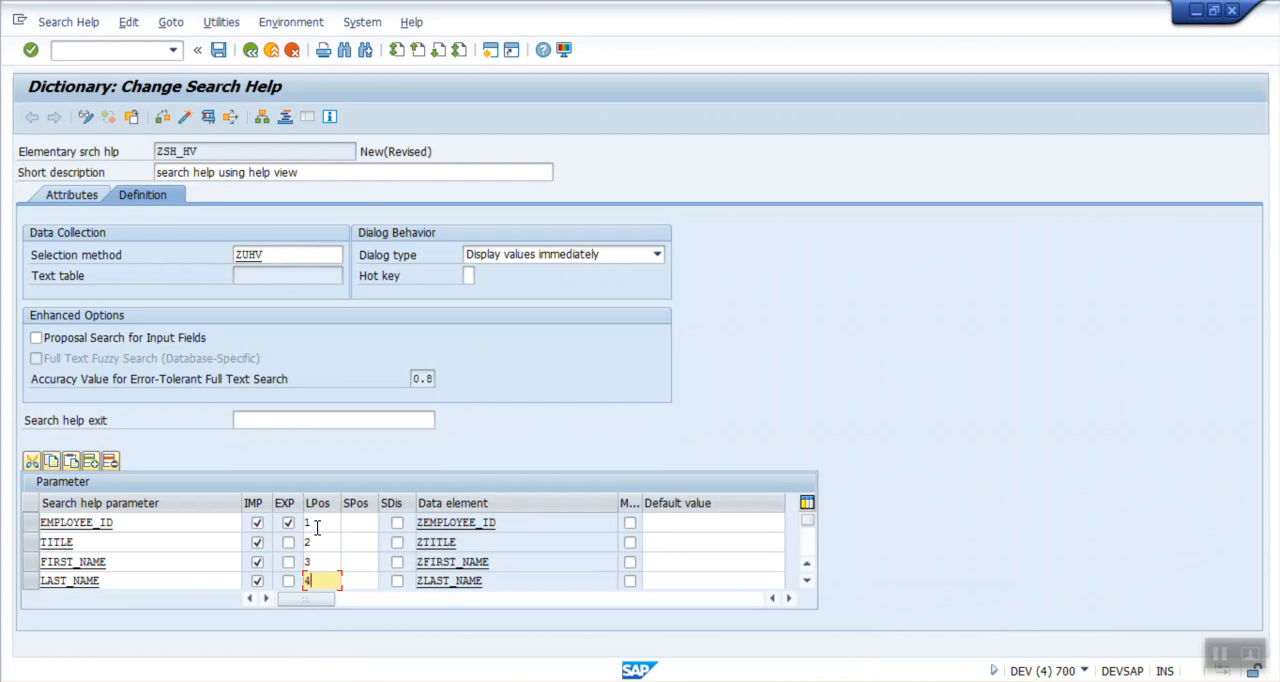
Enter list positions 1–10 and selection-screen positions 1–10 for the ten parameters.
{"action": "scroll", "scroll_direction": "down", "scroll_amount": 3}
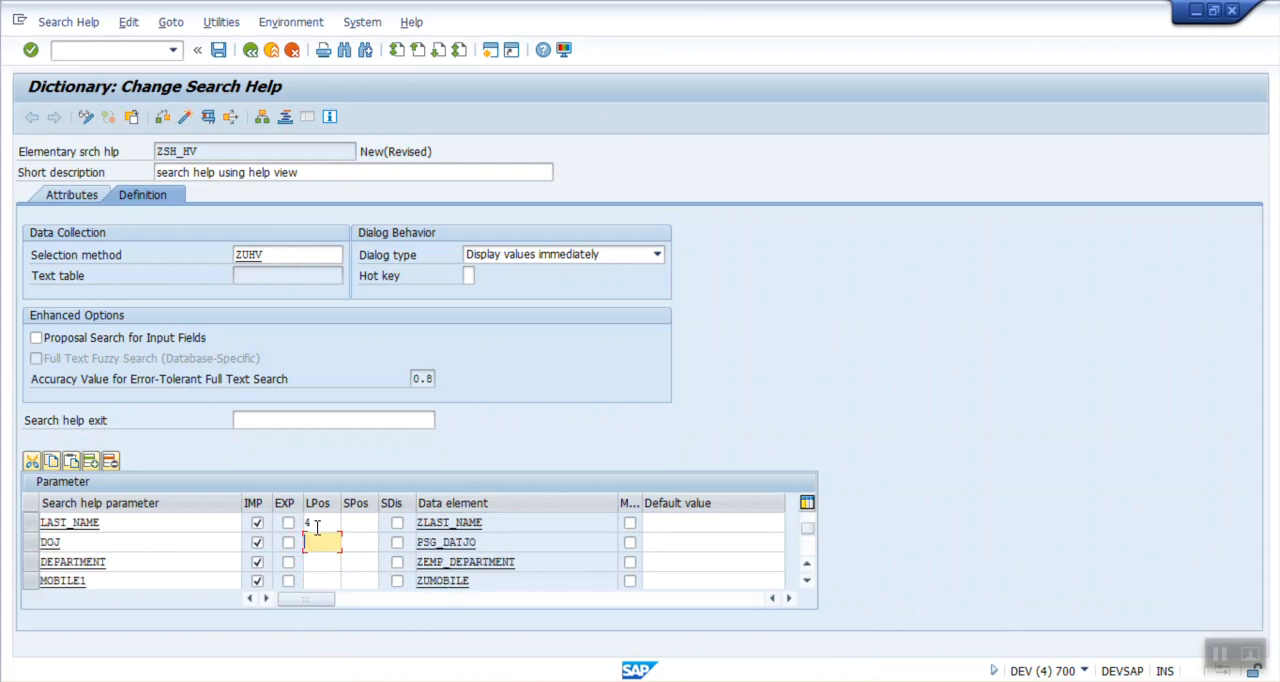
{"action": "type", "text": "7"}
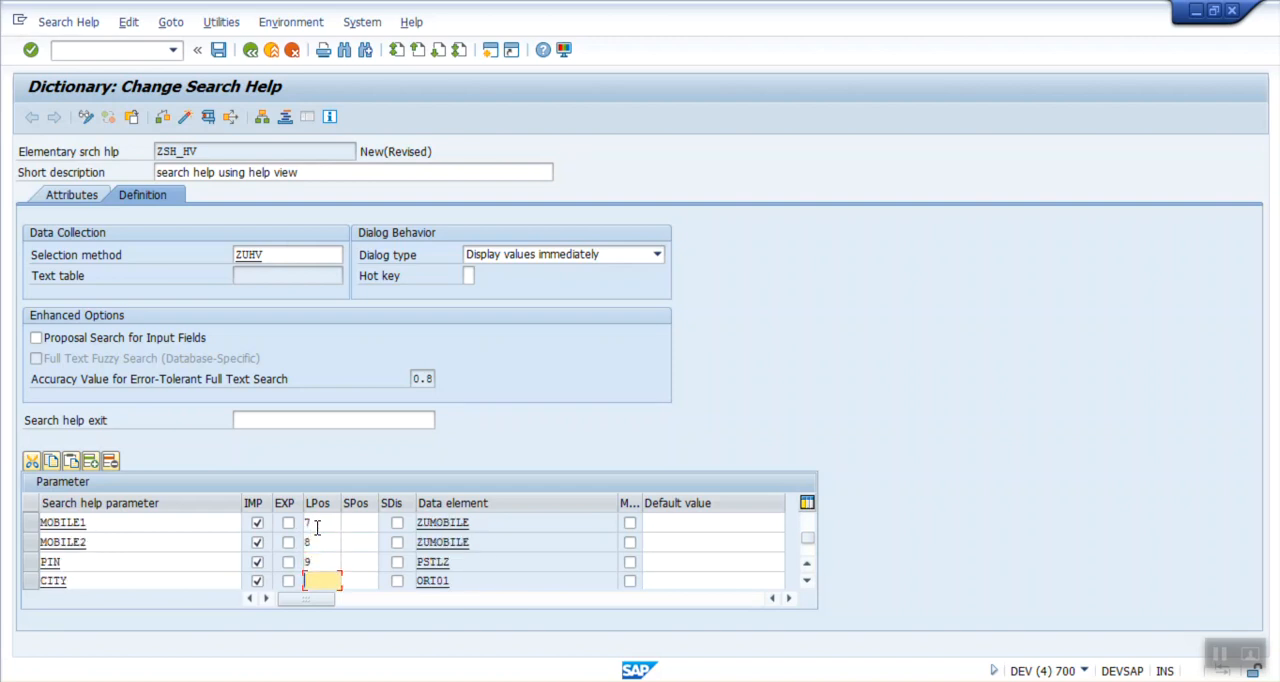
{"action": "type", "text": "10"}
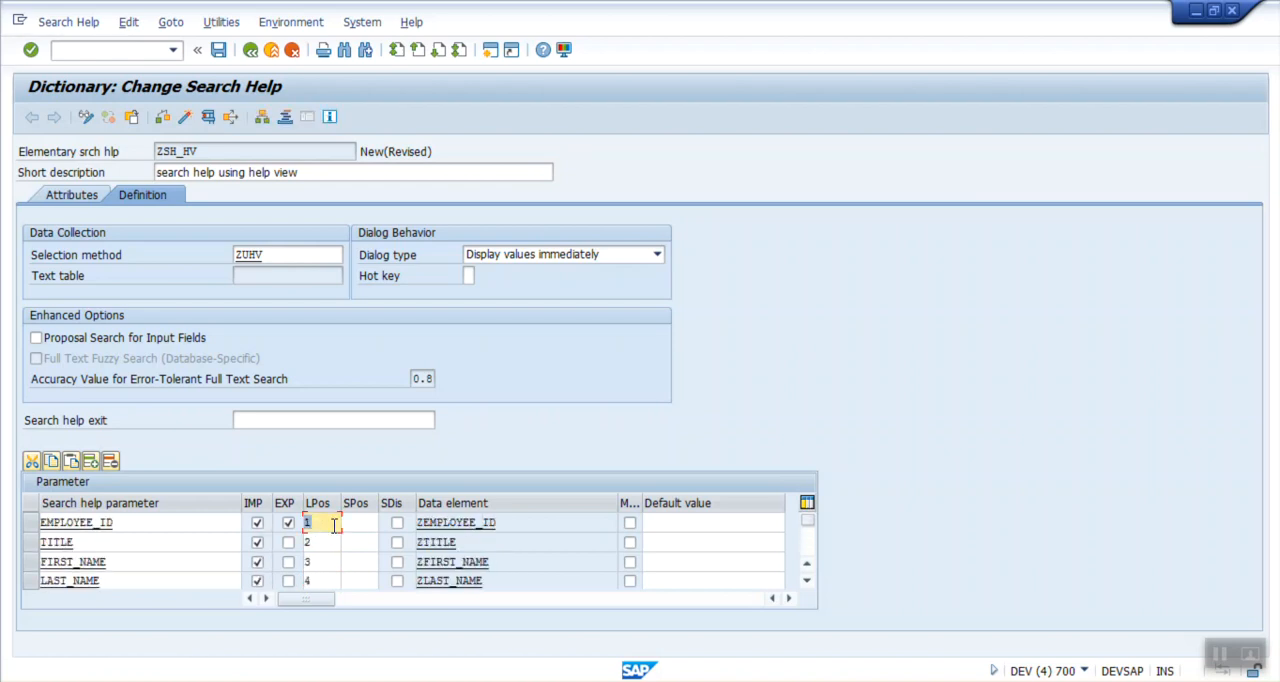
{"action": "left_click", "coordinate": [356, 542]}
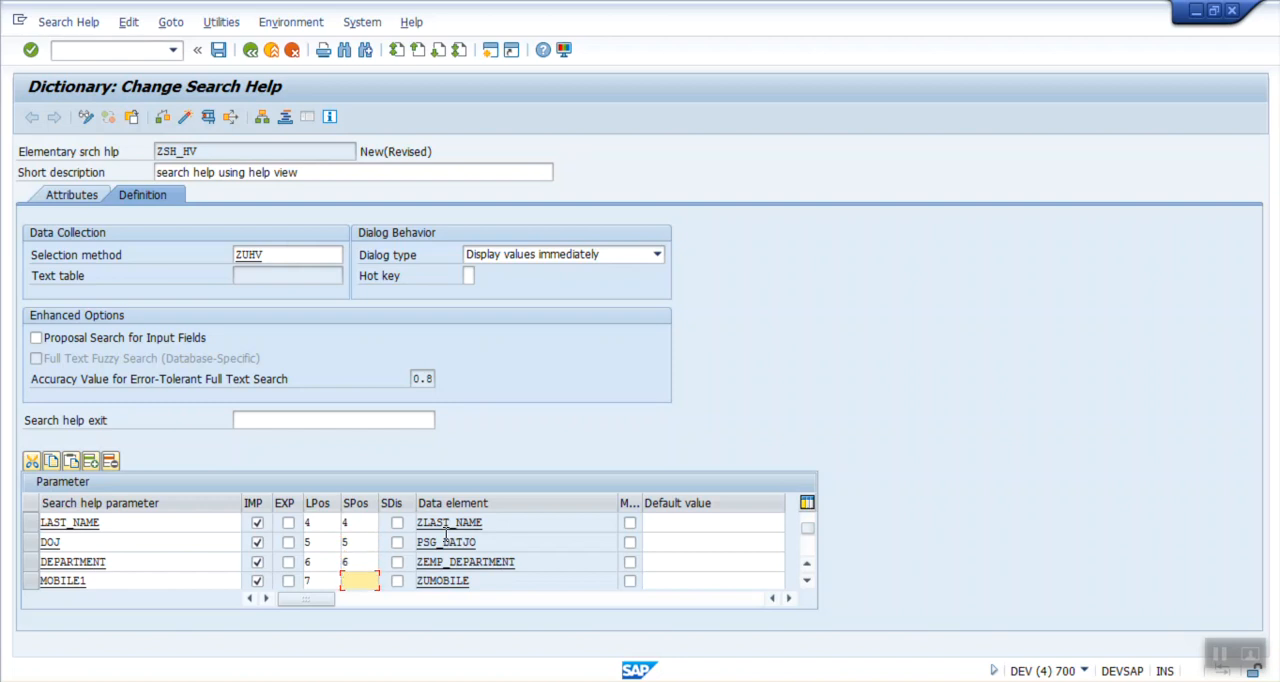
{"action": "scroll", "scroll_direction": "down", "scroll_amount": 3}
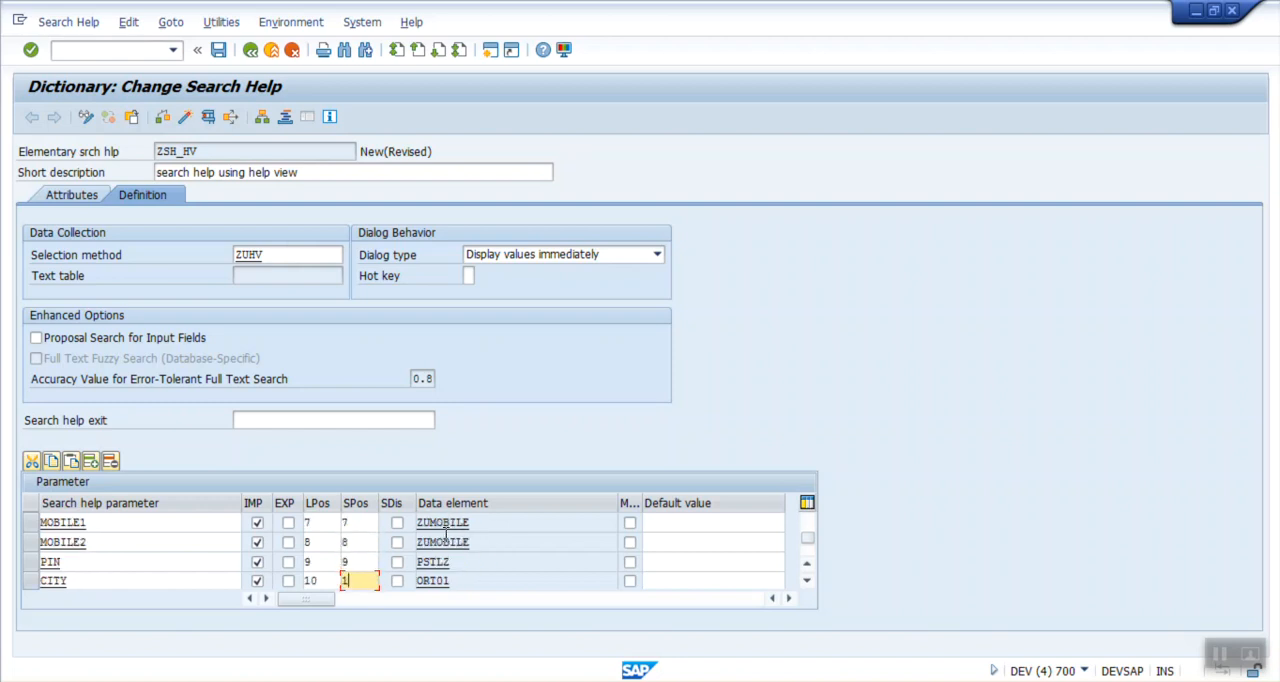
{"action": "type", "text": "10"}
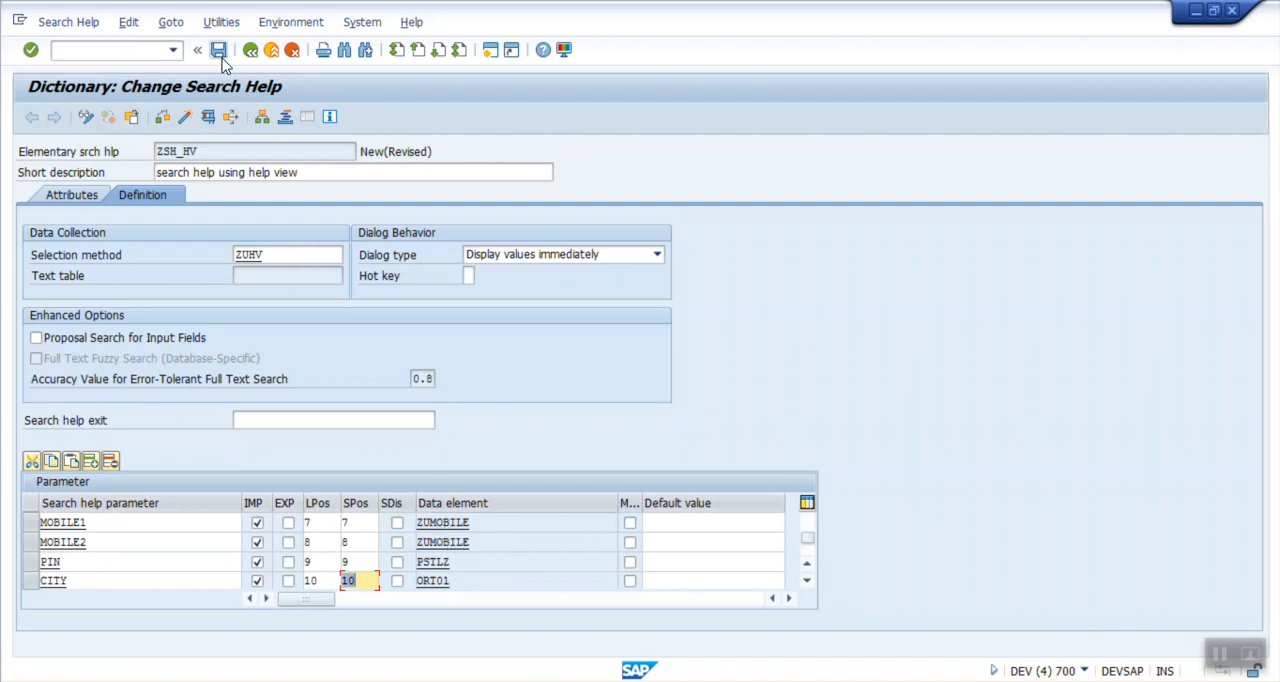
Save ZSH_HV as a local object and activate it from the inactive objects list.
{"action": "left_click", "coordinate": [219, 50]}
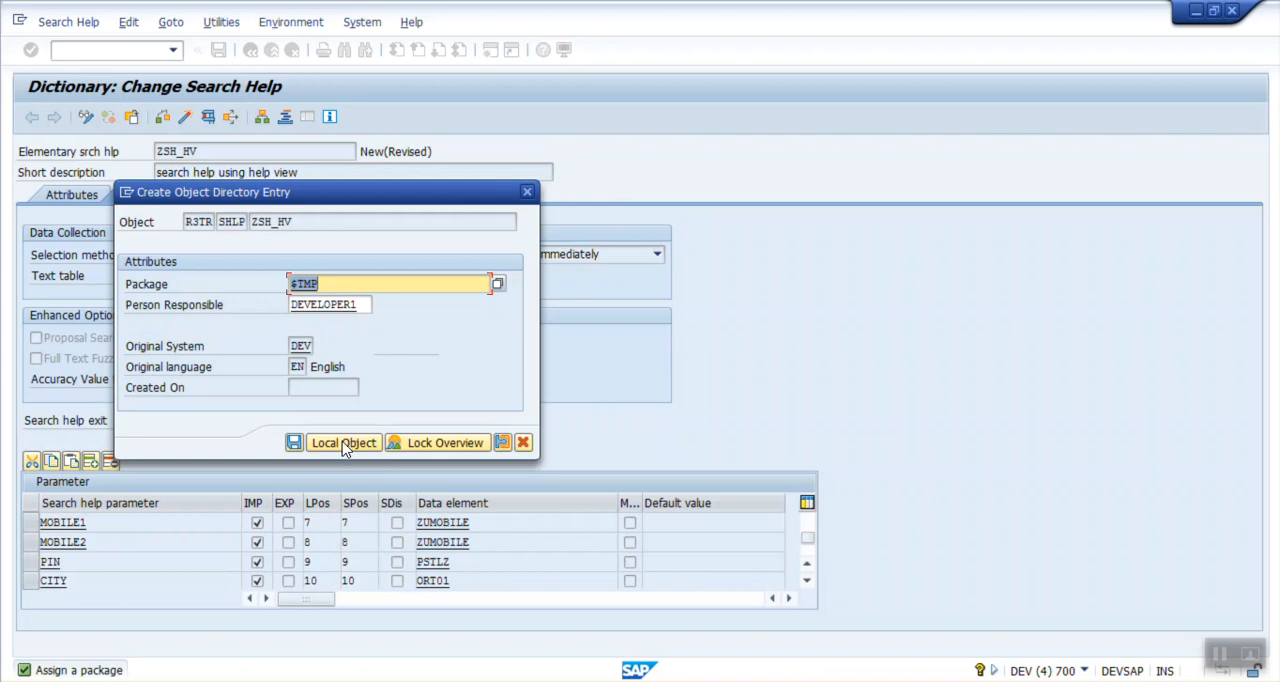
{"action": "left_click", "coordinate": [343, 442]}
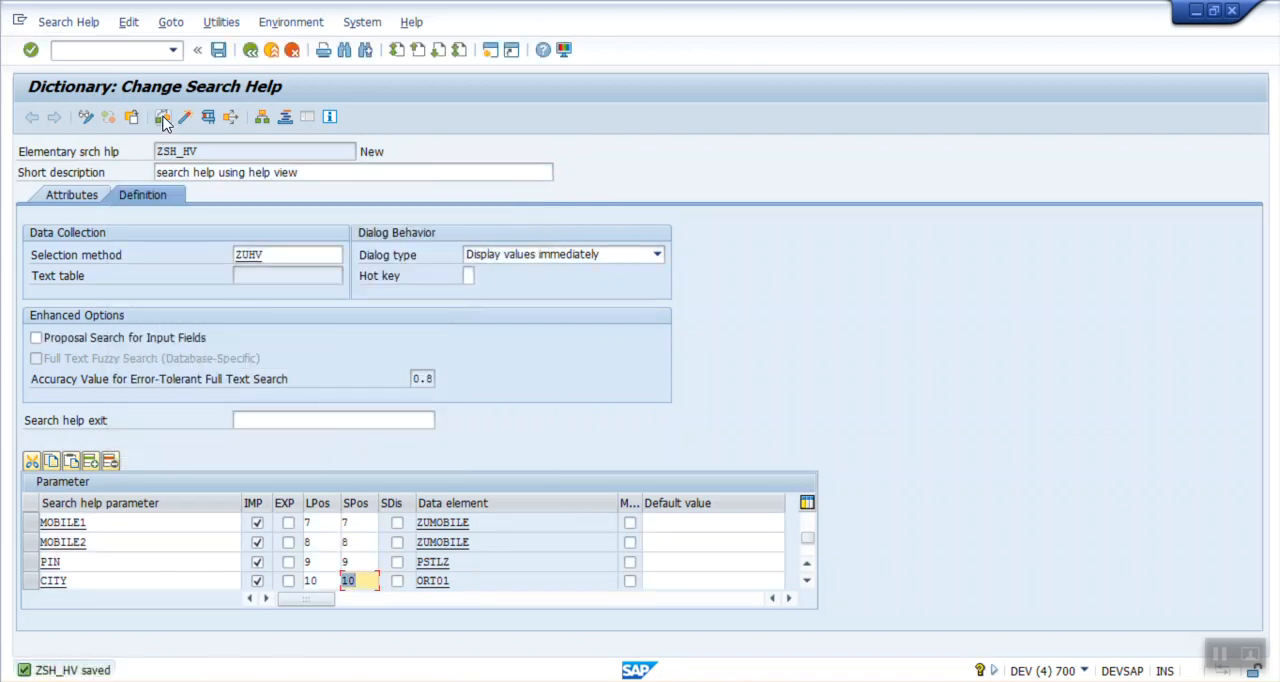
{"action": "left_click", "coordinate": [165, 117]}
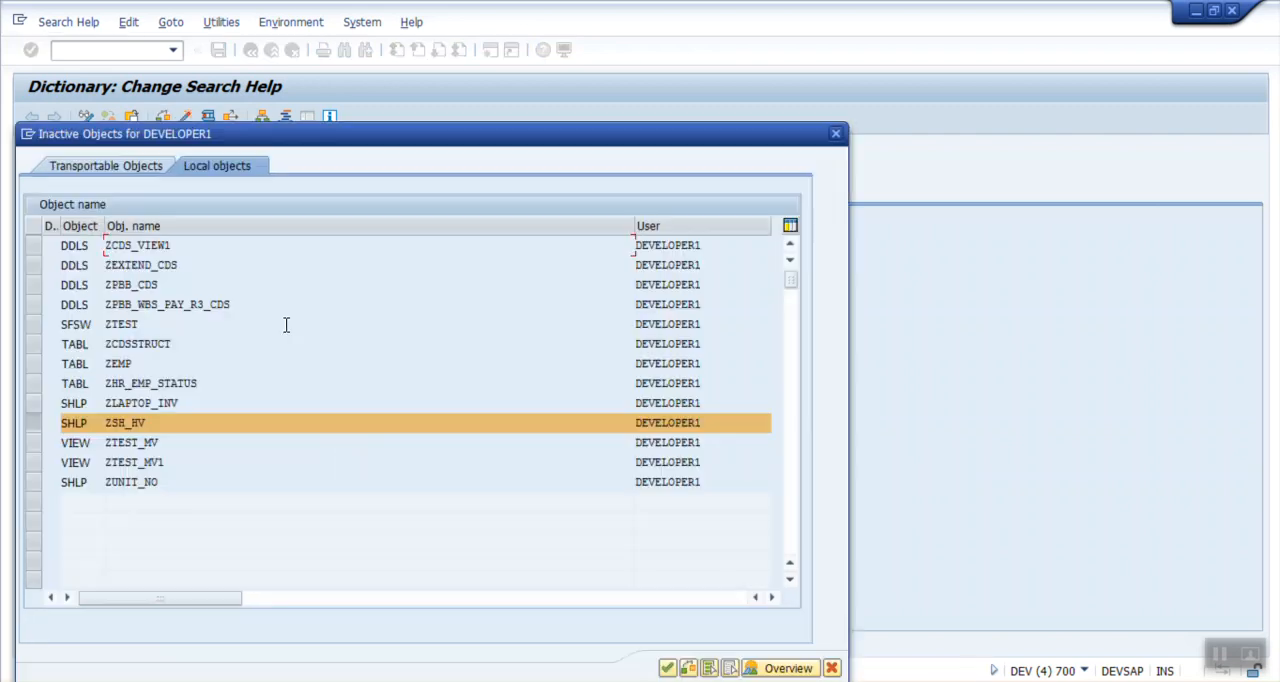
{"action": "double_click", "coordinate": [125, 422]}
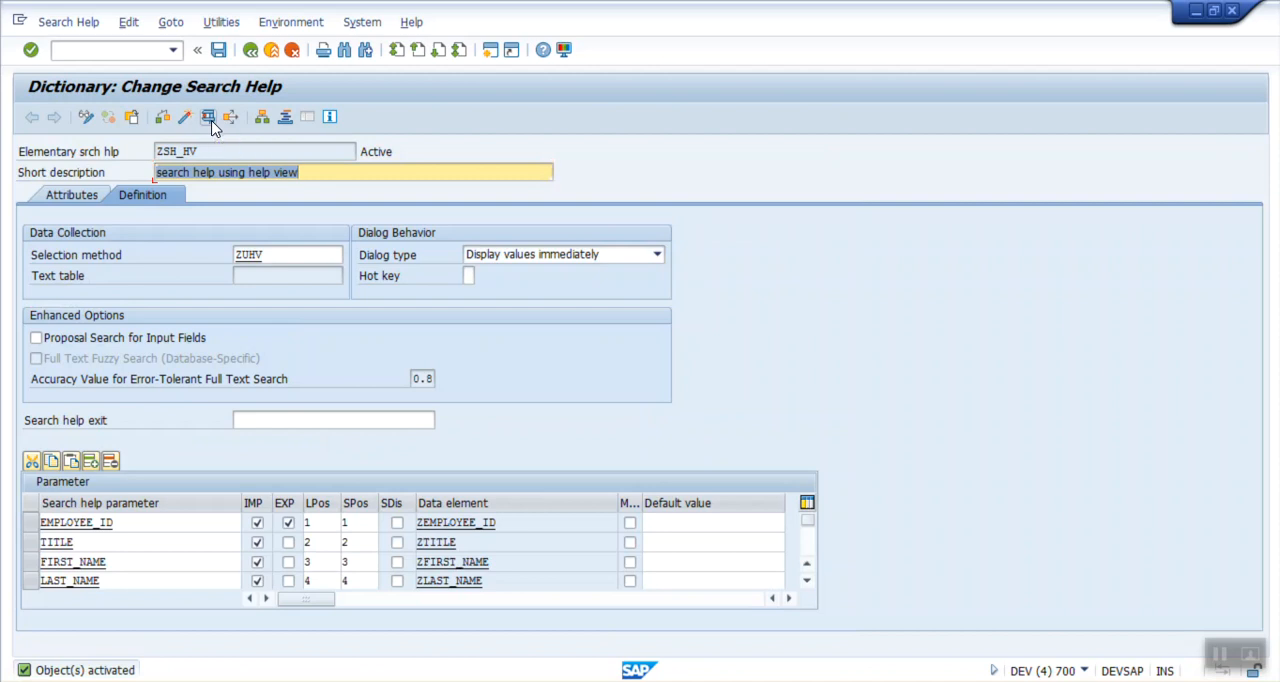
Test ZSH_HV's EMPLOYEE_ID possible values, taking PH1121, then close the test dialog.
{"action": "left_click", "coordinate": [208, 117]}
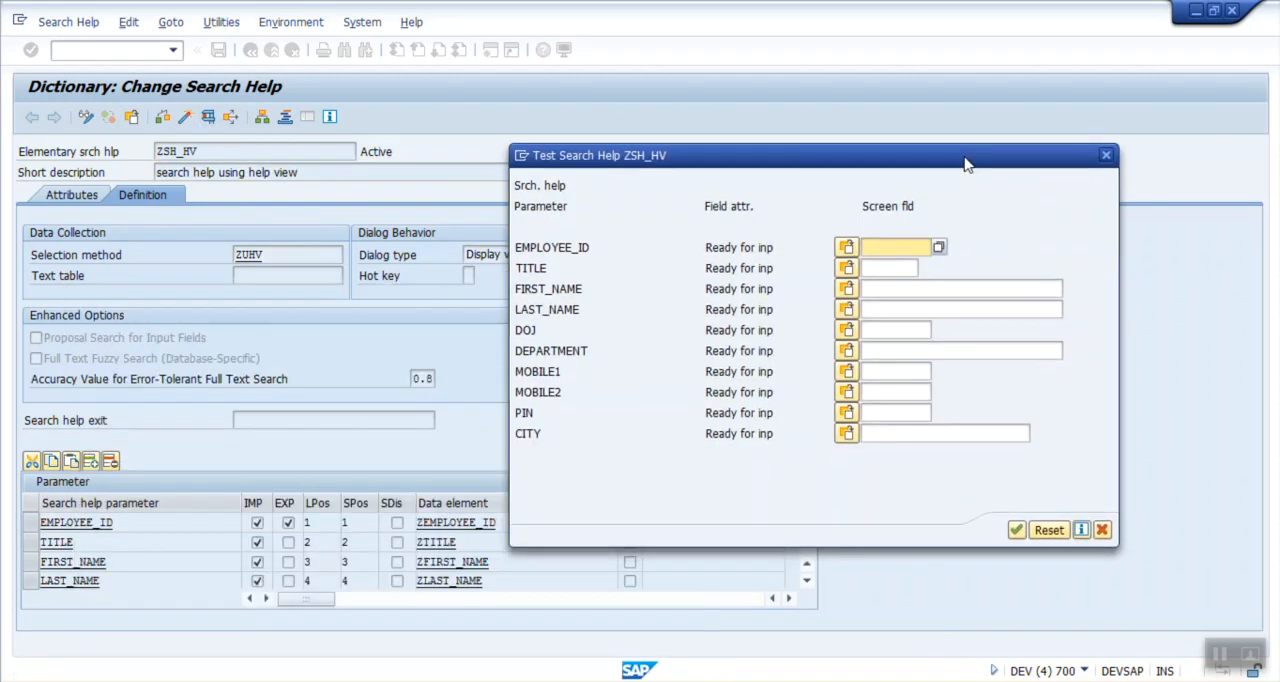
{"action": "left_click_drag", "start_coordinate": [967, 155], "coordinate": [1000, 131]}
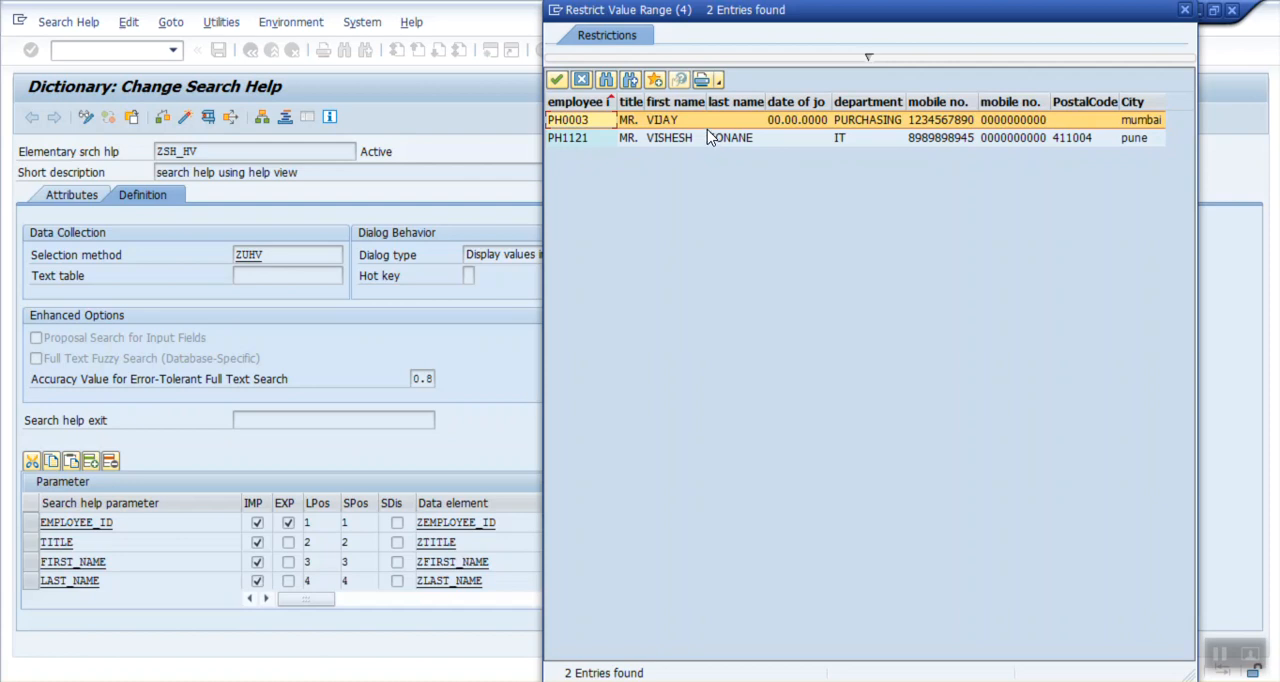
{"action": "mouse_move", "coordinate": [578, 143]}
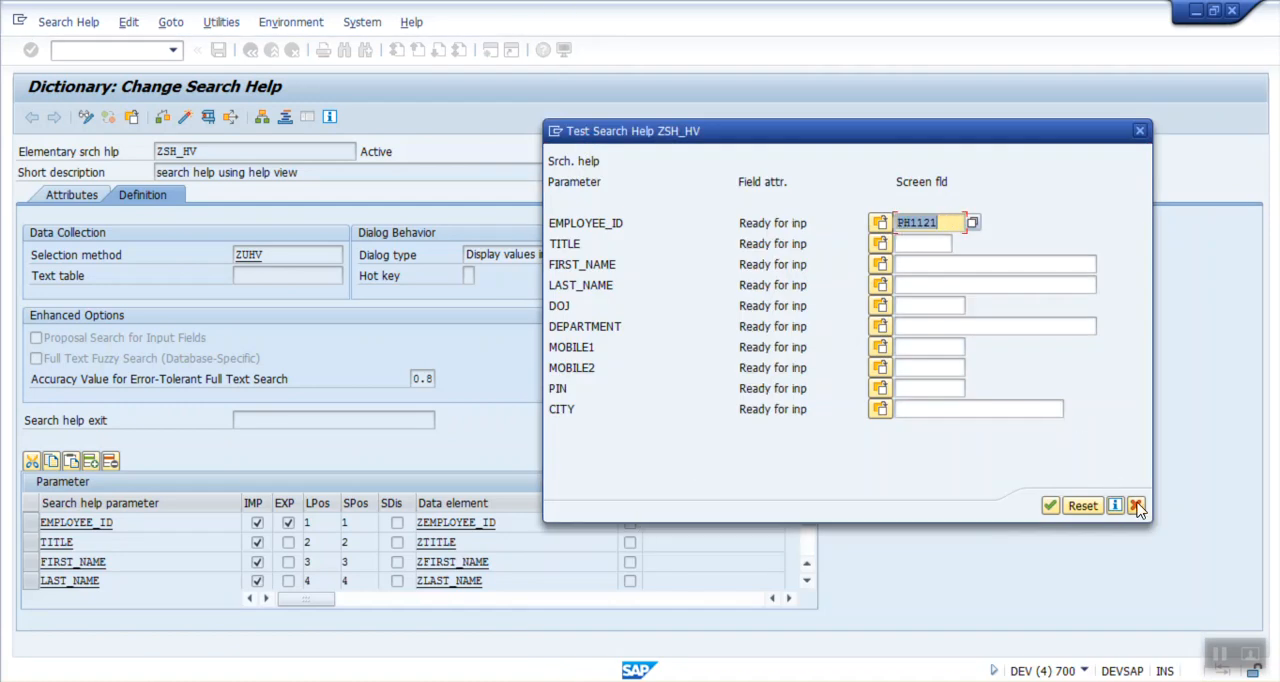
{"action": "left_click", "coordinate": [1137, 505]}
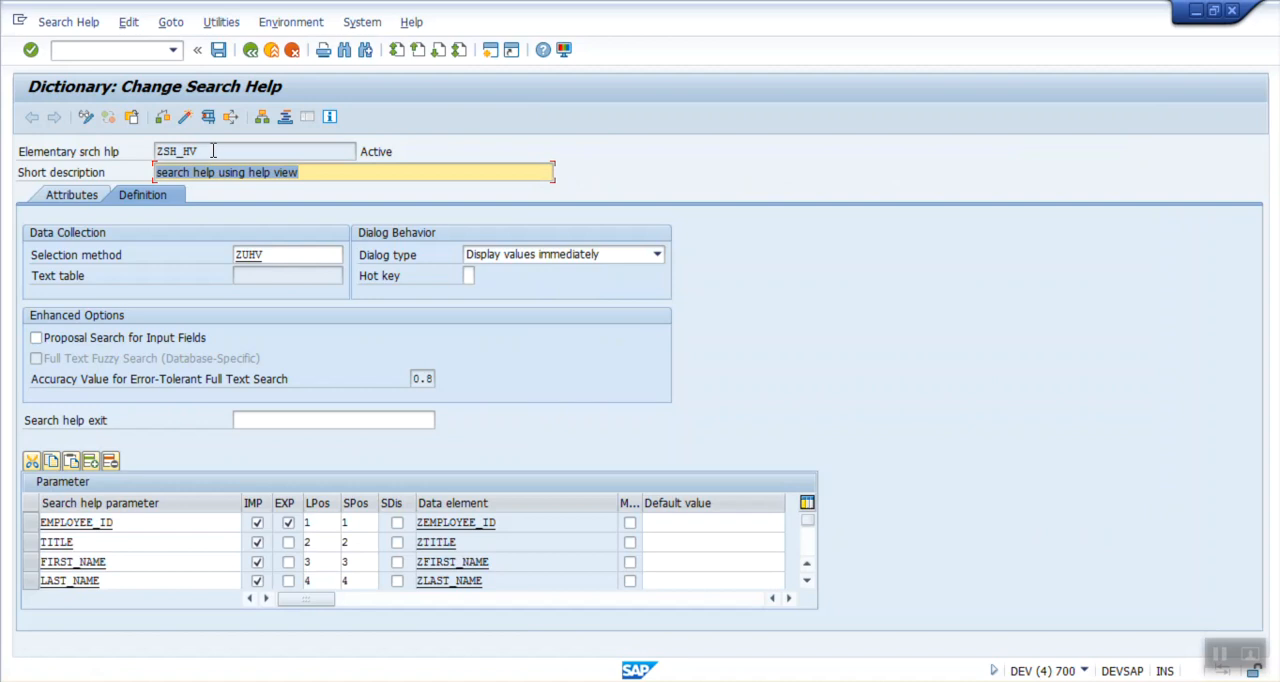
{"action": "left_click", "coordinate": [254, 151]}
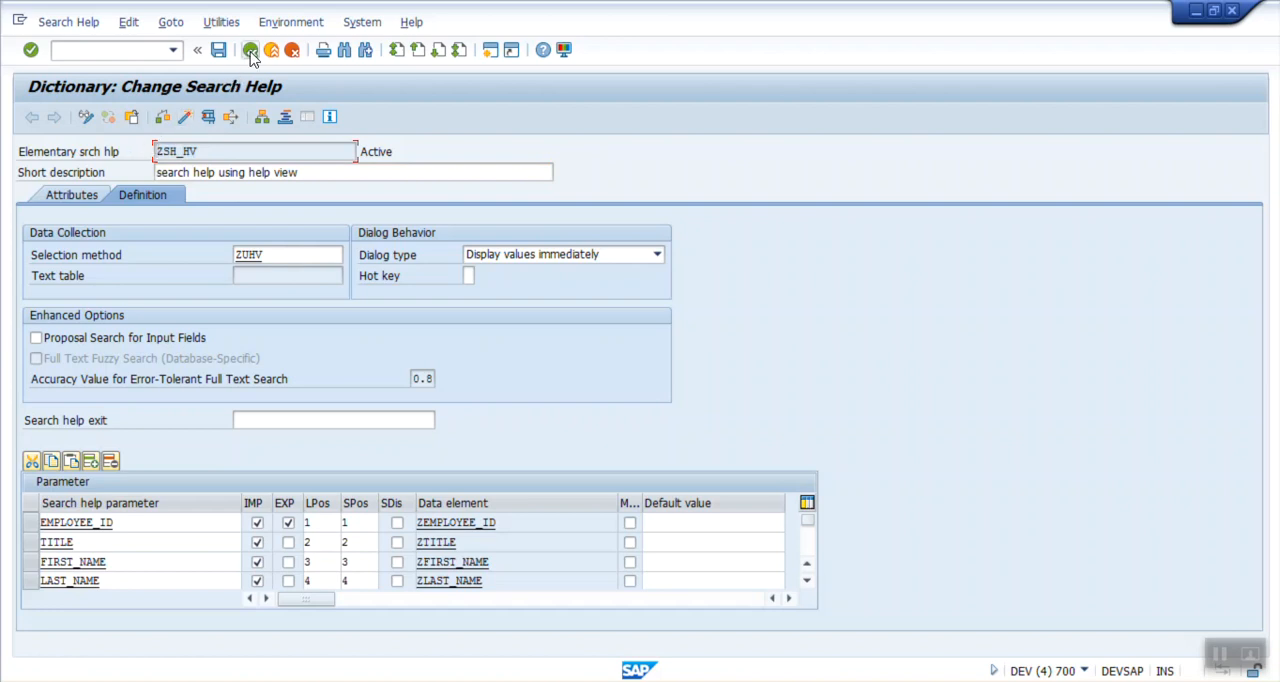
Leave the search help editor and open a new ZEMP_MASTER entry screen.
{"action": "left_click", "coordinate": [250, 50]}
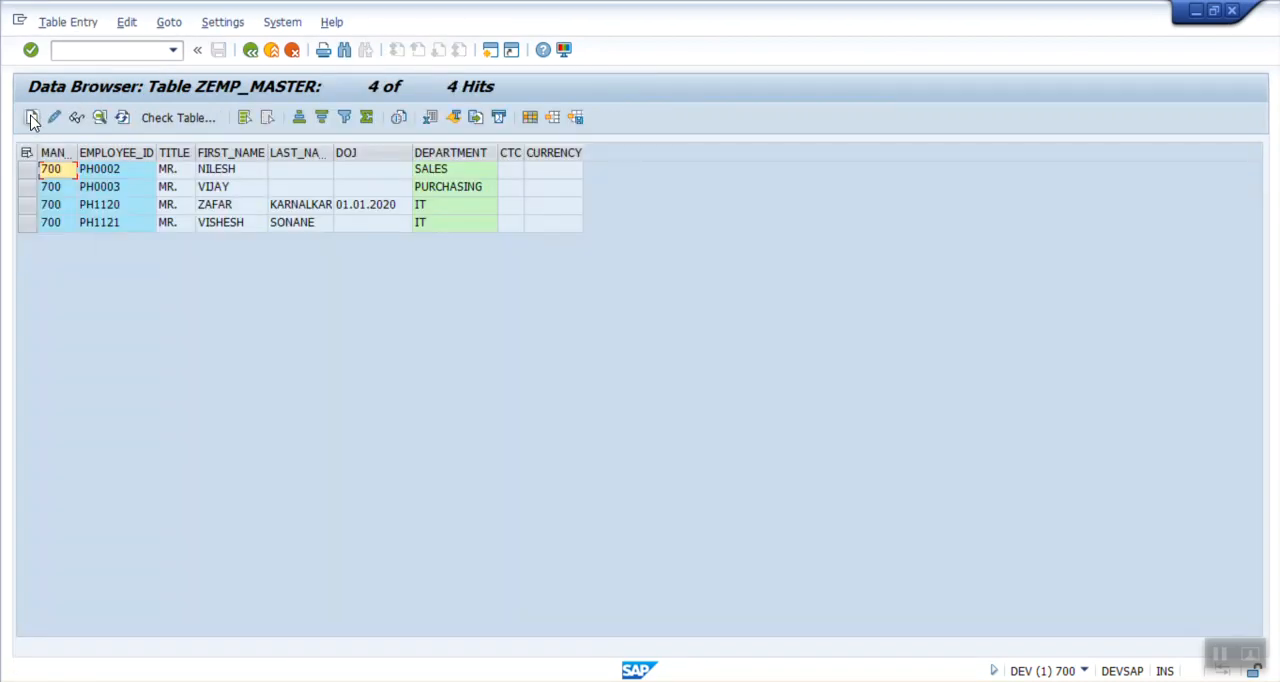
{"action": "left_click", "coordinate": [32, 118]}
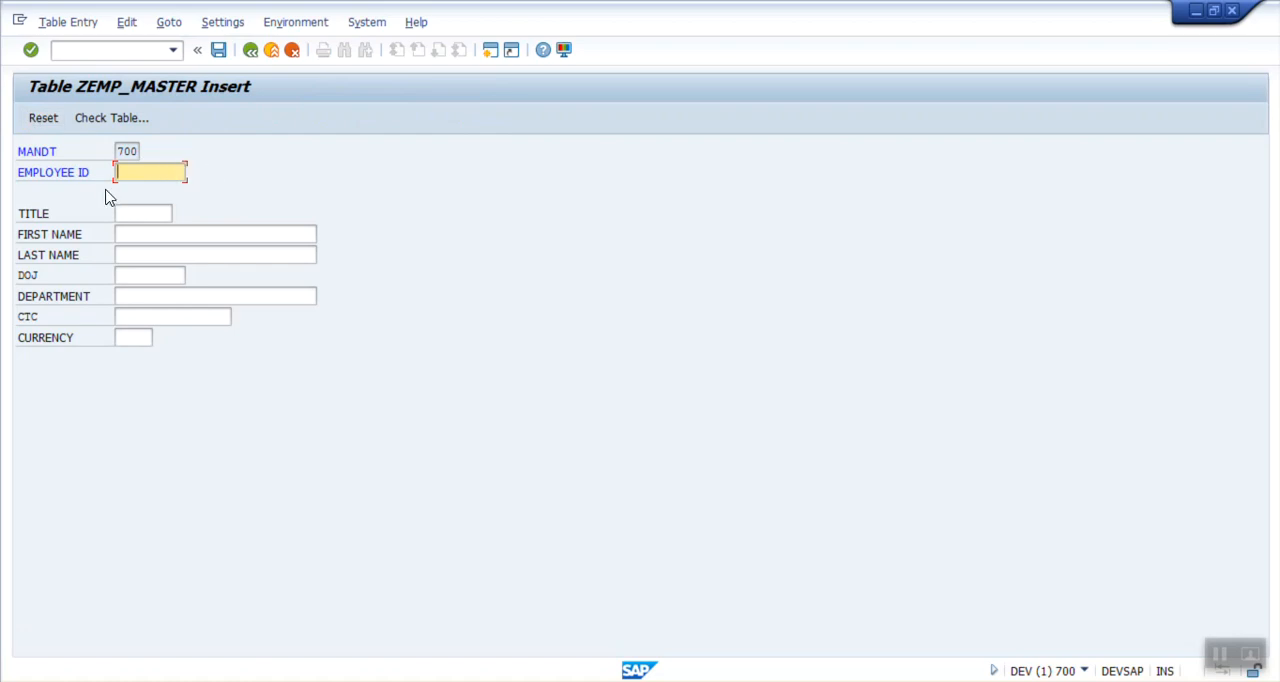
{"action": "mouse_move", "coordinate": [314, 169]}
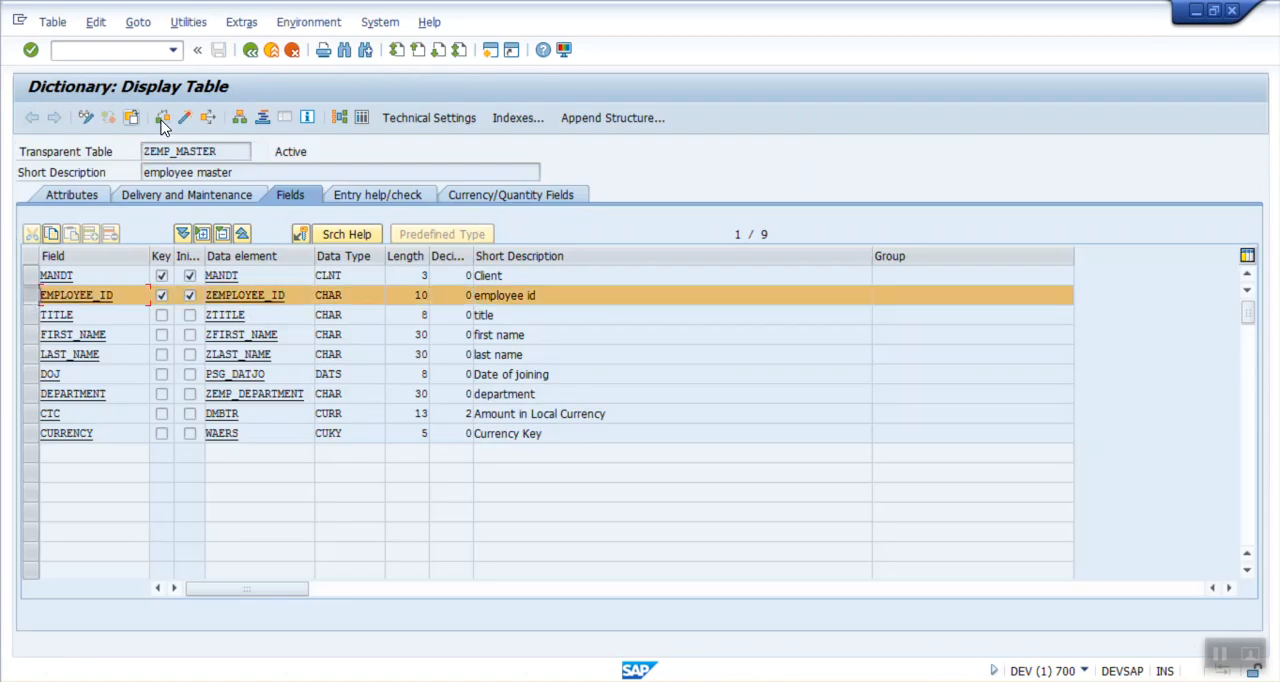
In change mode, assign ZSH_HV to EMPLOYEE_ID, accept the proposed assignment, and confirm activation.
{"action": "left_click", "coordinate": [185, 118]}
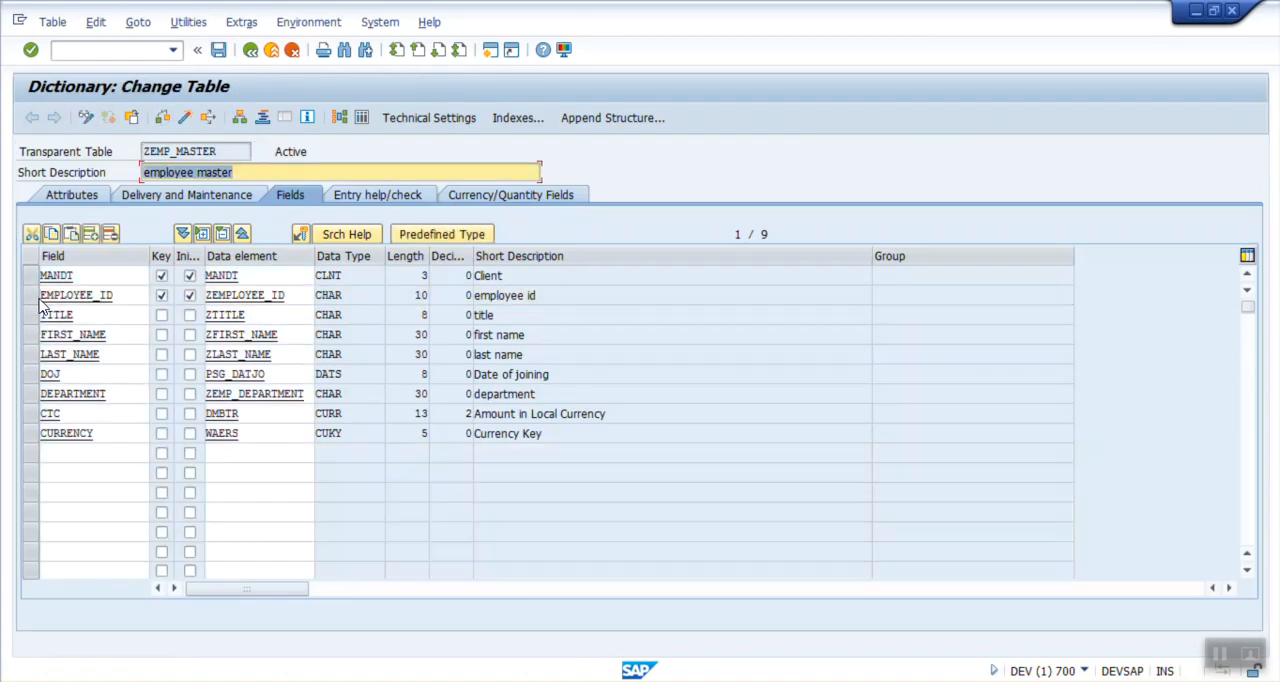
{"action": "left_click", "coordinate": [30, 295]}
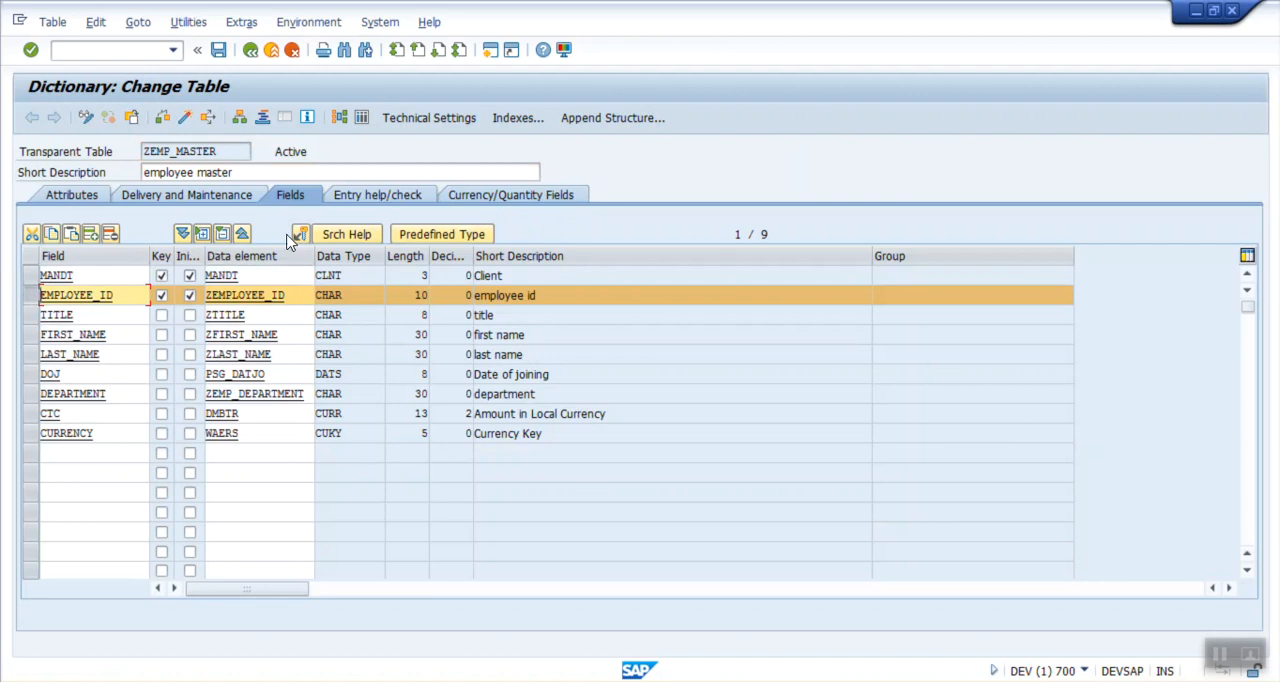
{"action": "mouse_move", "coordinate": [347, 233]}
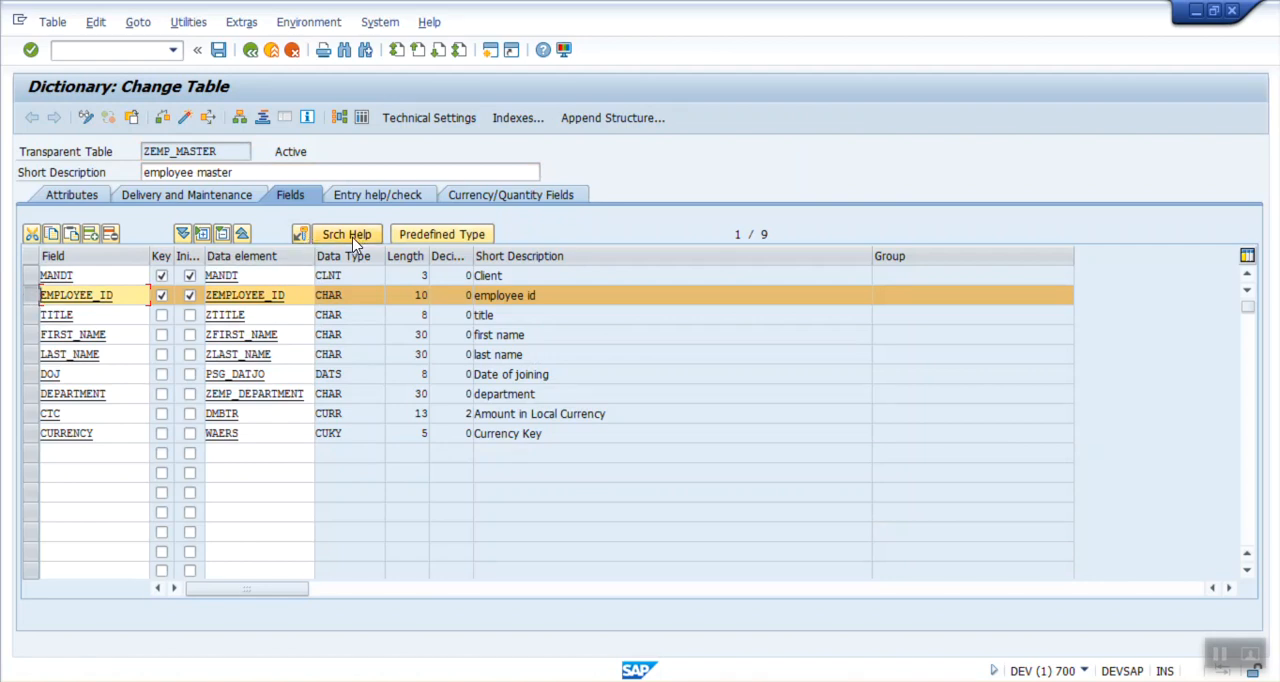
{"action": "left_click", "coordinate": [346, 233]}
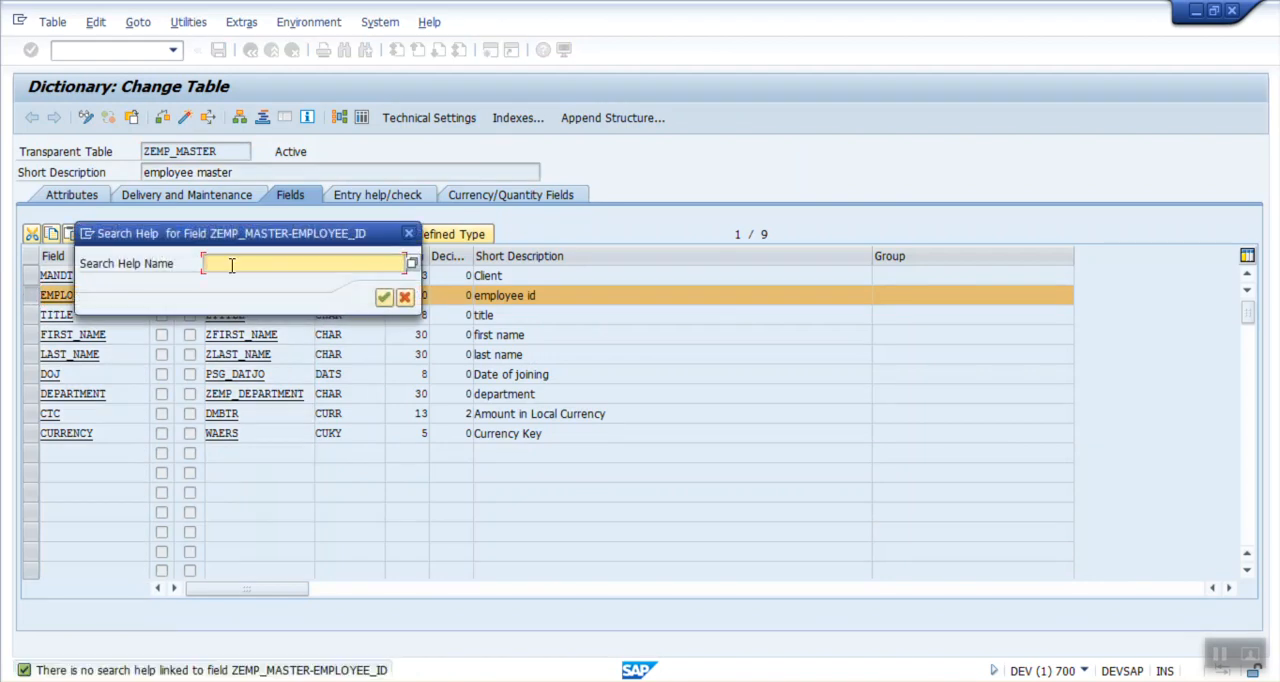
{"action": "type", "text": "ZSH_RV"}
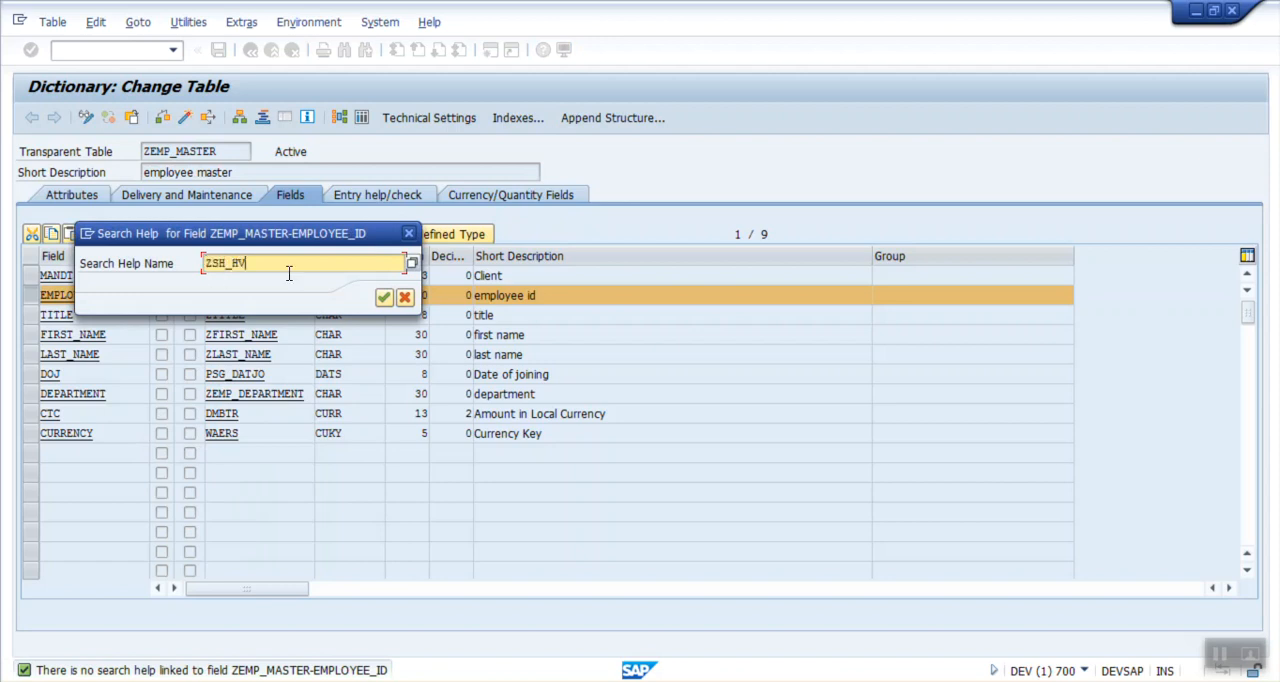
{"action": "left_click", "coordinate": [384, 297]}
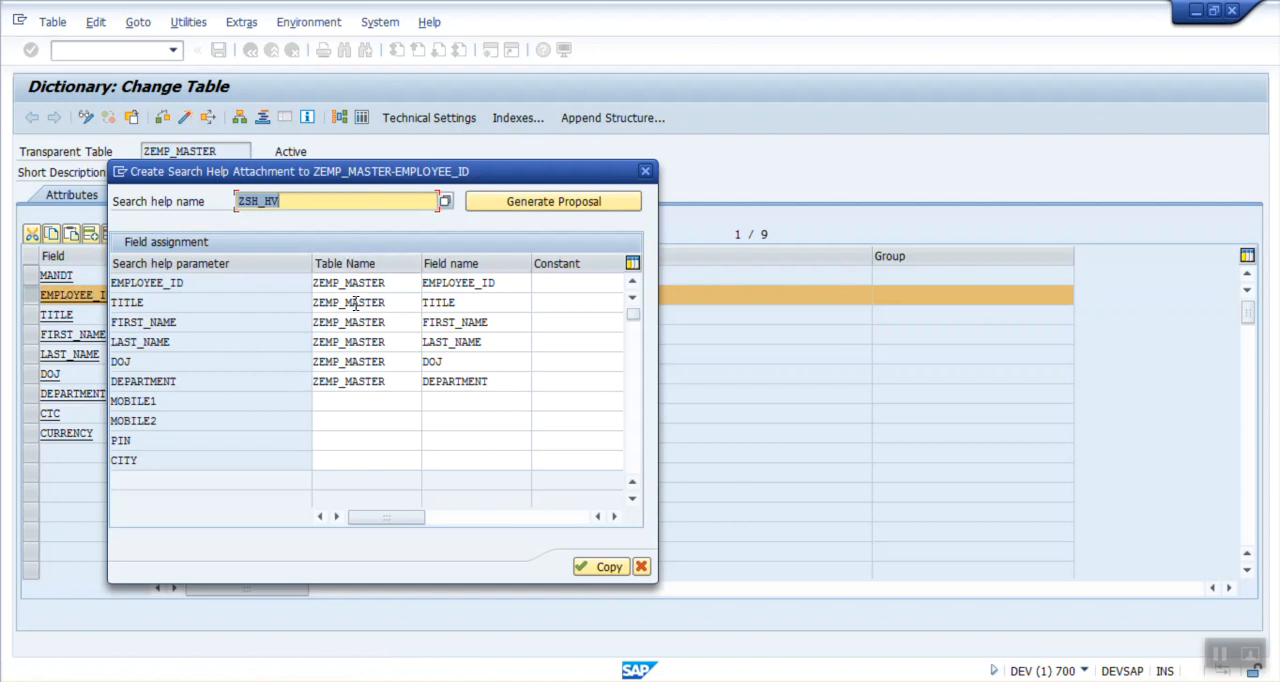
{"action": "left_click", "coordinate": [365, 282]}
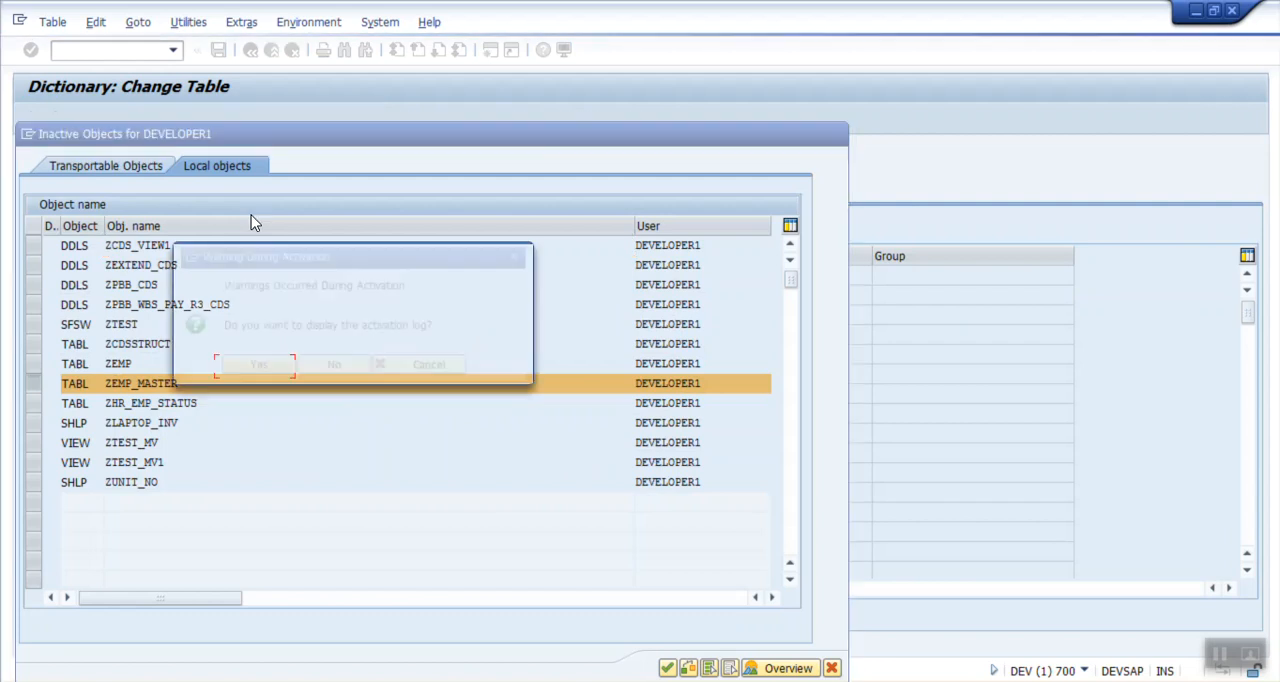
{"action": "left_click", "coordinate": [334, 364]}
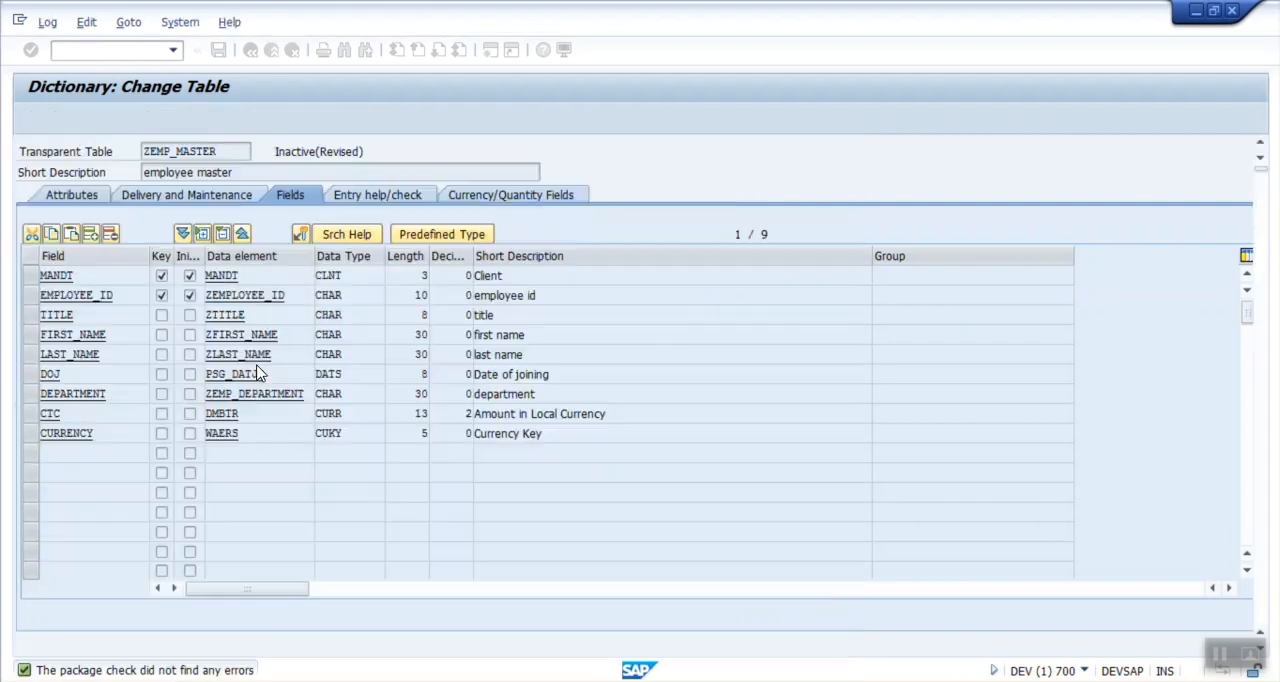
{"action": "left_click", "coordinate": [271, 49]}
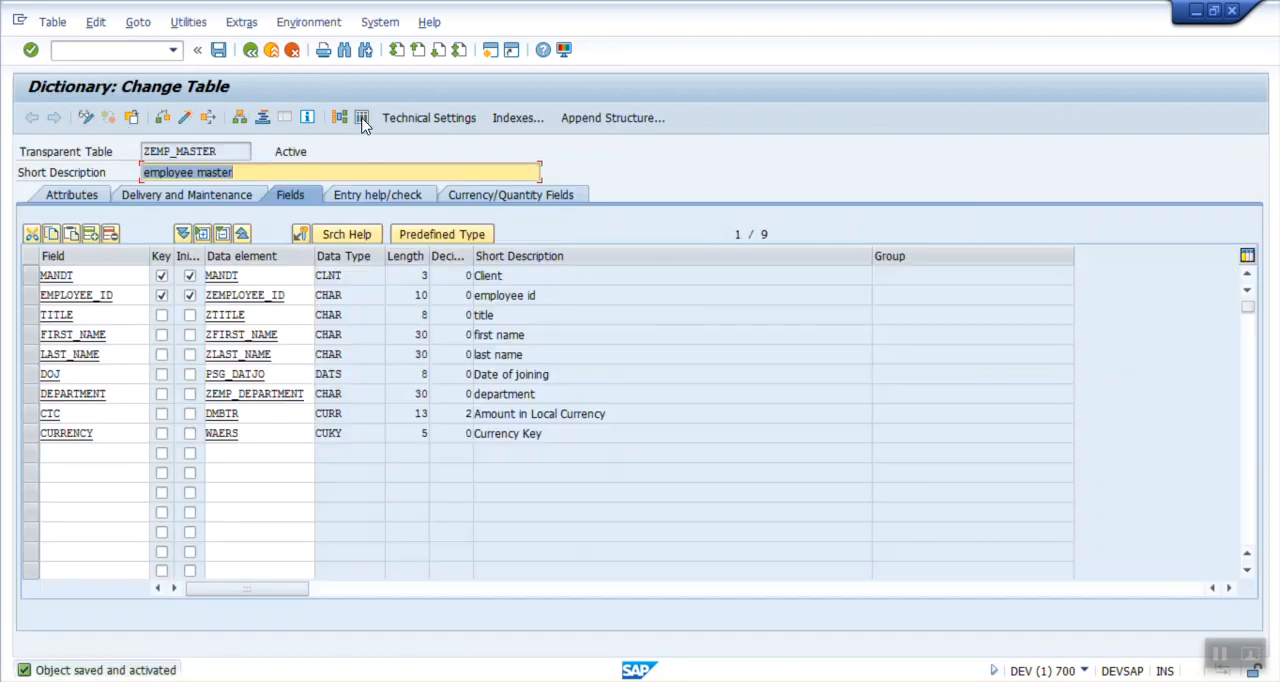
View ZEMP_MASTER contents, start a new entry, then back out without saving.
{"action": "left_click", "coordinate": [362, 118]}
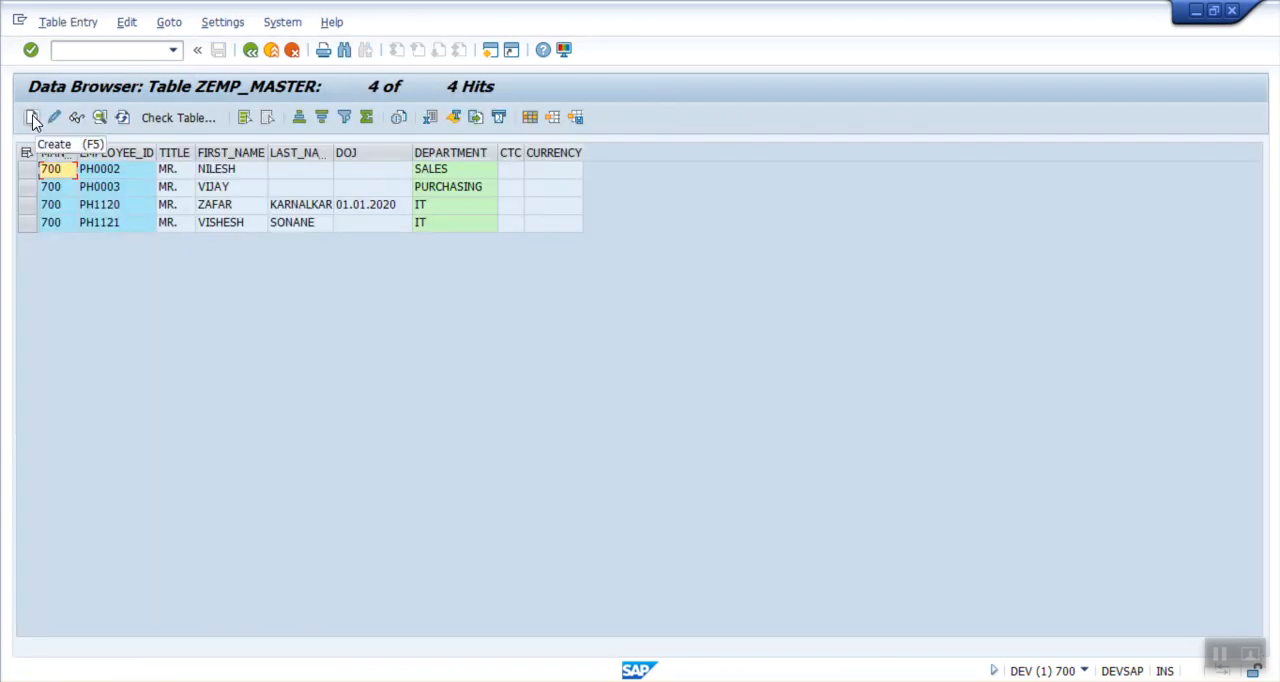
{"action": "left_click", "coordinate": [32, 117]}
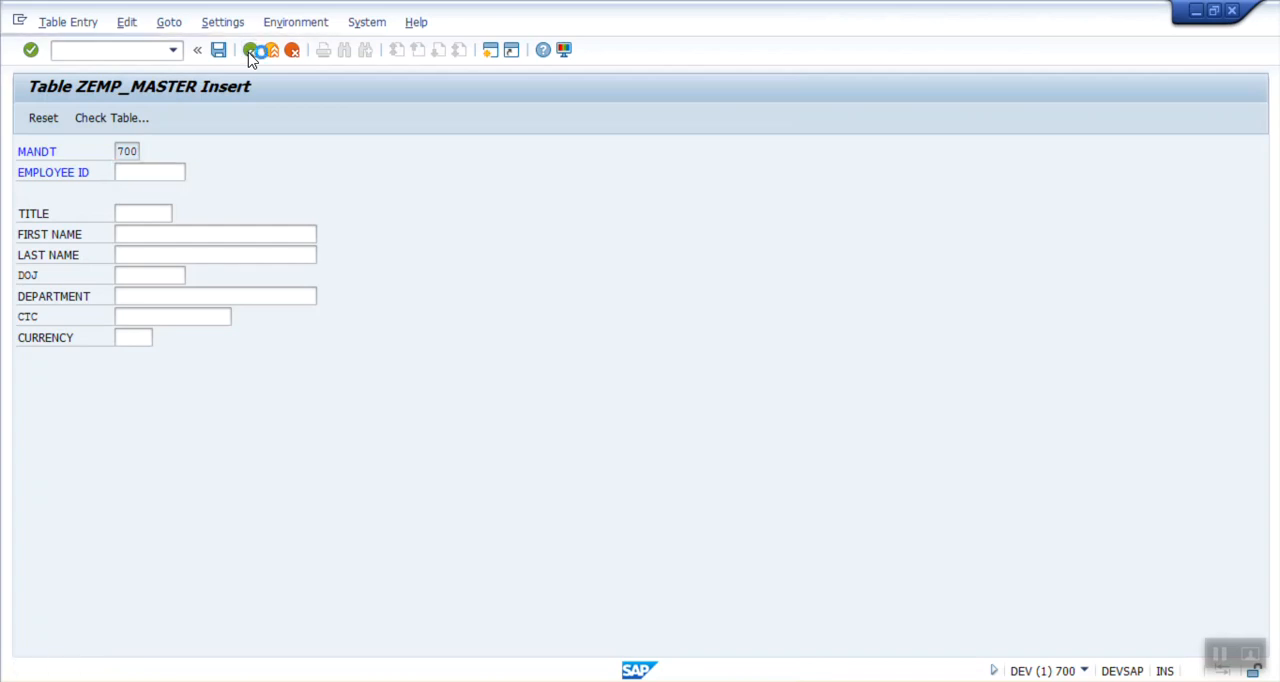
{"action": "left_click", "coordinate": [251, 50]}
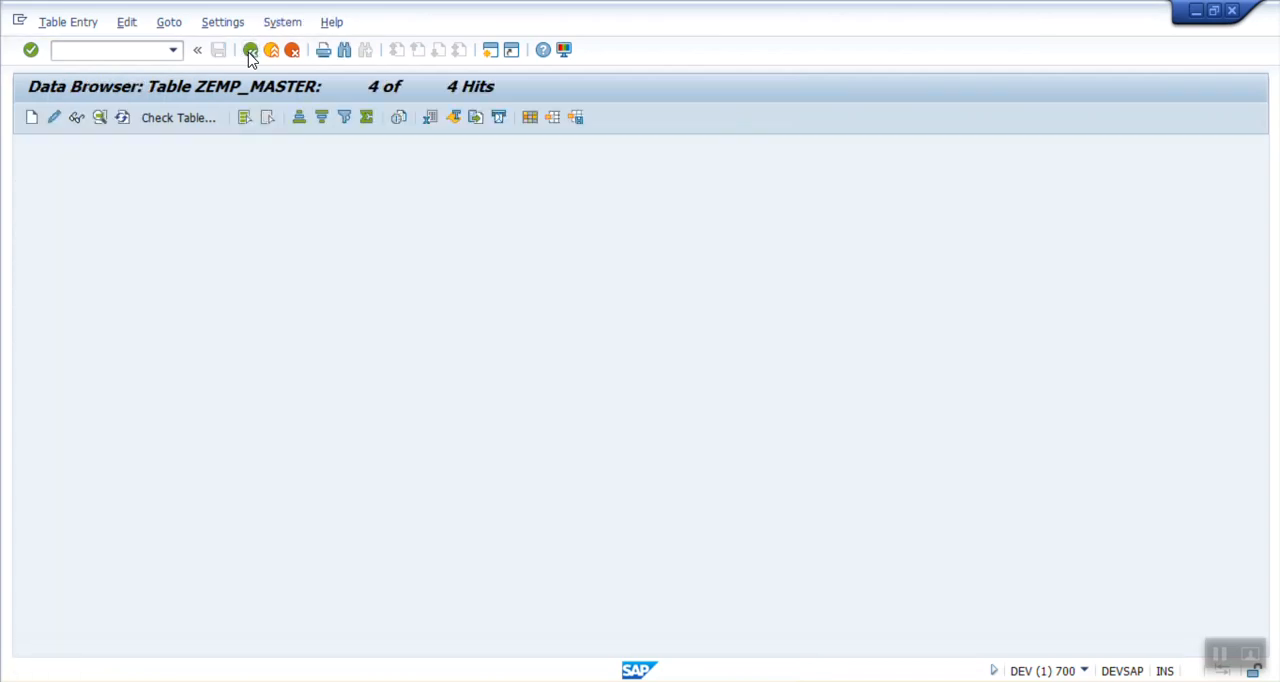
{"action": "left_click", "coordinate": [250, 50]}
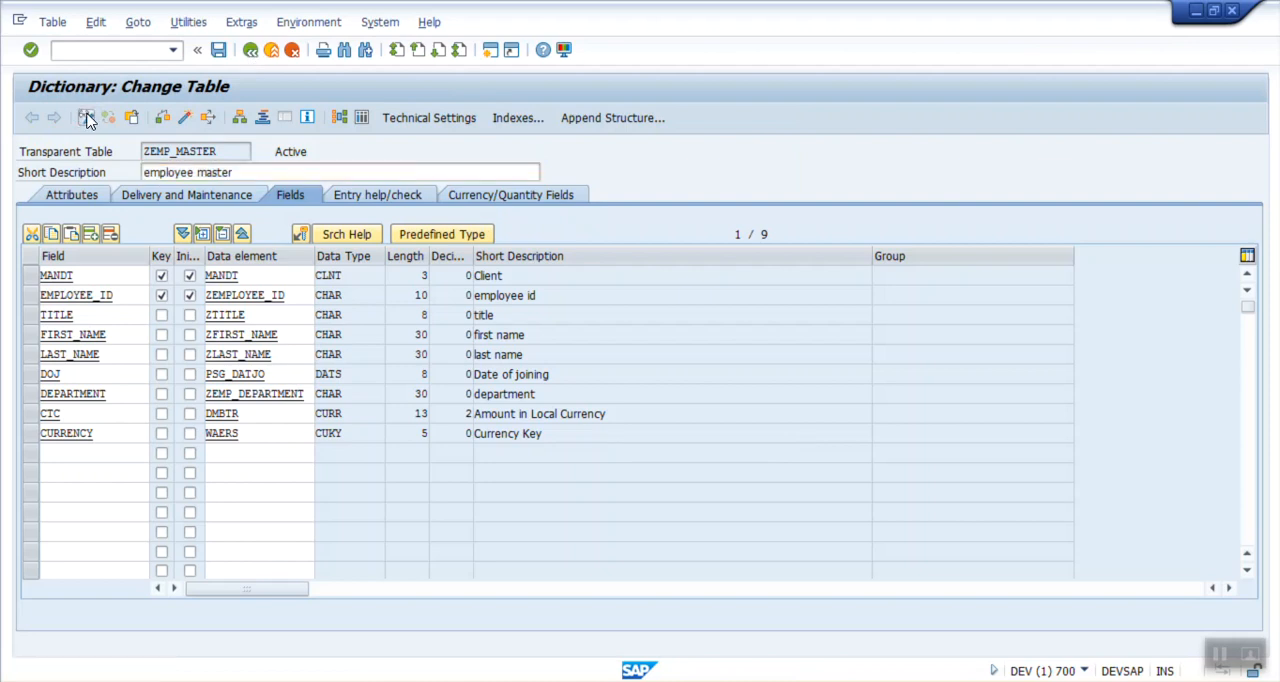
{"action": "left_click", "coordinate": [86, 118]}
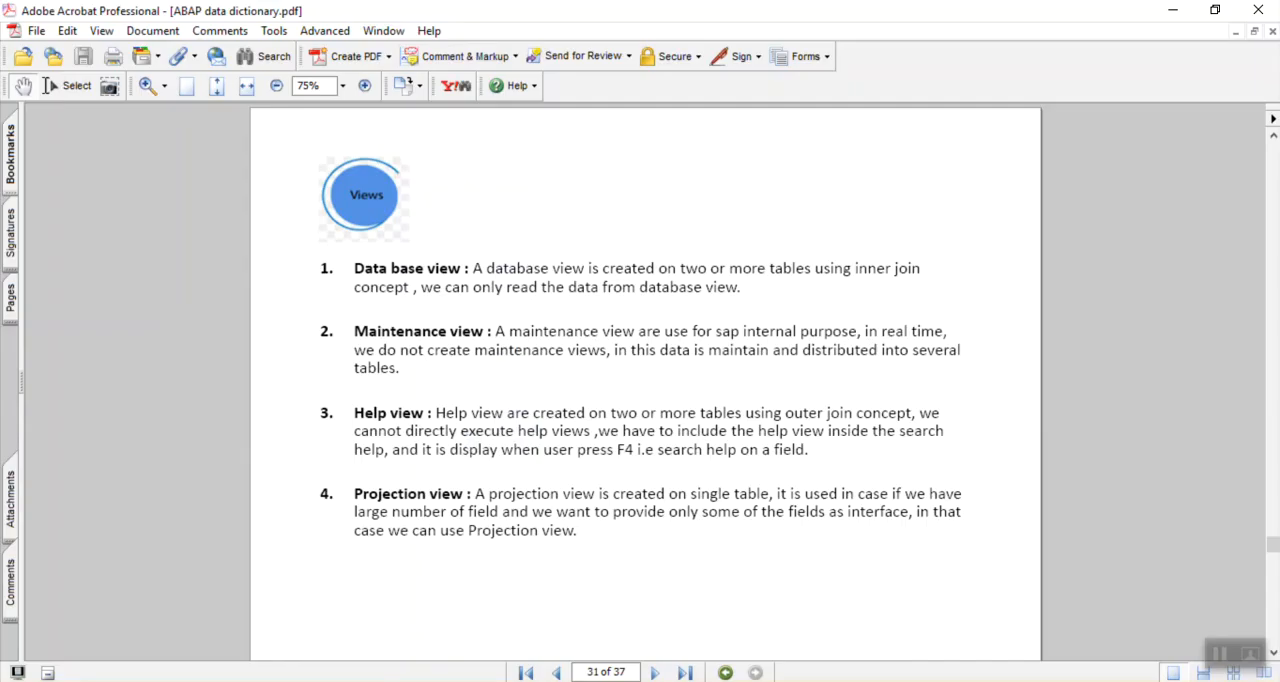
{"action": "mouse_move", "coordinate": [368, 424]}
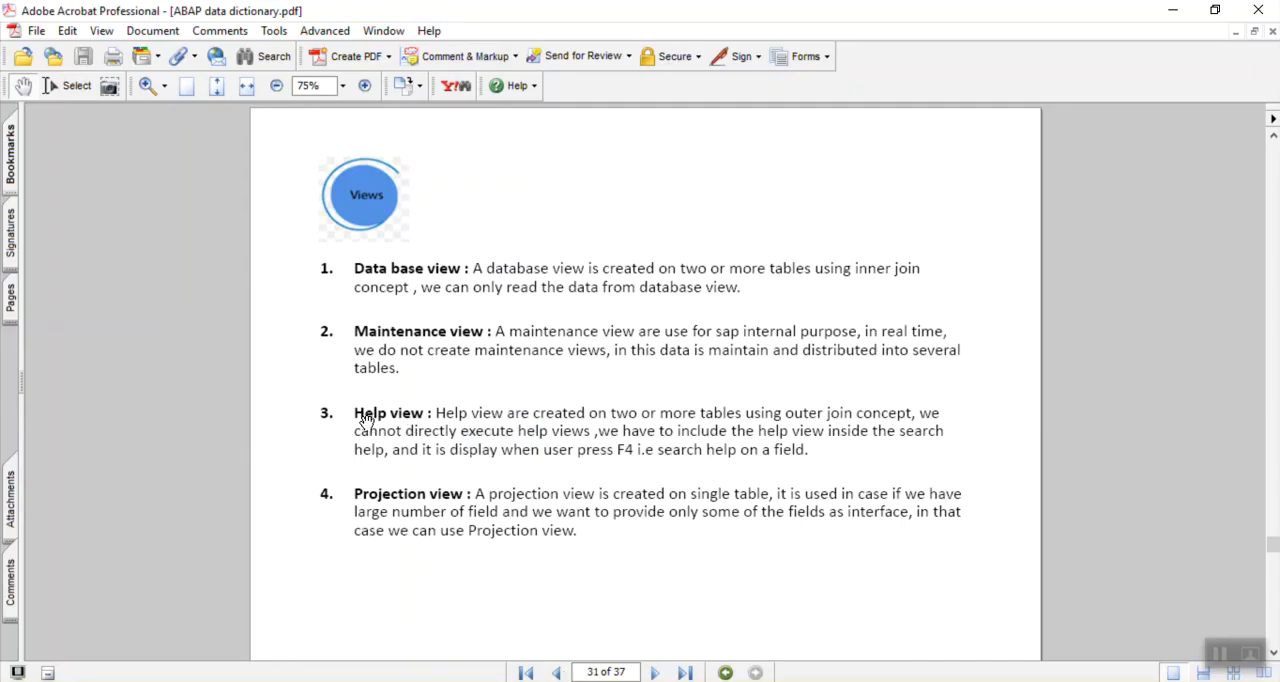